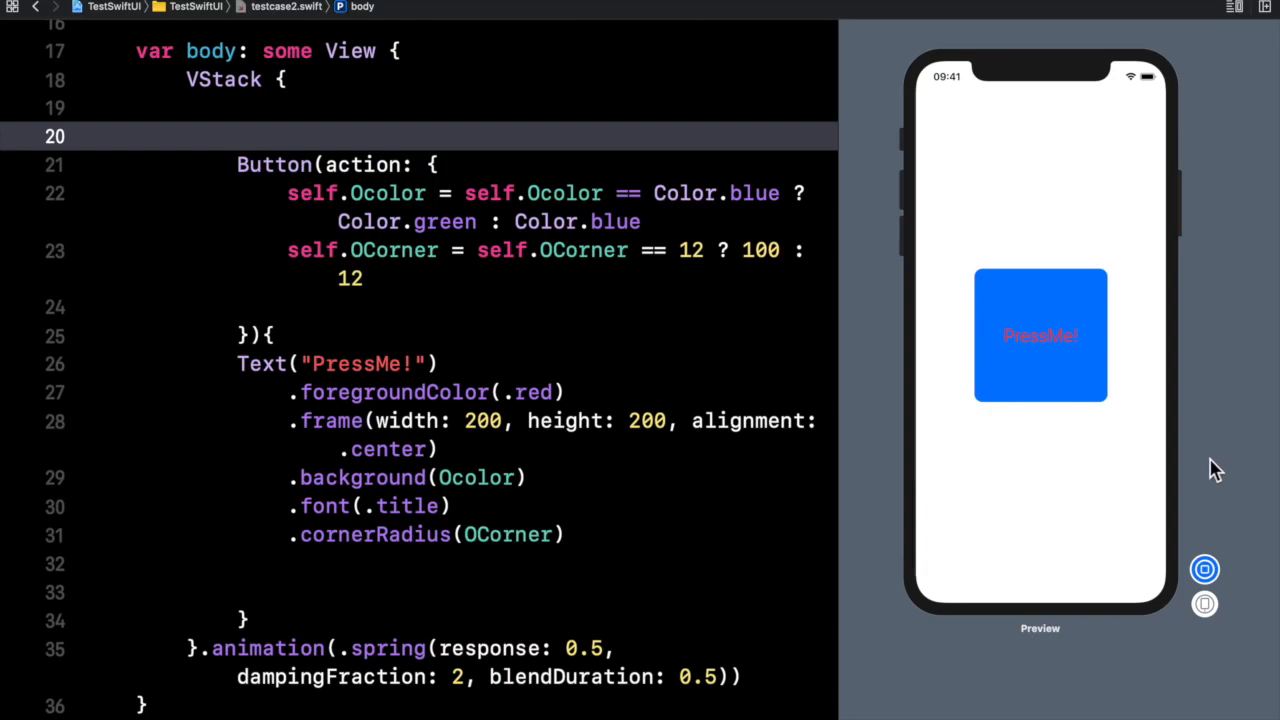
# Tap the preview button to toggle it green/round and back, then show About Xcode (11.1).
pyautogui.click(1040, 336)
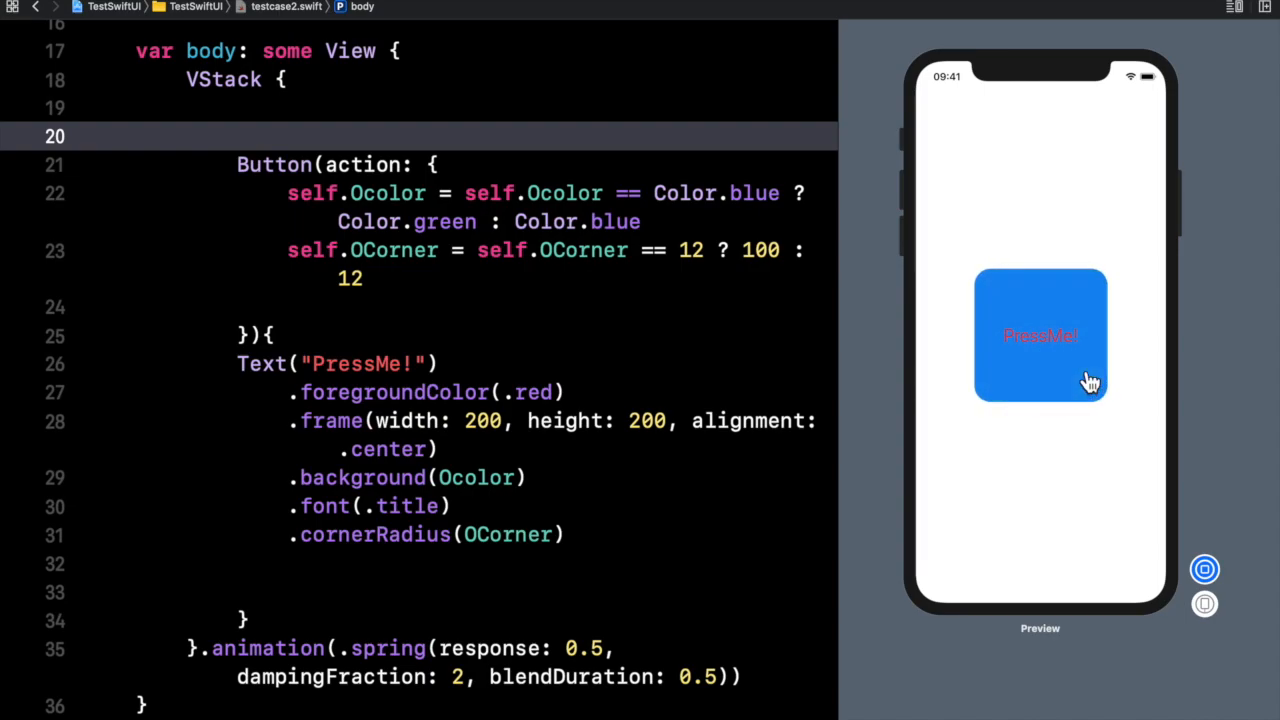
pyautogui.click(1040, 336)
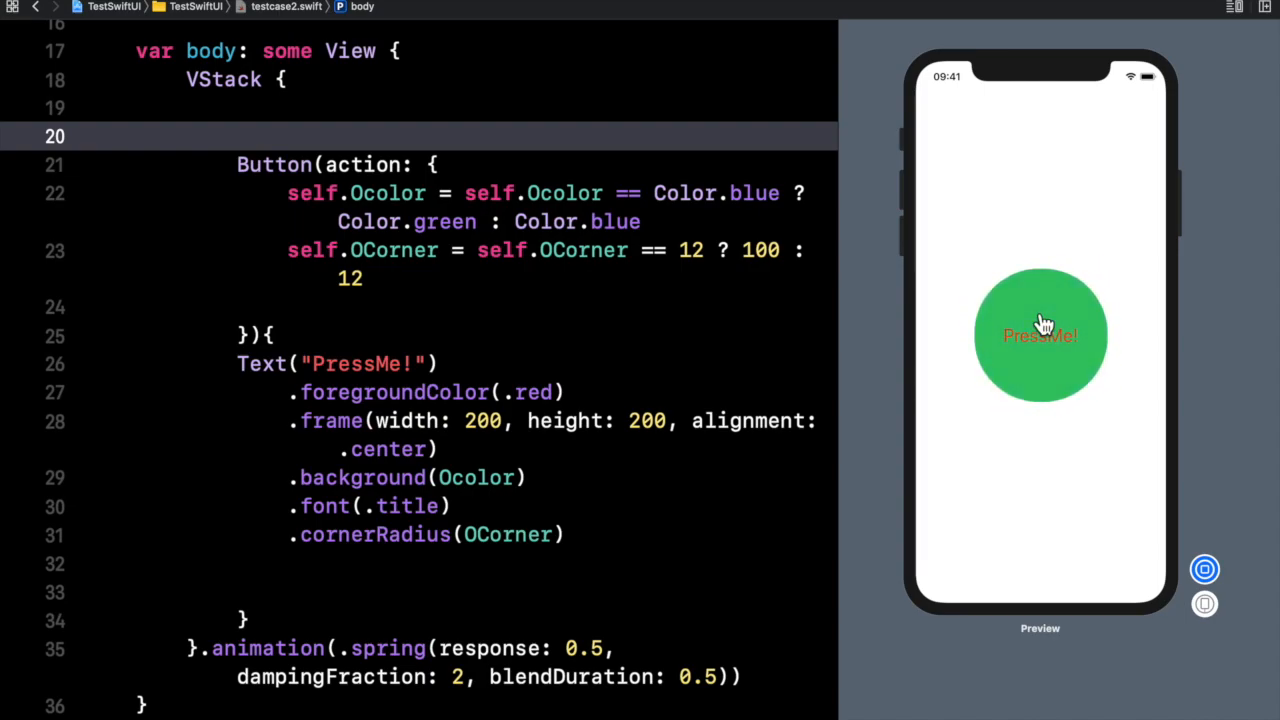
pyautogui.click(1040, 336)
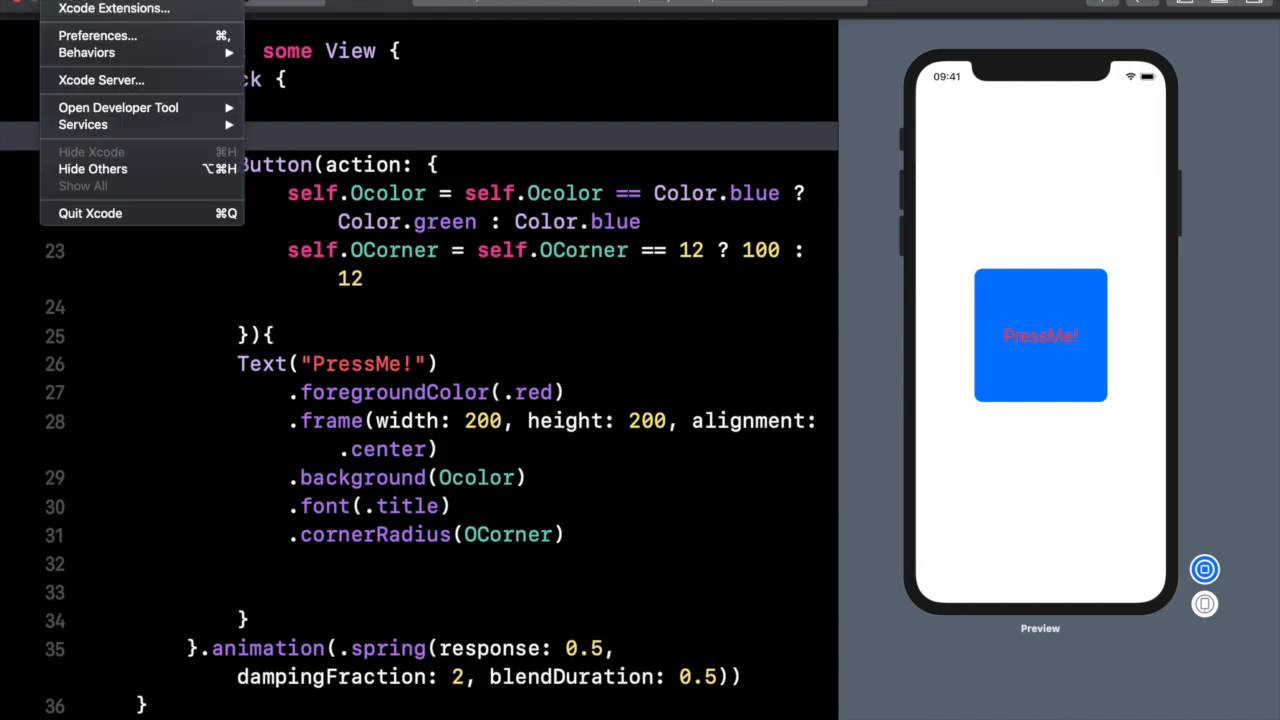
pyautogui.click(100, 8)
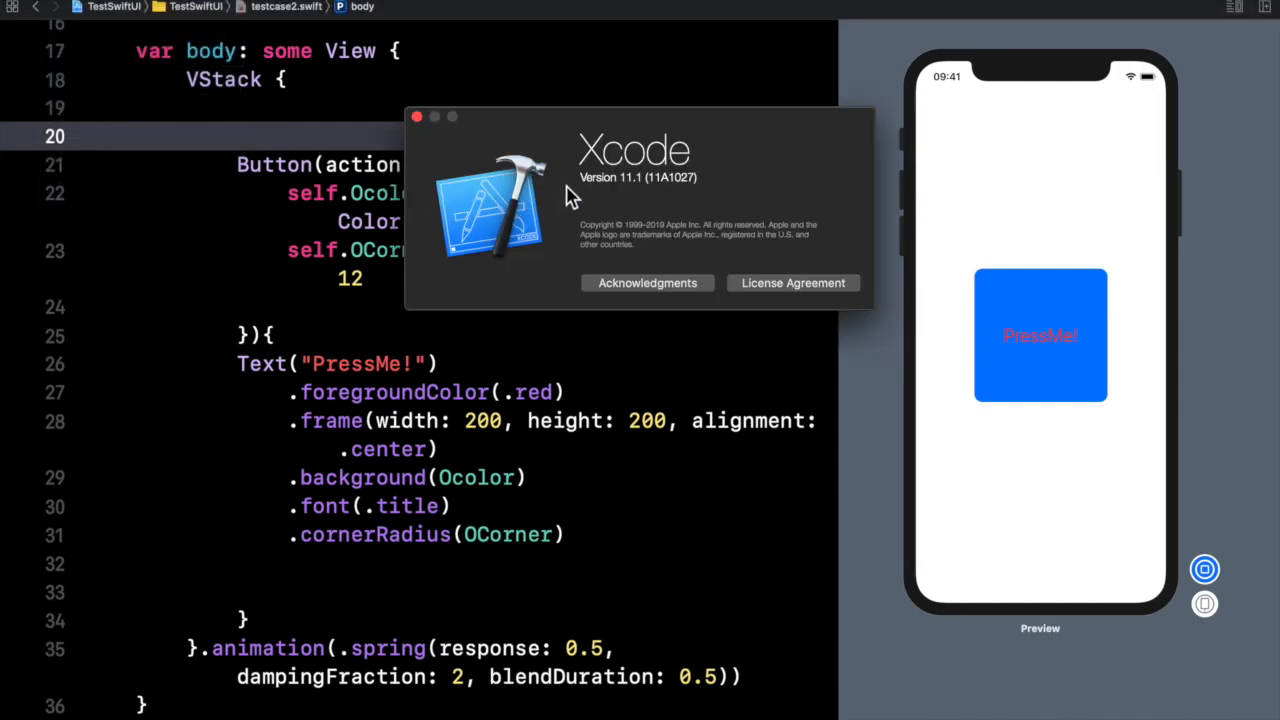
pyautogui.moveTo(656, 190)
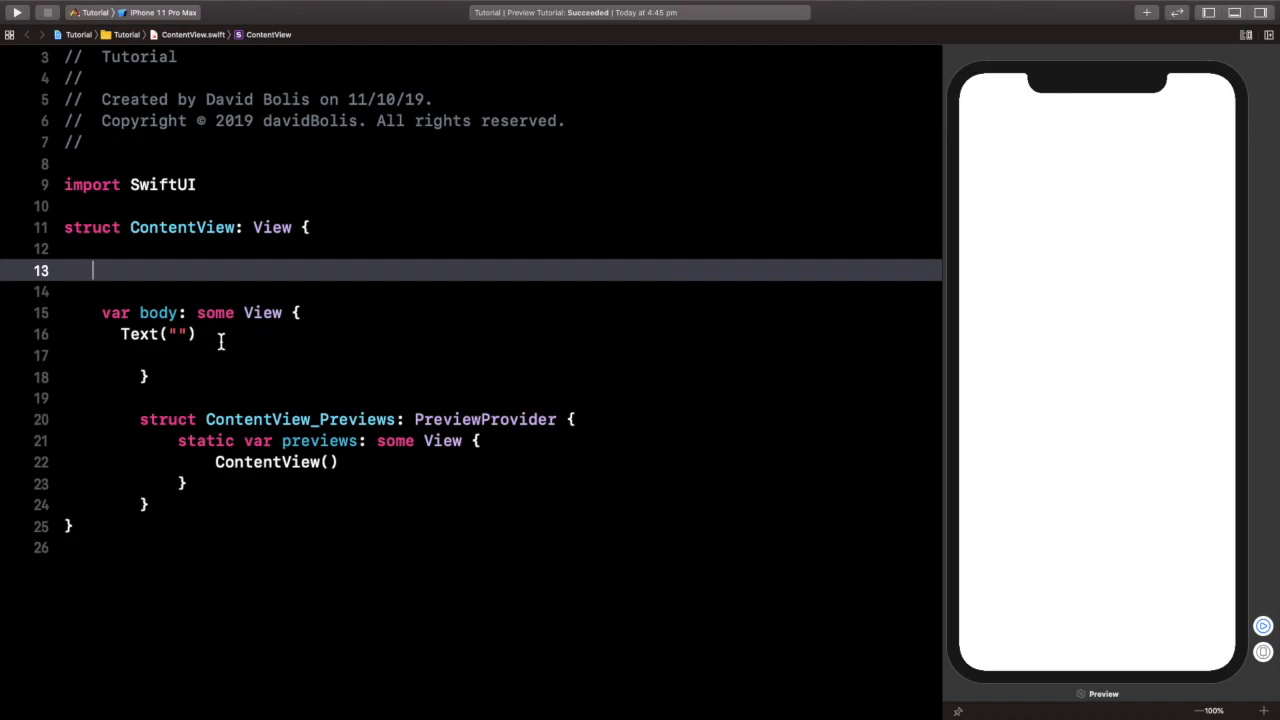
# Replace the placeholder Text("") line in body with an empty VStack block.
pyautogui.click(184, 334)
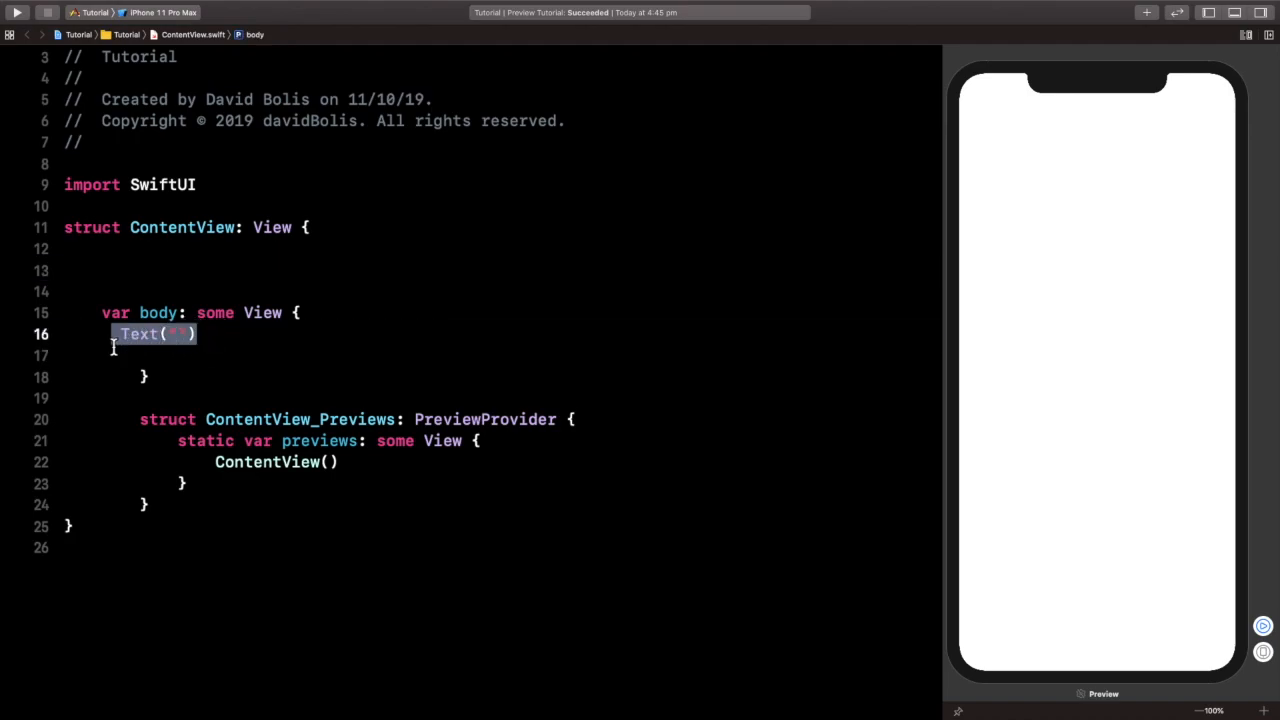
pyautogui.press('Delete')
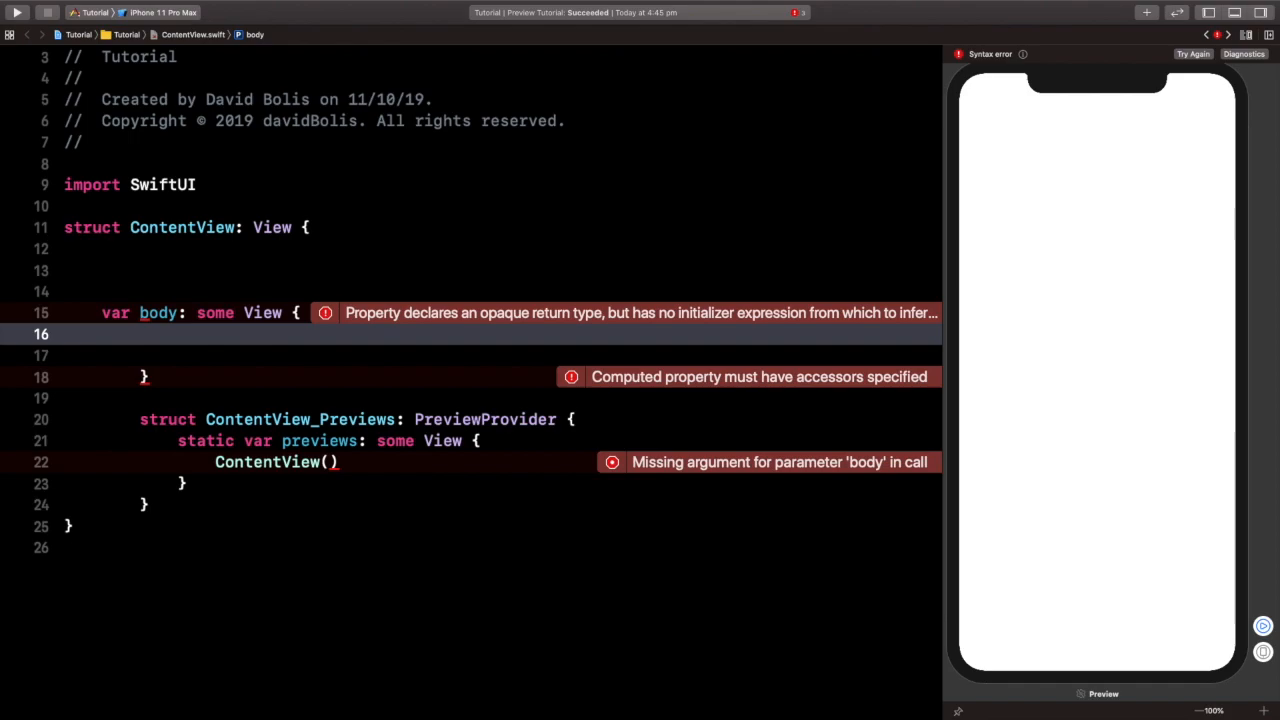
pyautogui.write('V')
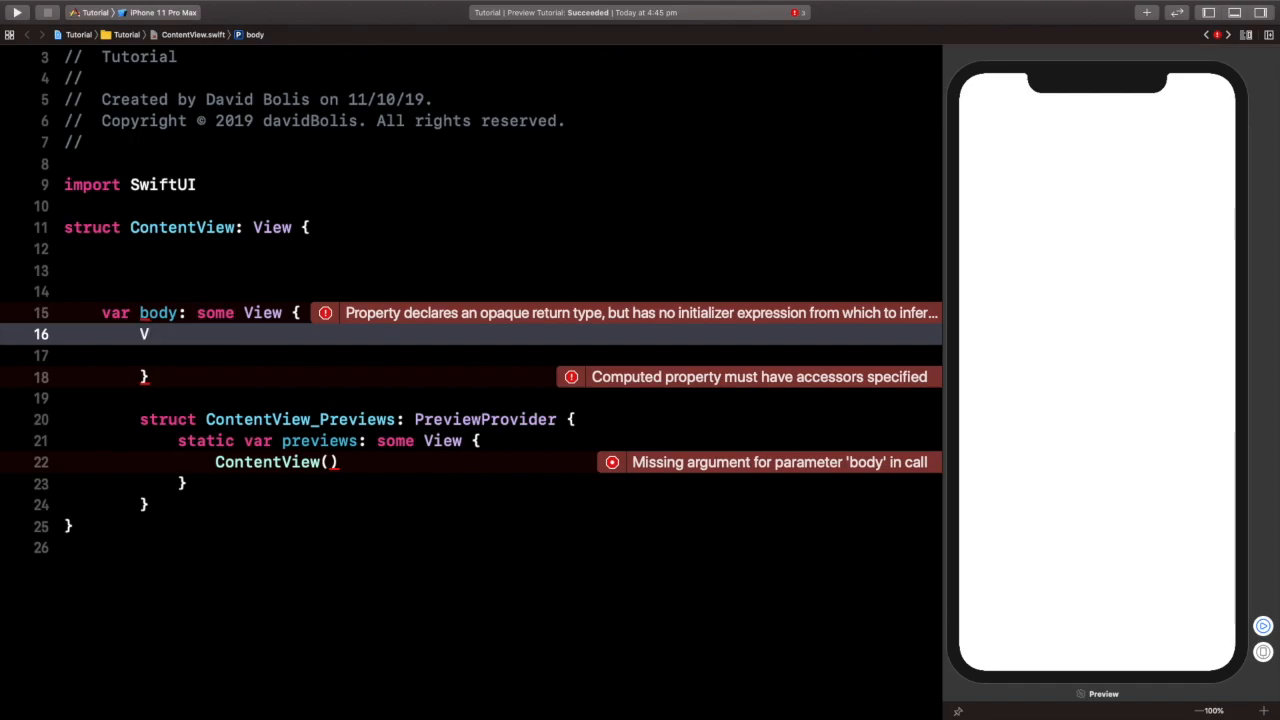
pyautogui.write('Stack{')
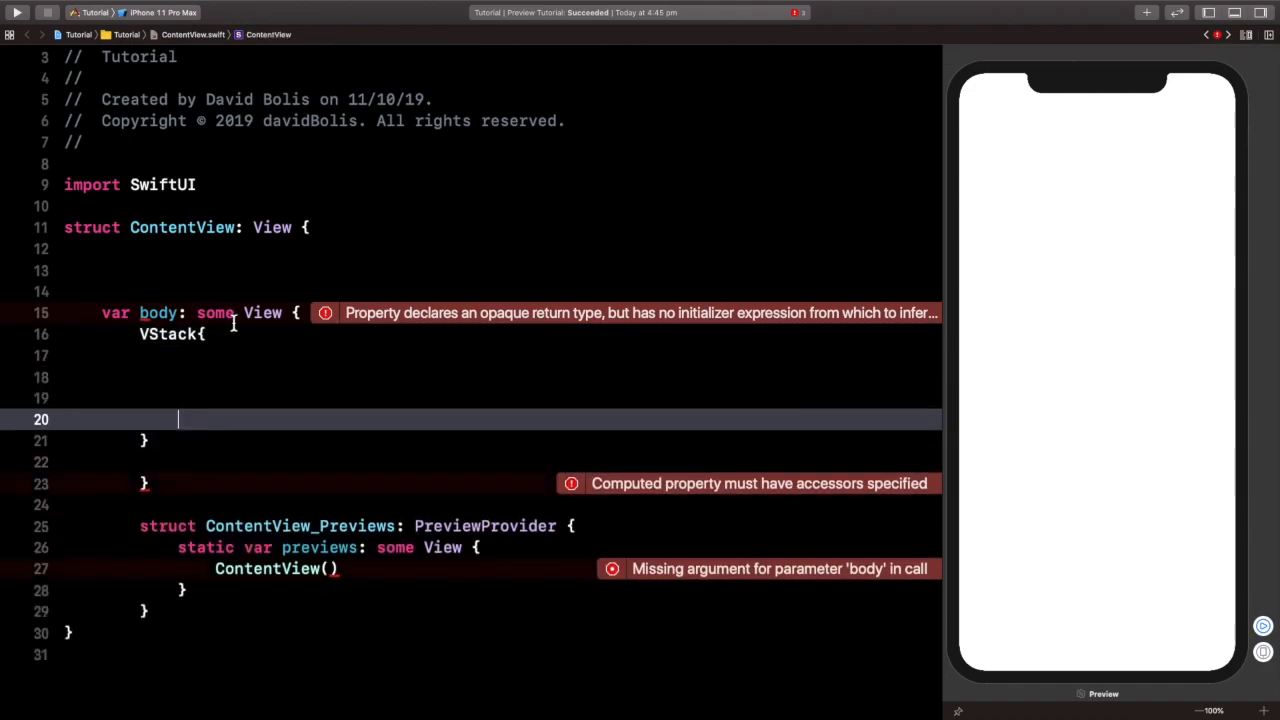
# Add a Button with an empty action closure and a Text("PressMe!") label inside the VStack.
pyautogui.click(192, 356)
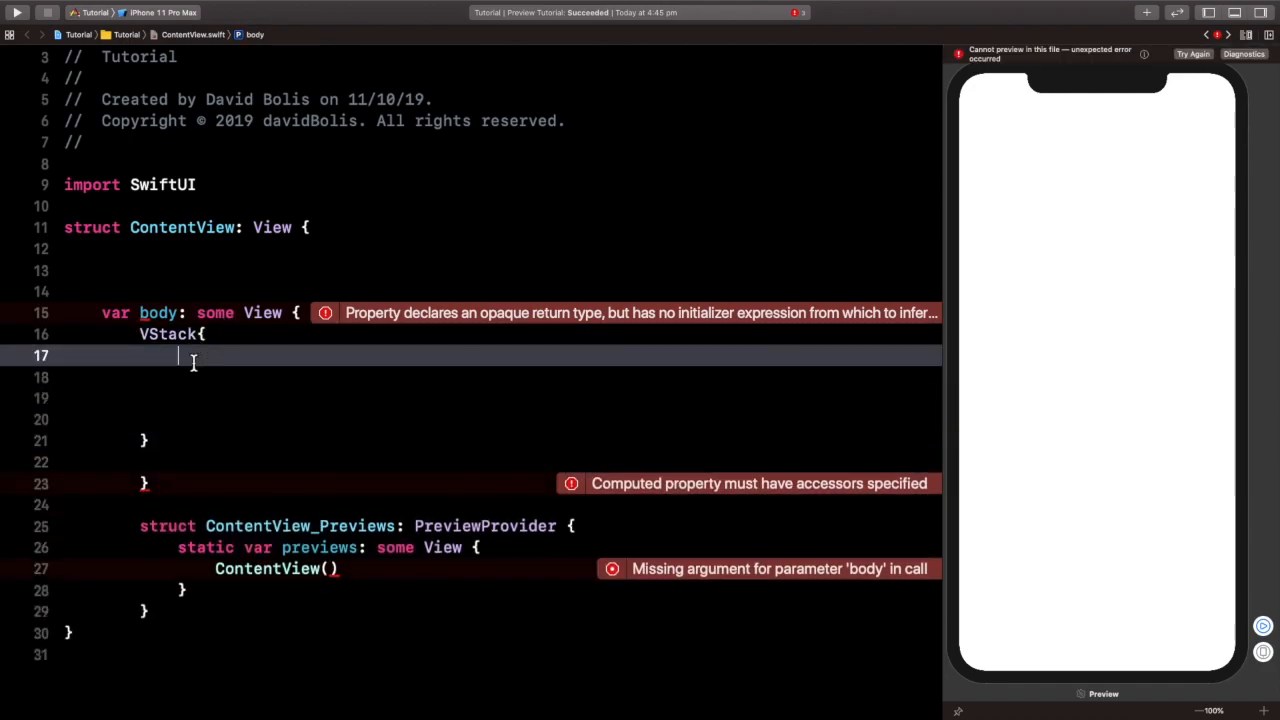
pyautogui.write('Button')
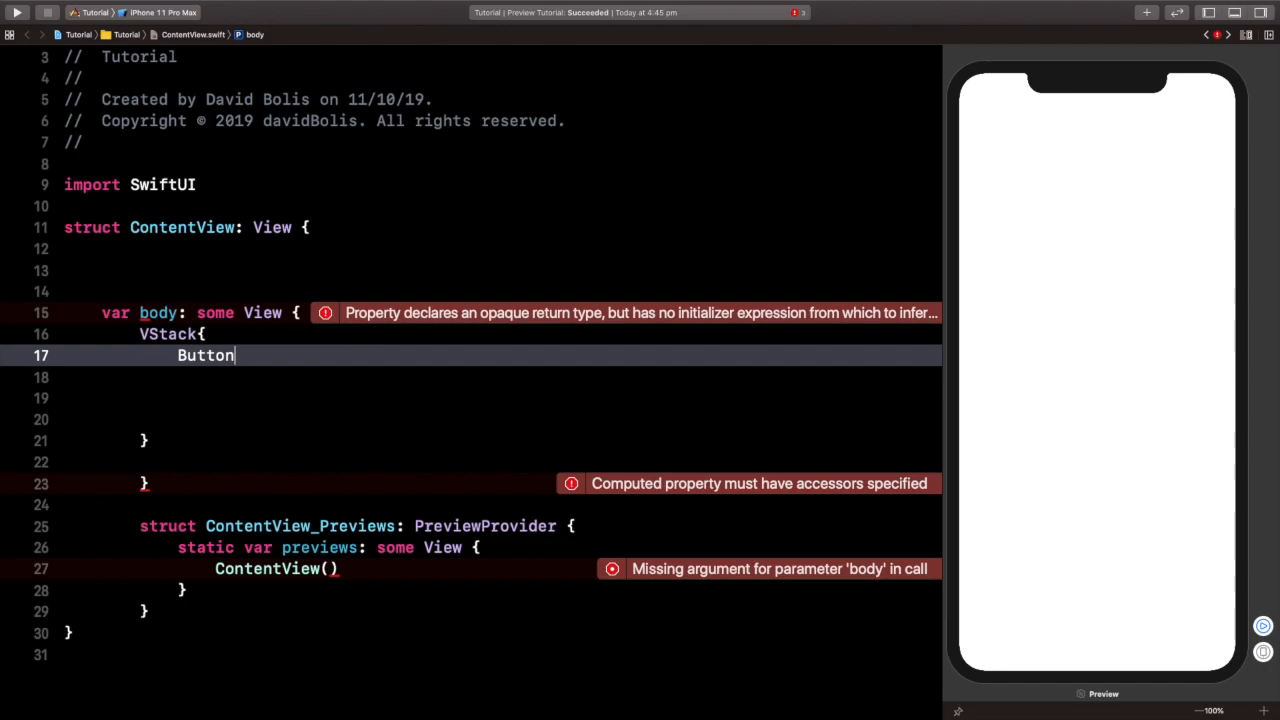
pyautogui.write('(action)')
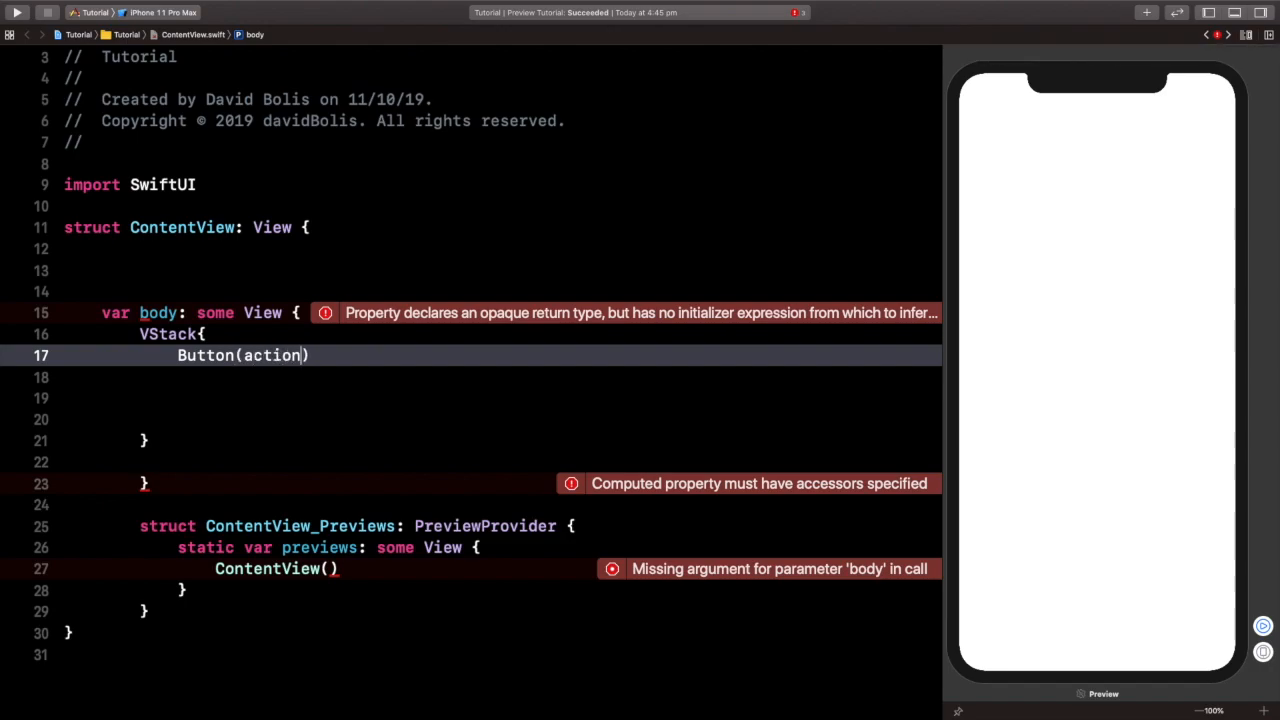
pyautogui.write(':')
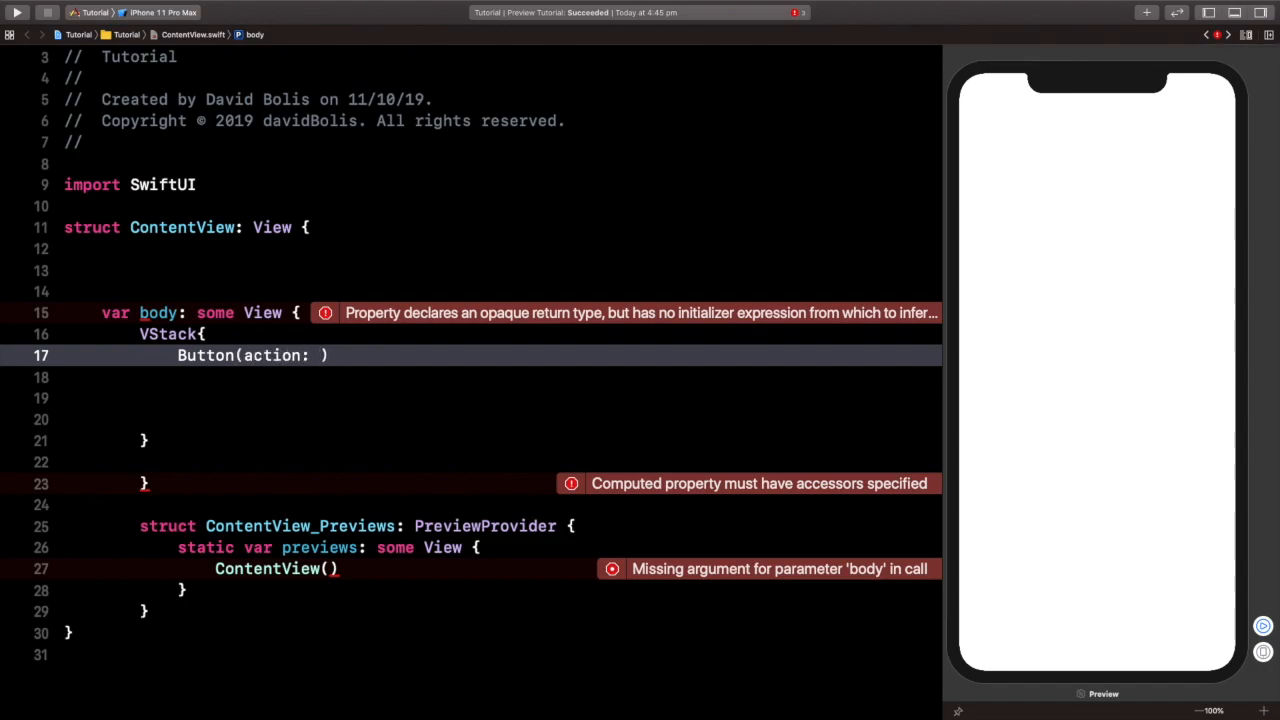
pyautogui.write('{')
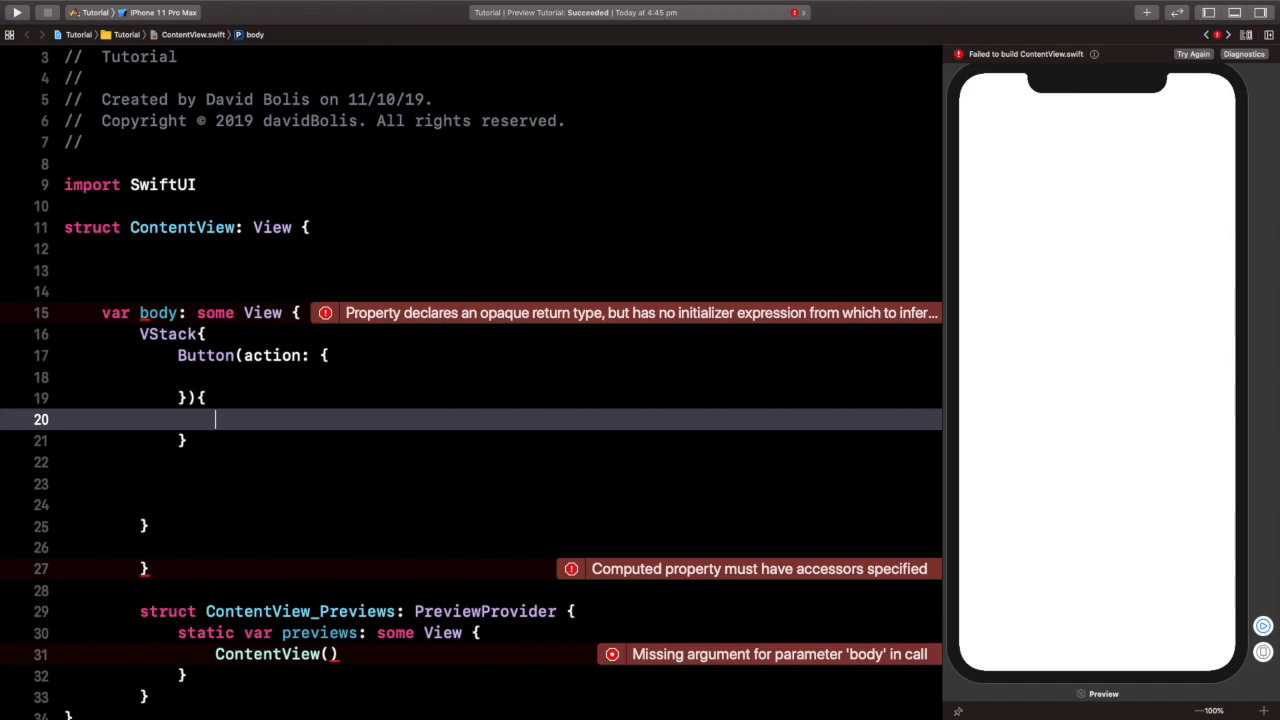
pyautogui.write('Text("Press')
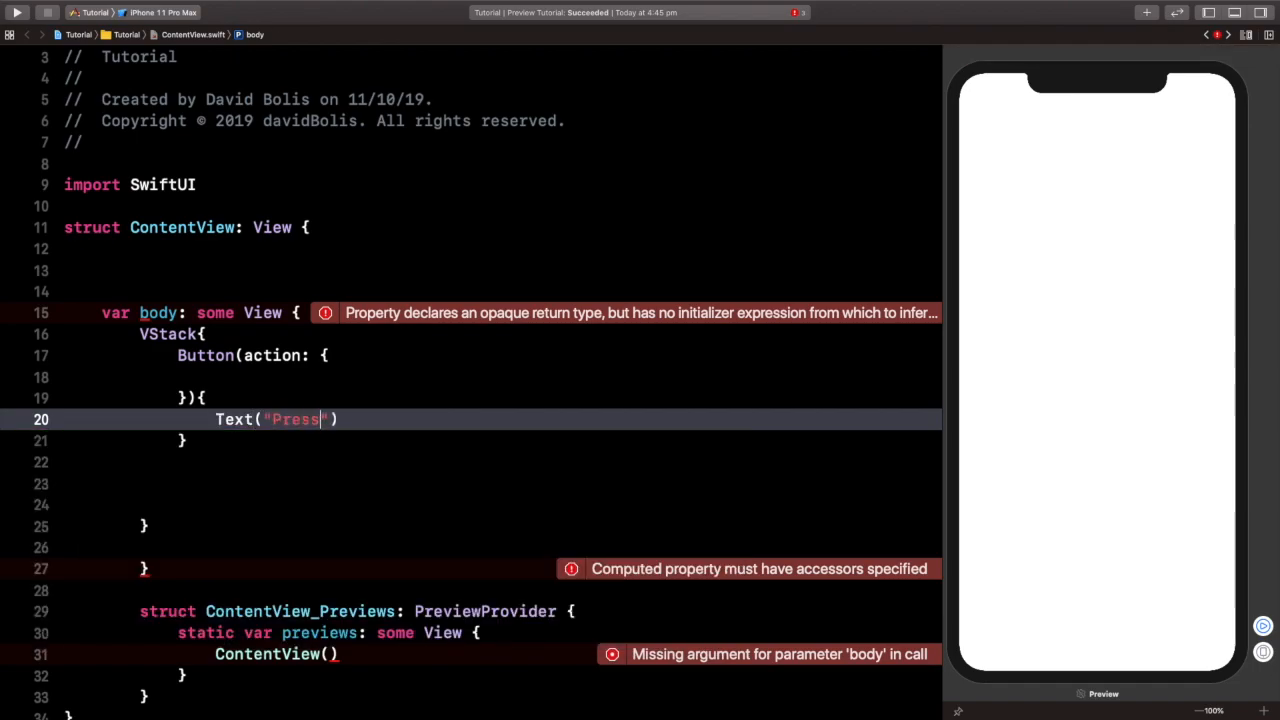
pyautogui.write('Me!')
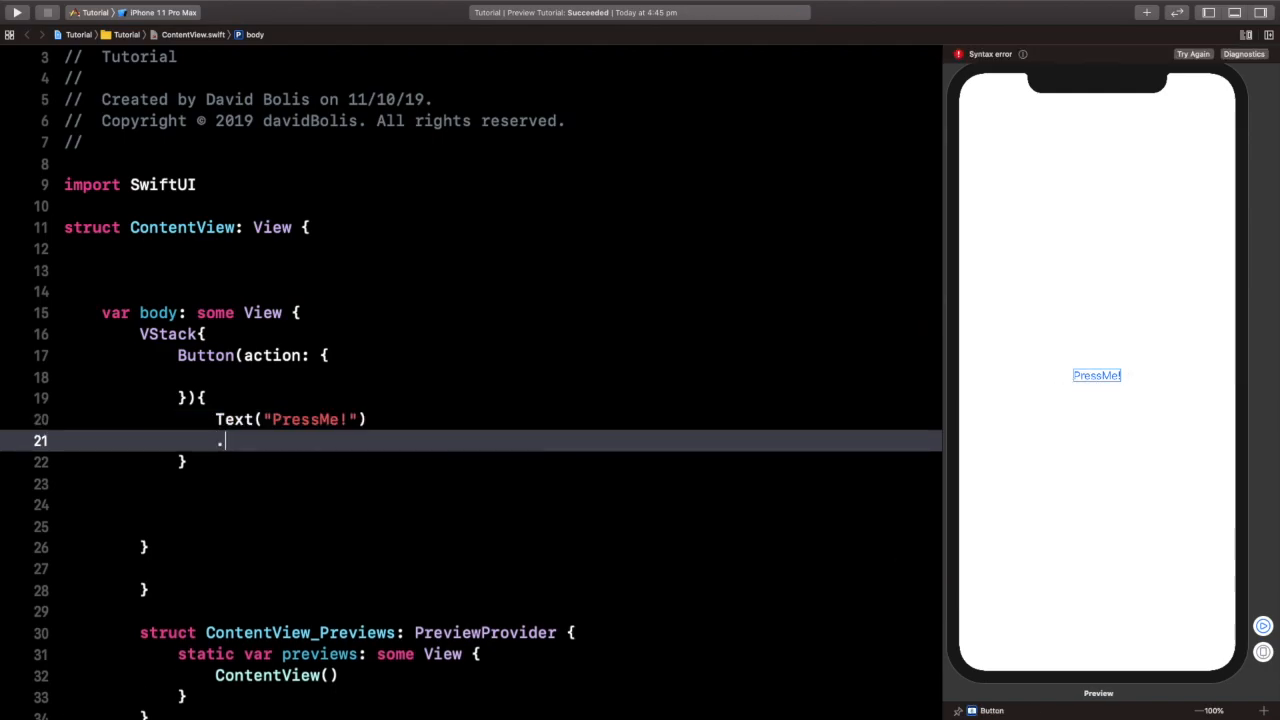
# Colour the PressMe! text red with .foregroundColor(.red).
pyautogui.write('foregroundColor(color: Color?')
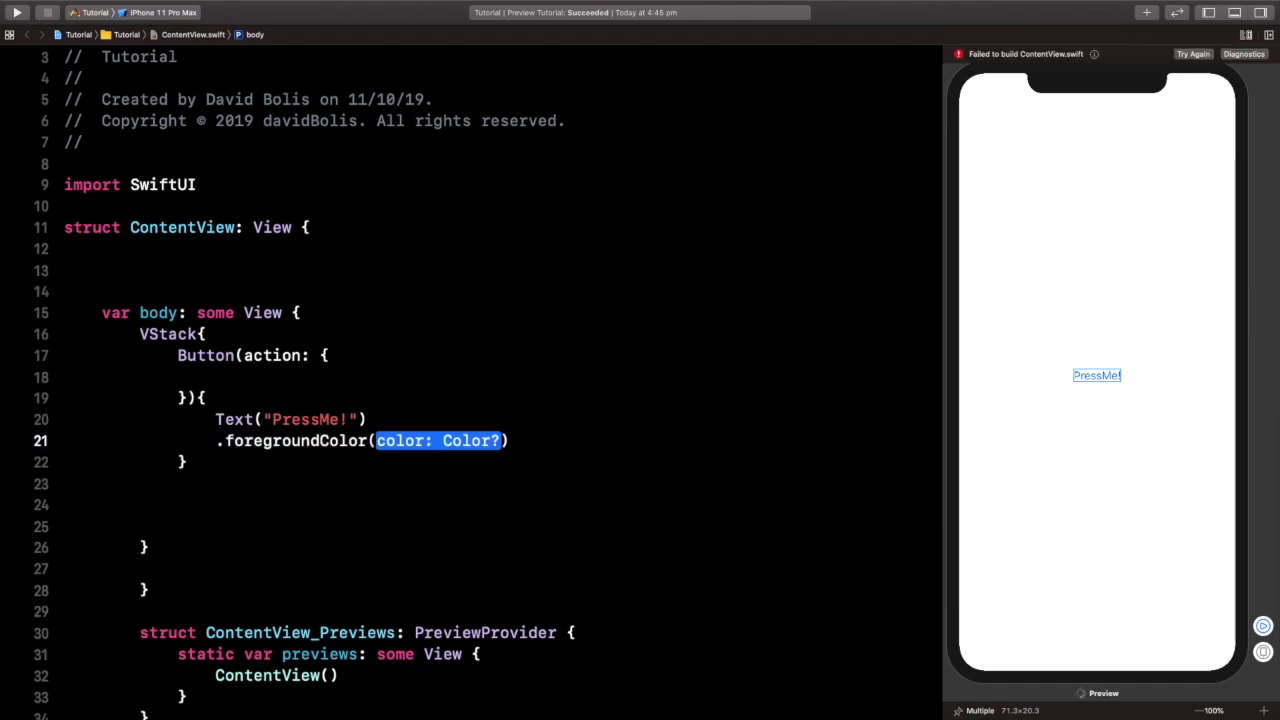
pyautogui.write('.red')
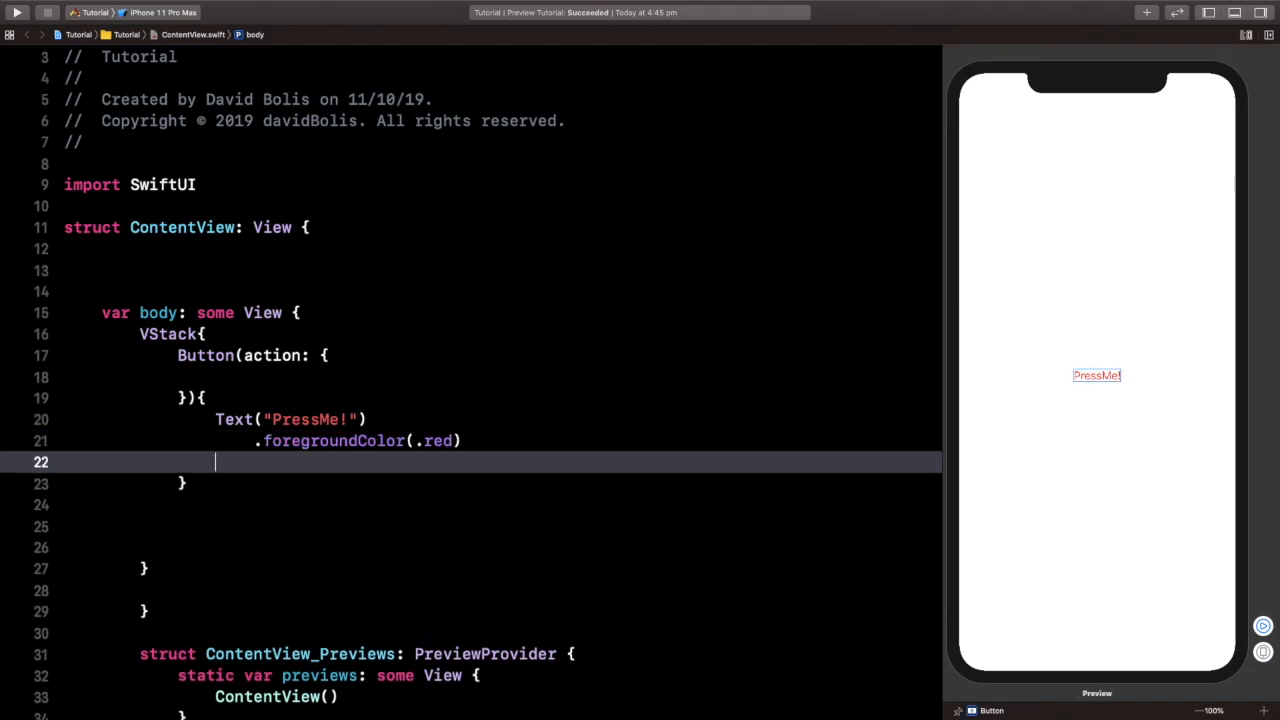
# Give the label a frame of width 200, height 200 with .center alignment.
pyautogui.write('.frame(')
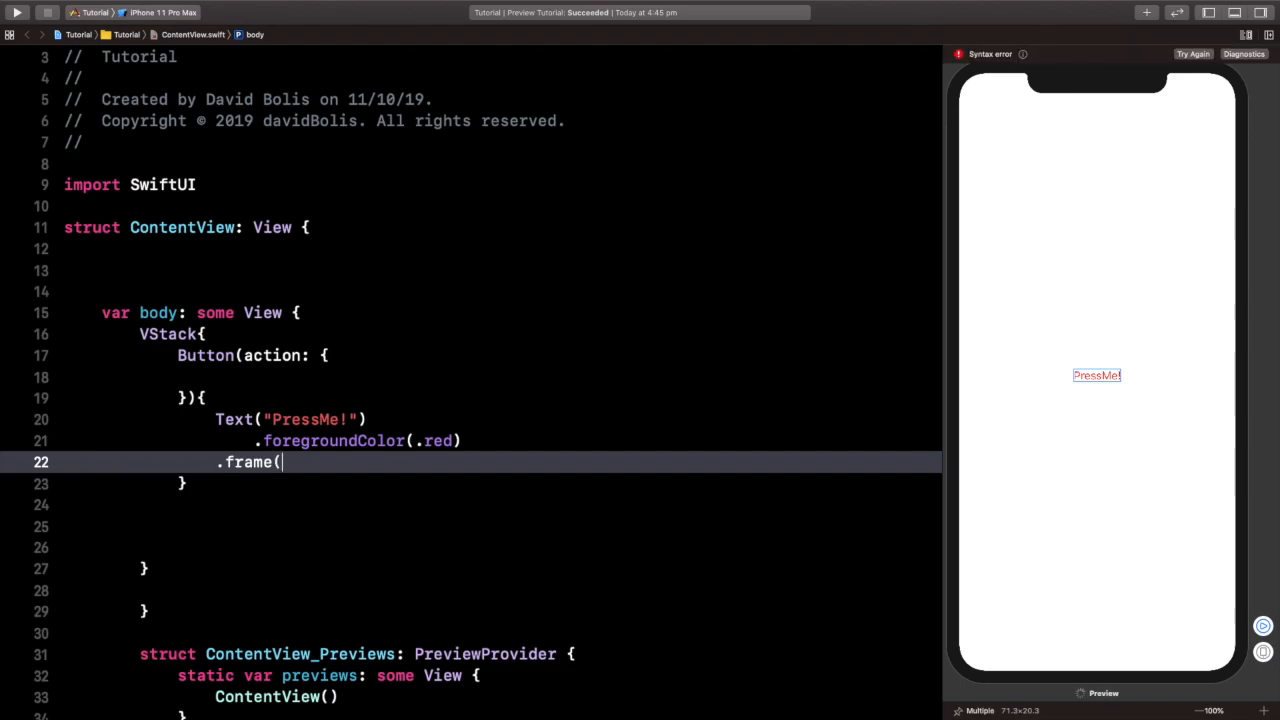
pyautogui.write('width')
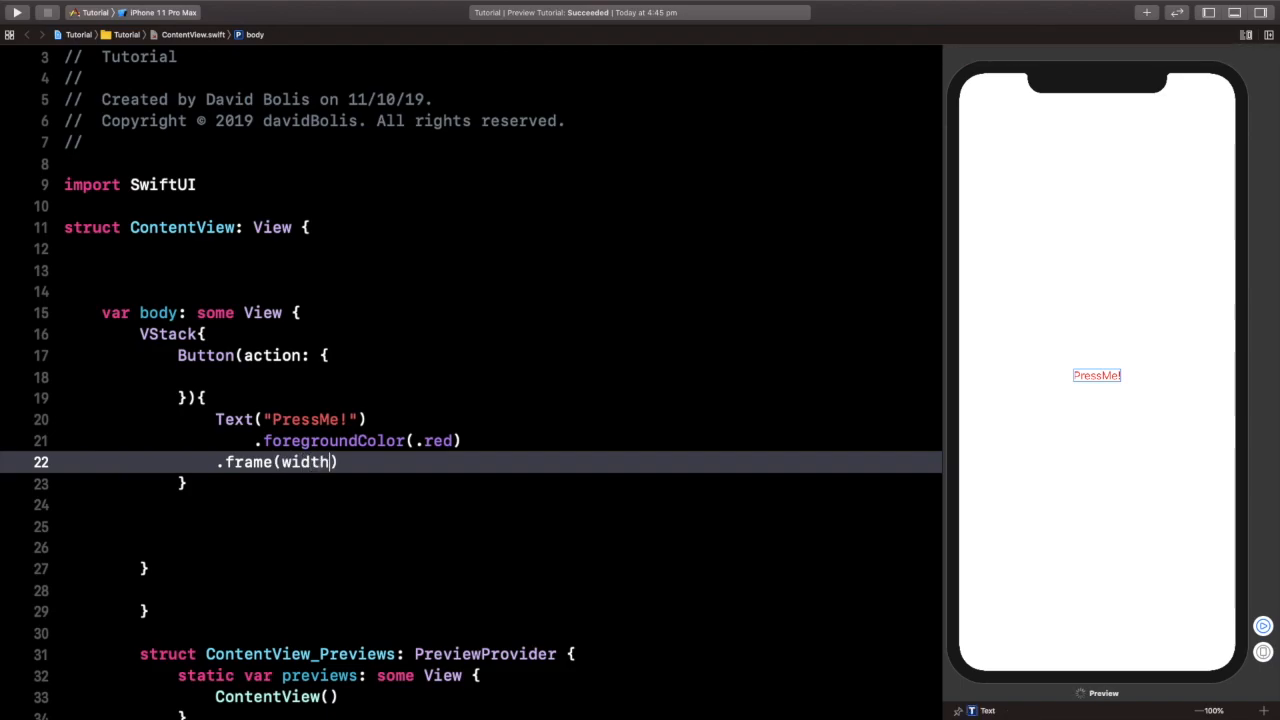
pyautogui.write(': 200')
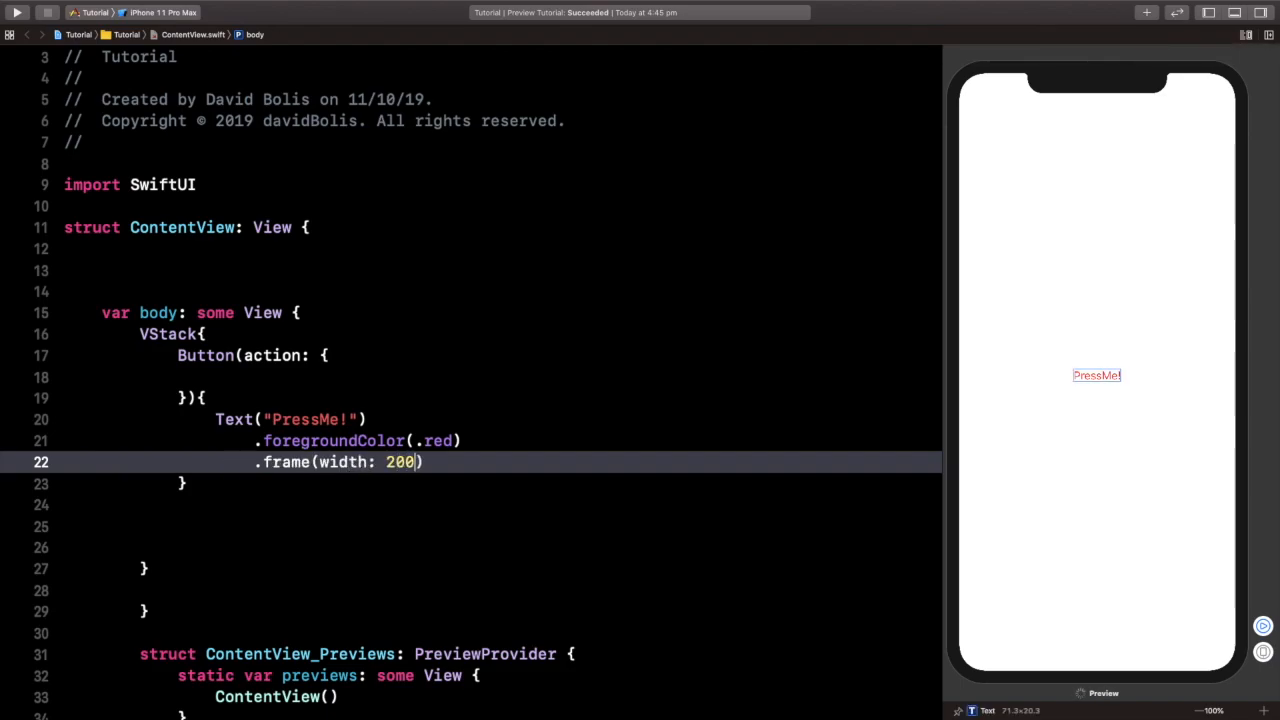
pyautogui.write(', height:')
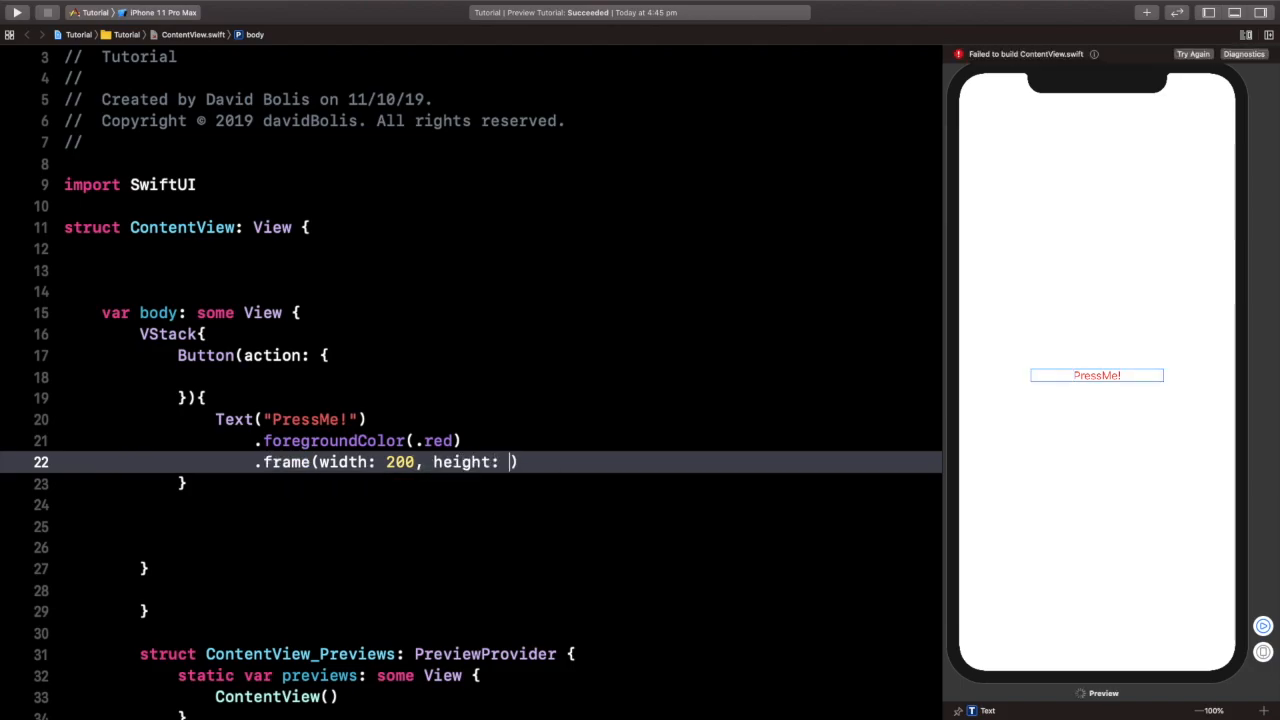
pyautogui.write('200,')
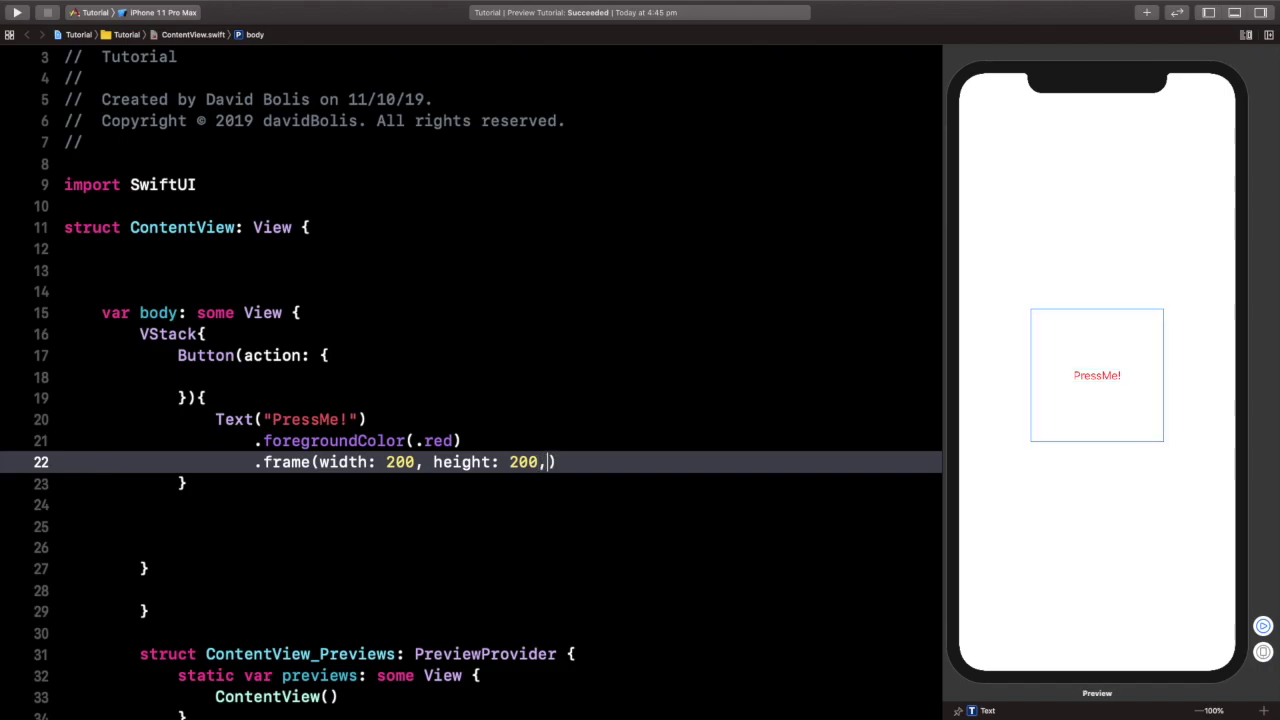
pyautogui.write('aligh')
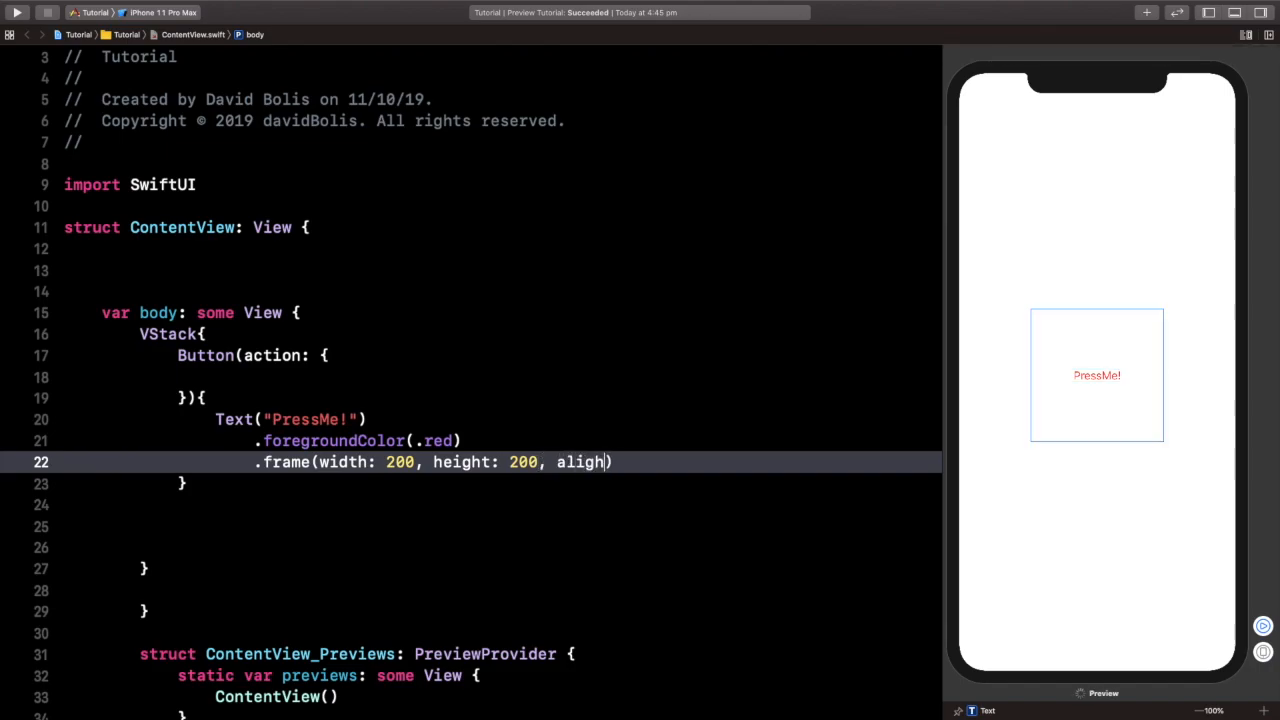
pyautogui.write('ment:')
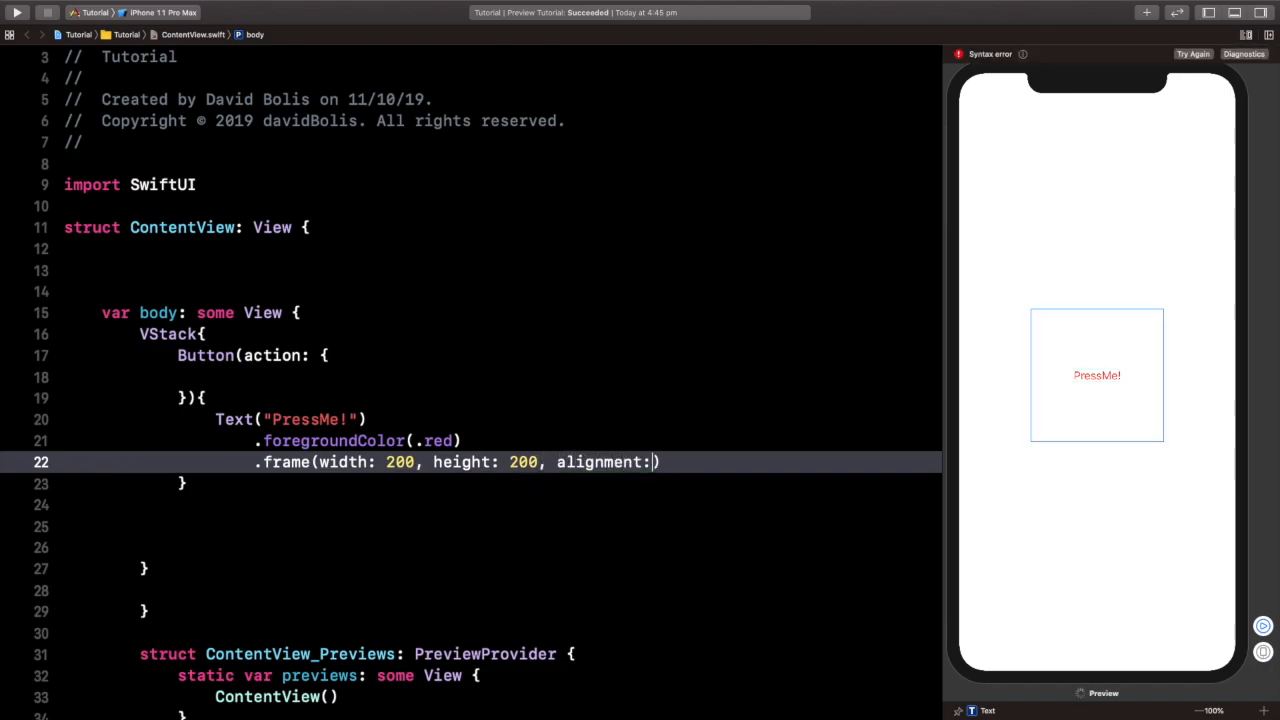
pyautogui.write('.center')
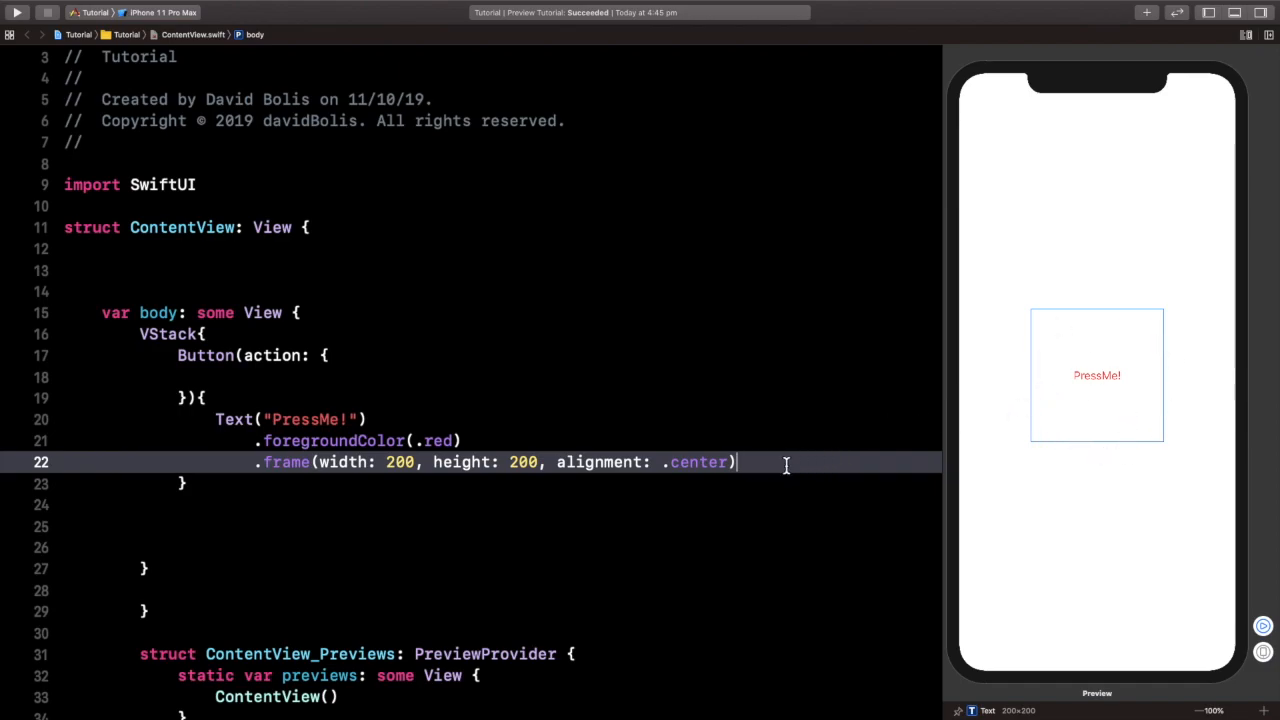
# Add a .background(Color.blue) modifier so the 200×200 frame fills blue.
pyautogui.press('Return')
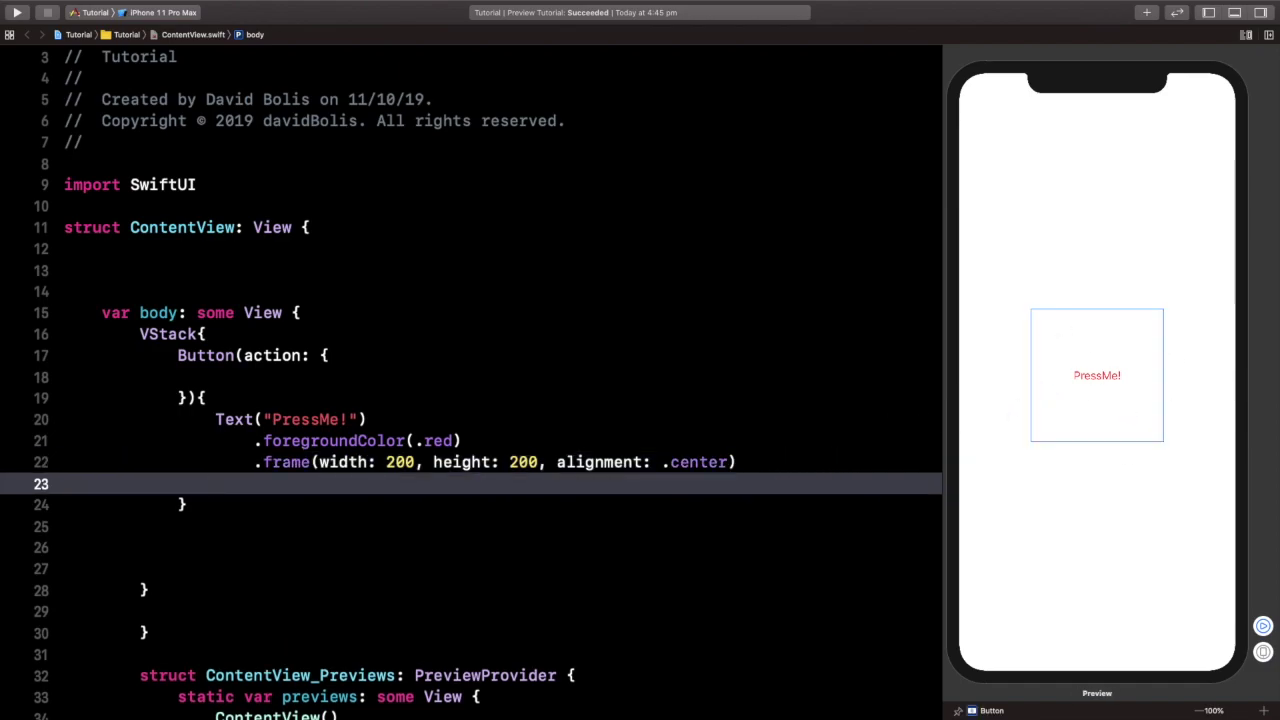
pyautogui.write('.backg')
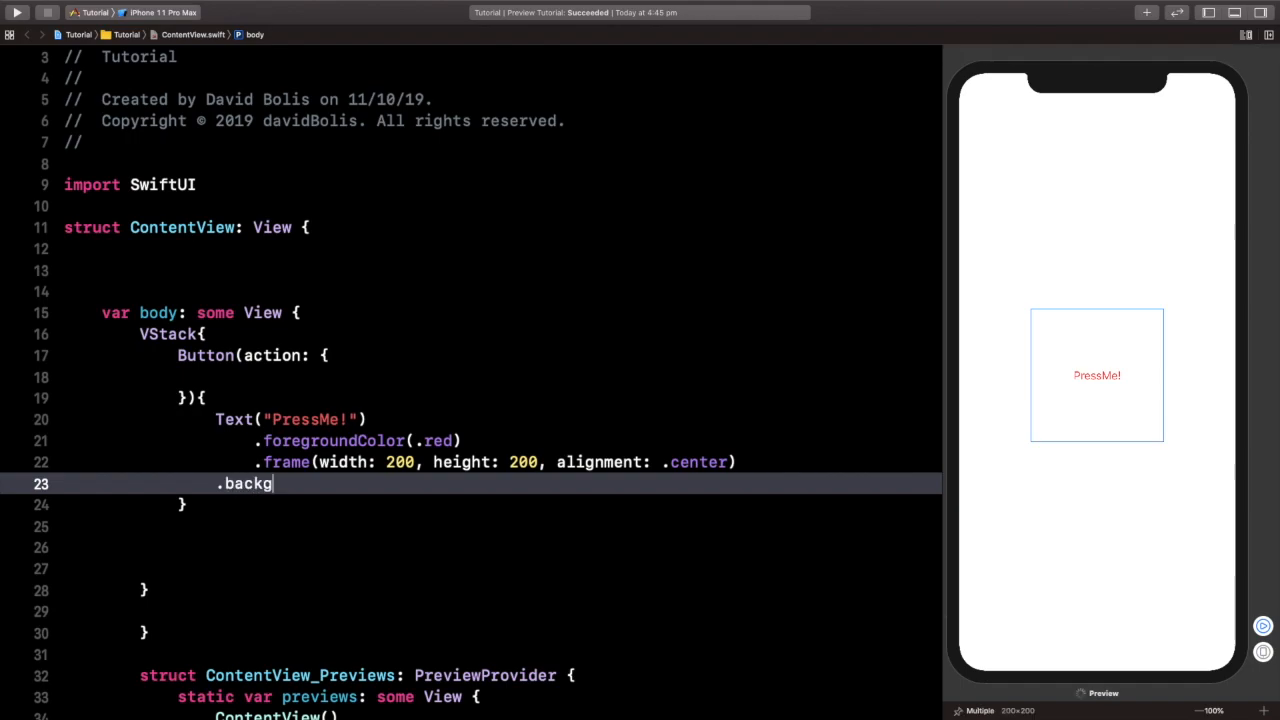
pyautogui.write('round(Color.blue')
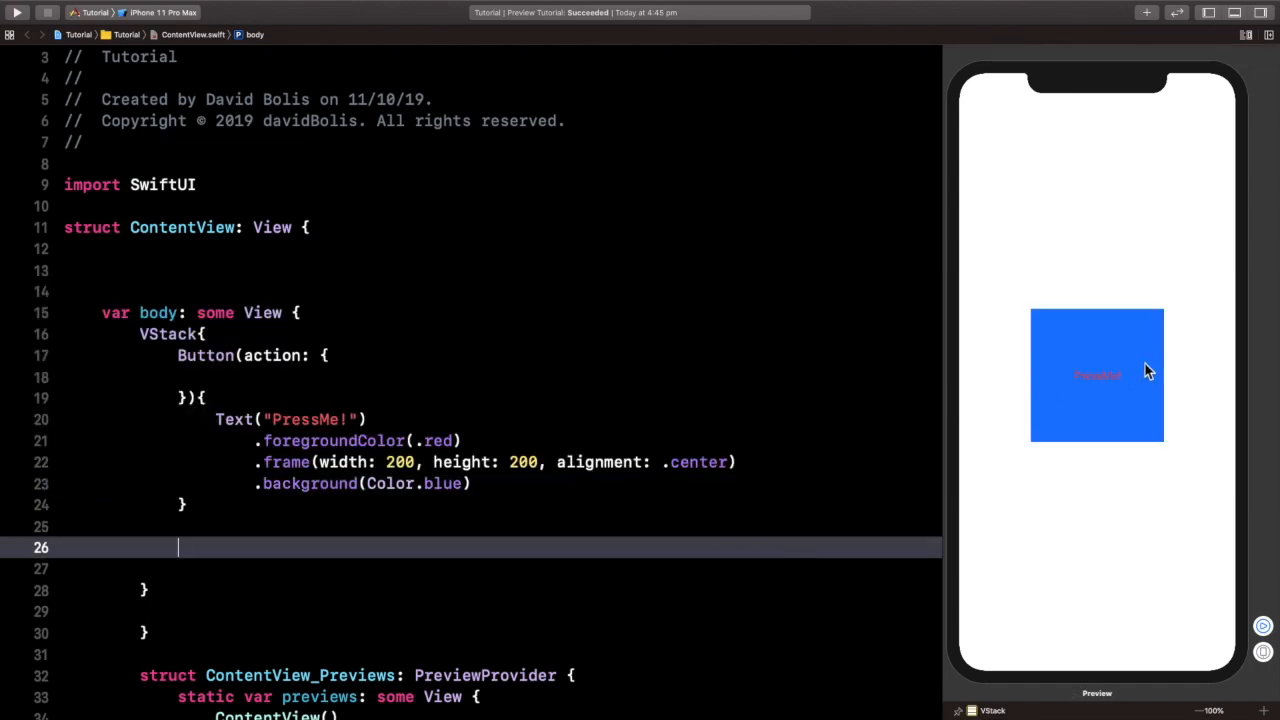
pyautogui.moveTo(1122, 444)
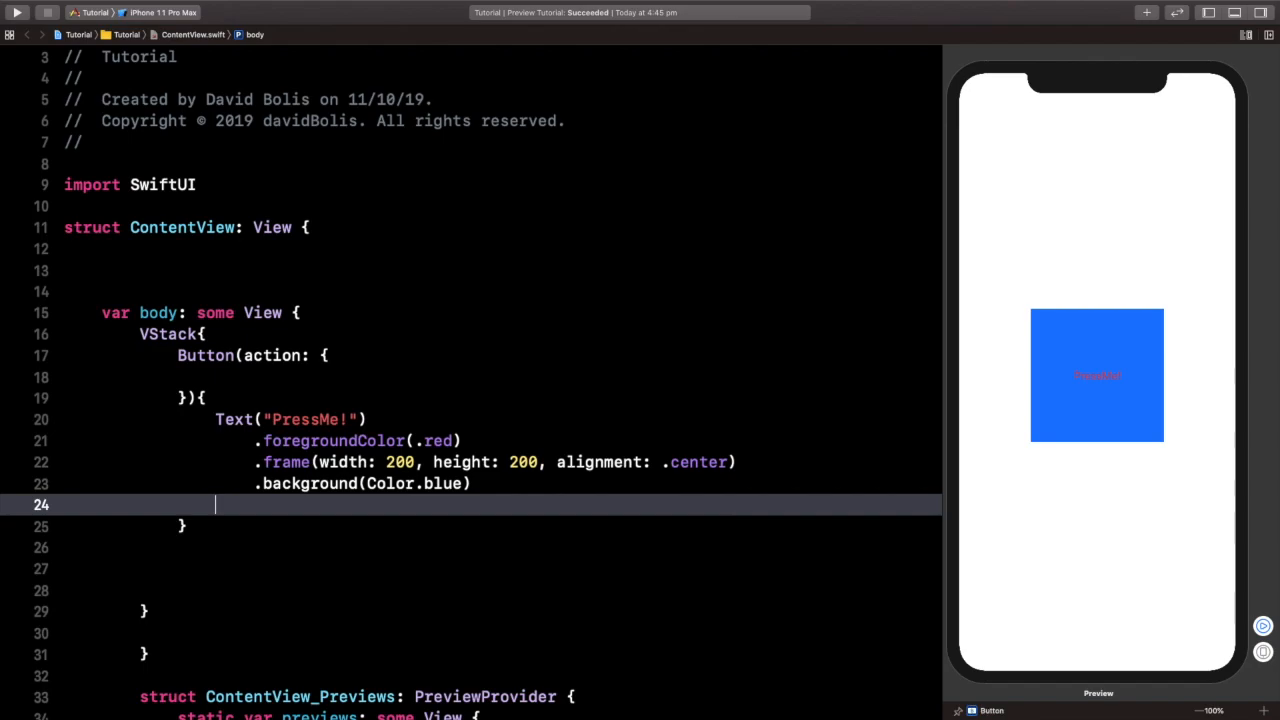
# Set the label's font to .title.
pyautogui.write('.font')
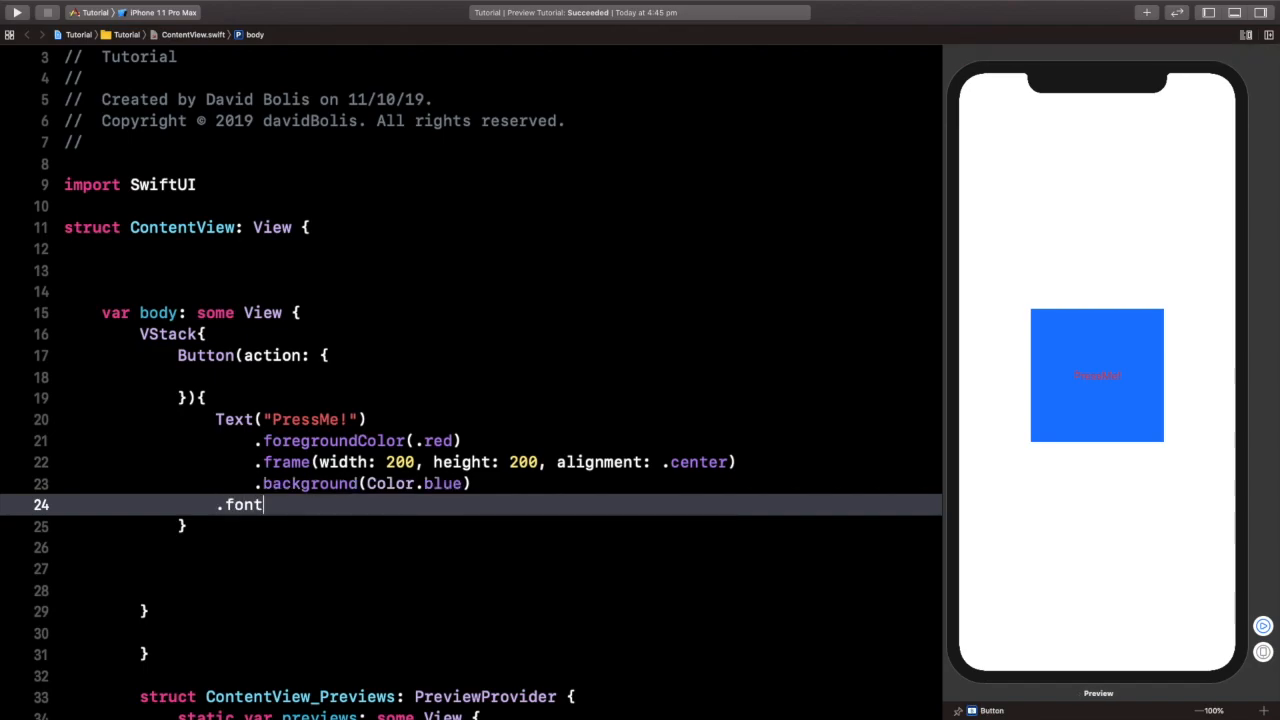
pyautogui.write('(.t')
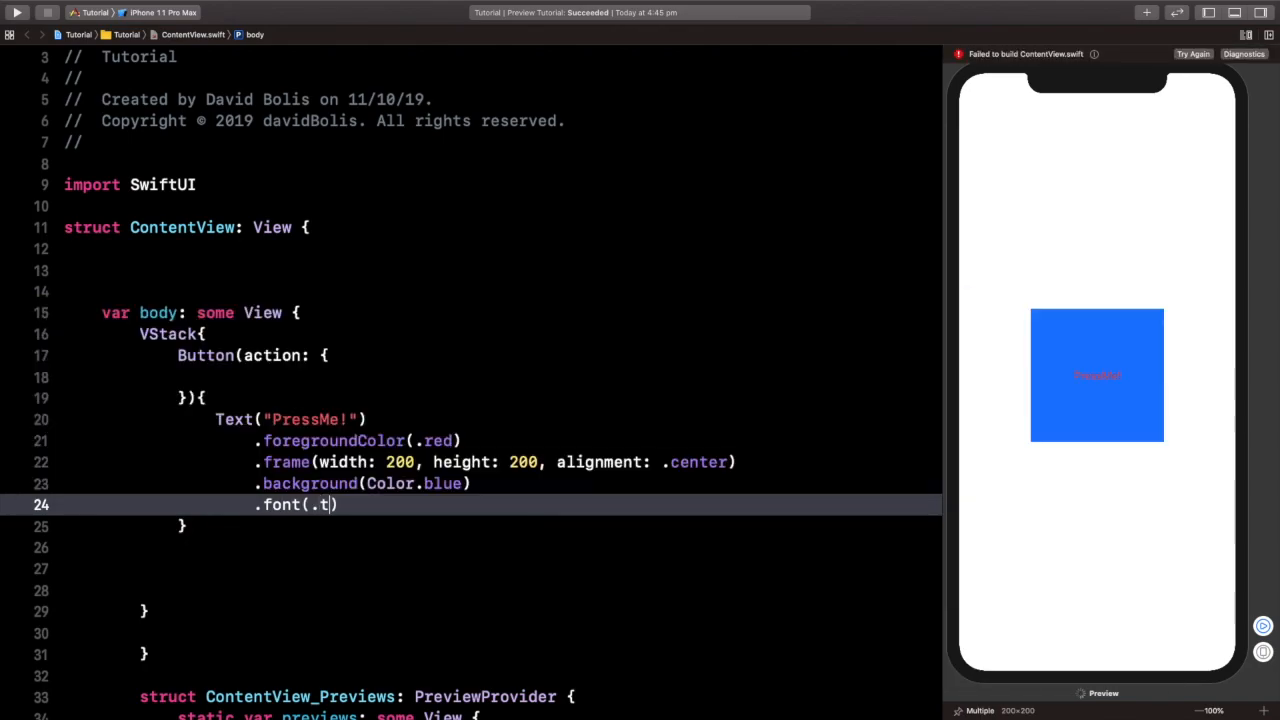
pyautogui.write('itle')
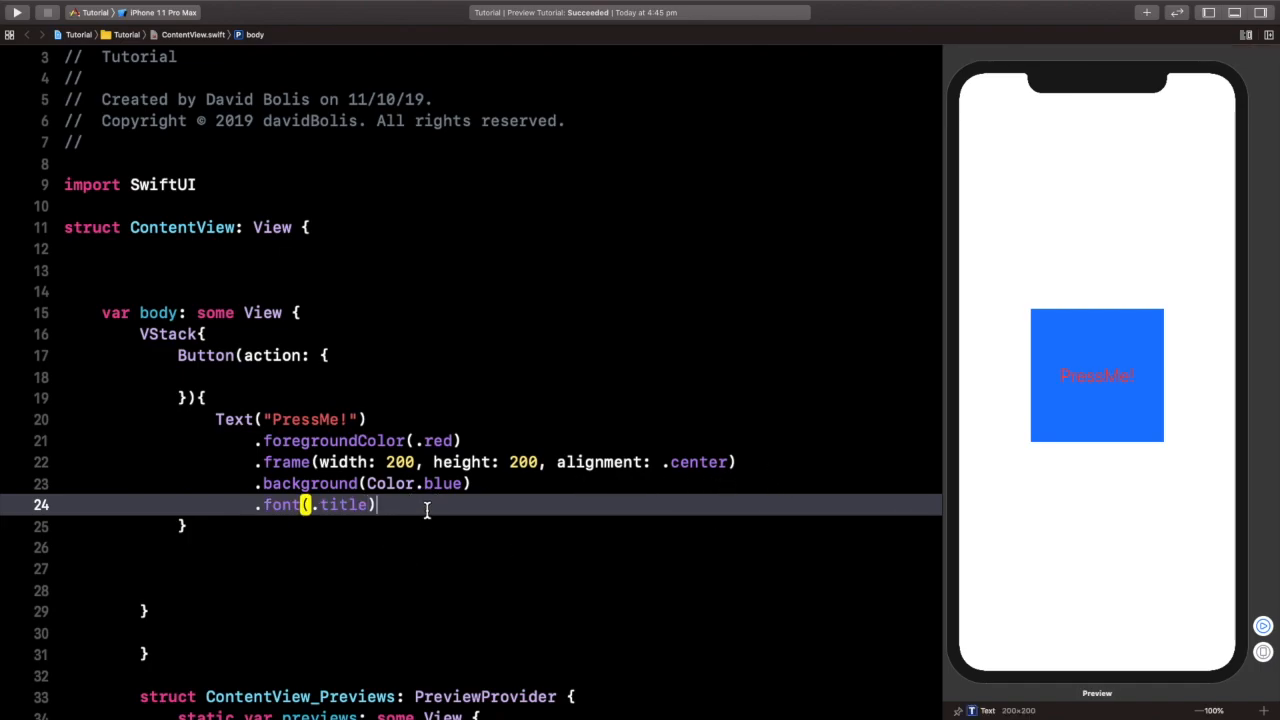
# Add .cornerRadius(12) after the background and realign its indentation.
pyautogui.write('.corn')
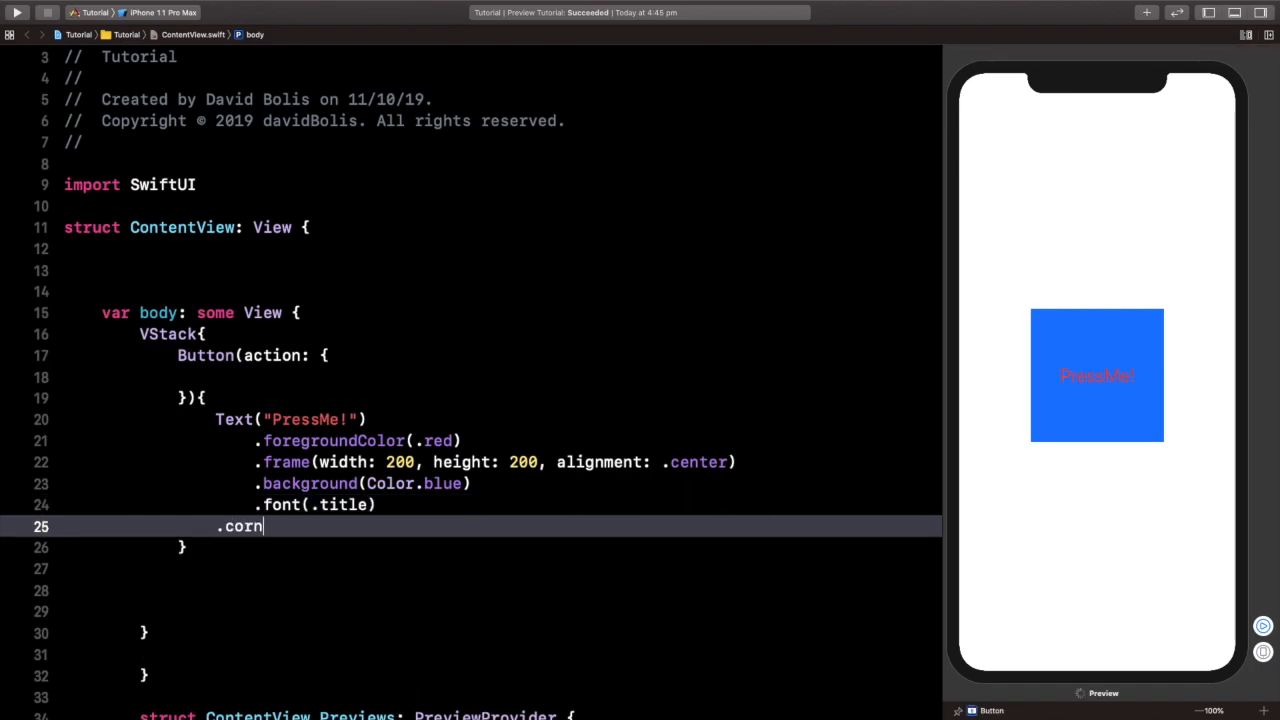
pyautogui.write('erRadius')
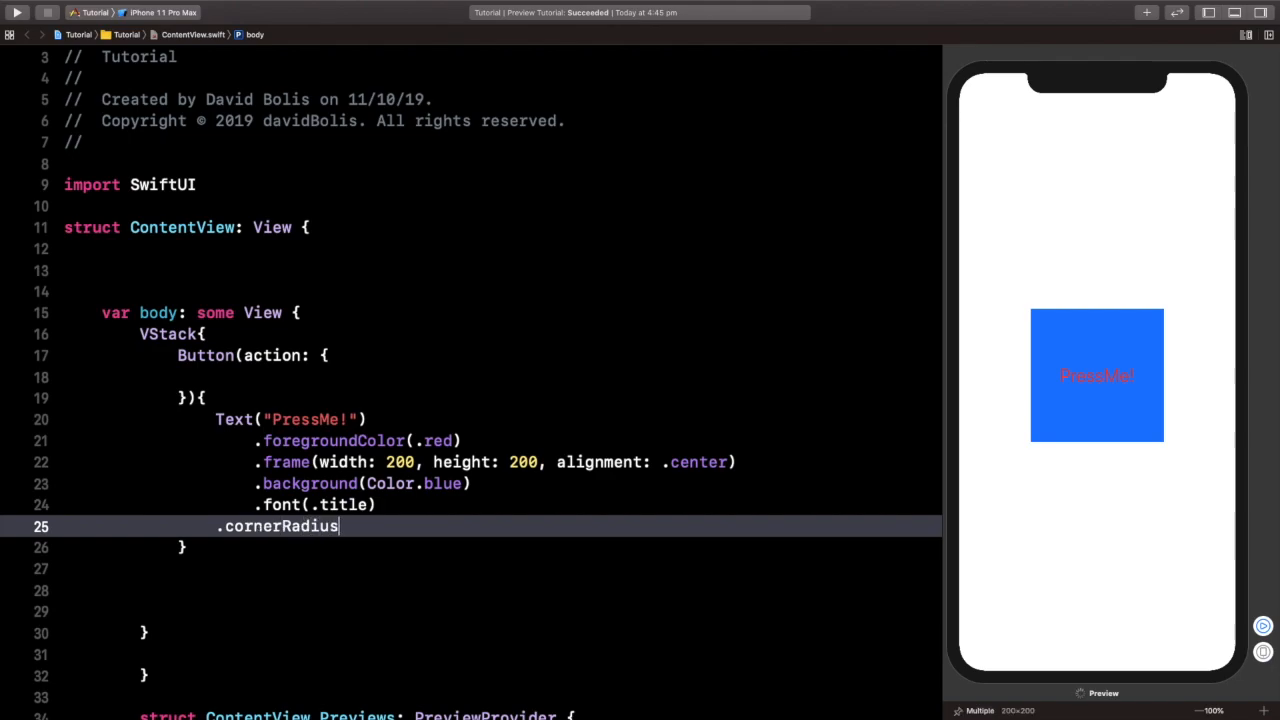
pyautogui.write('(')
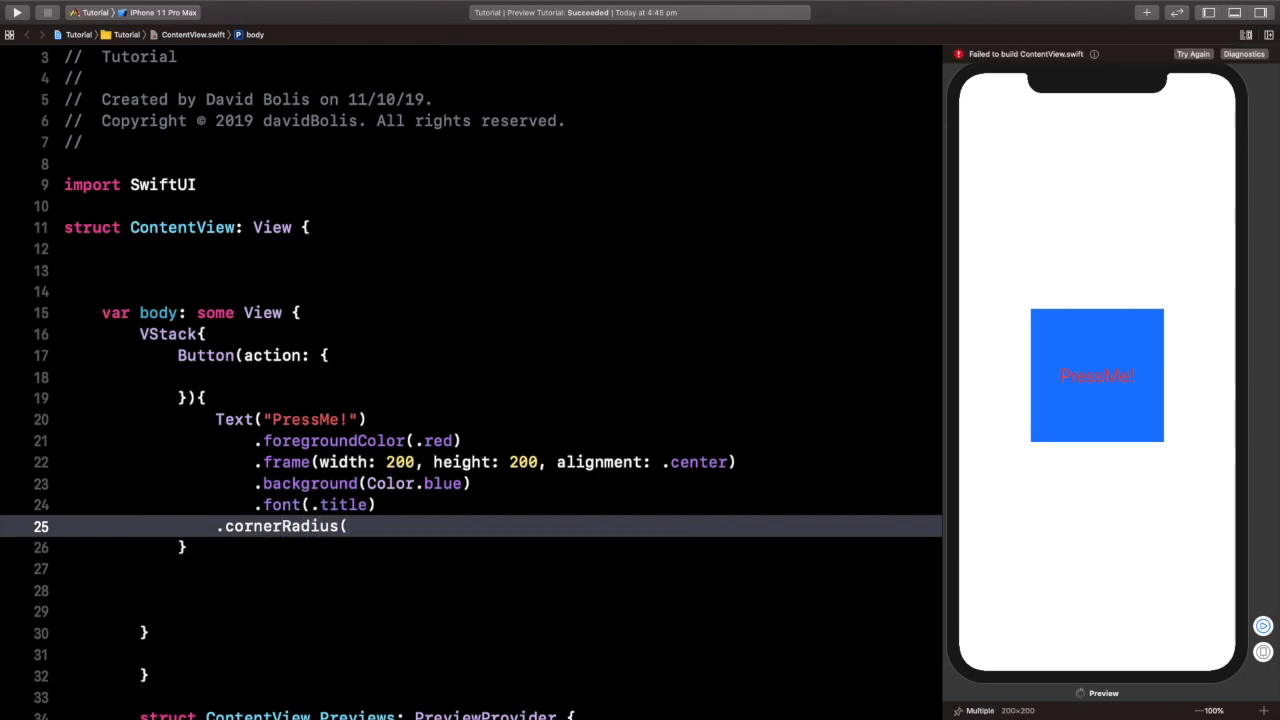
pyautogui.write('12)')
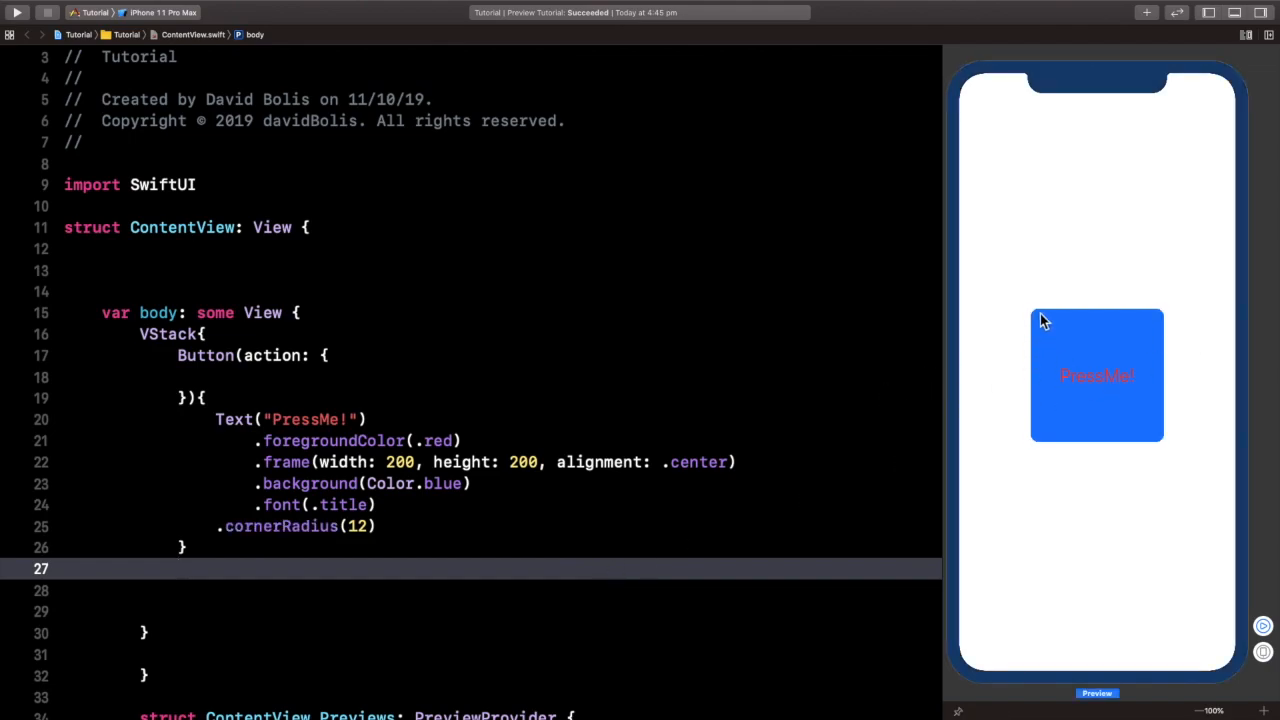
pyautogui.moveTo(636, 506)
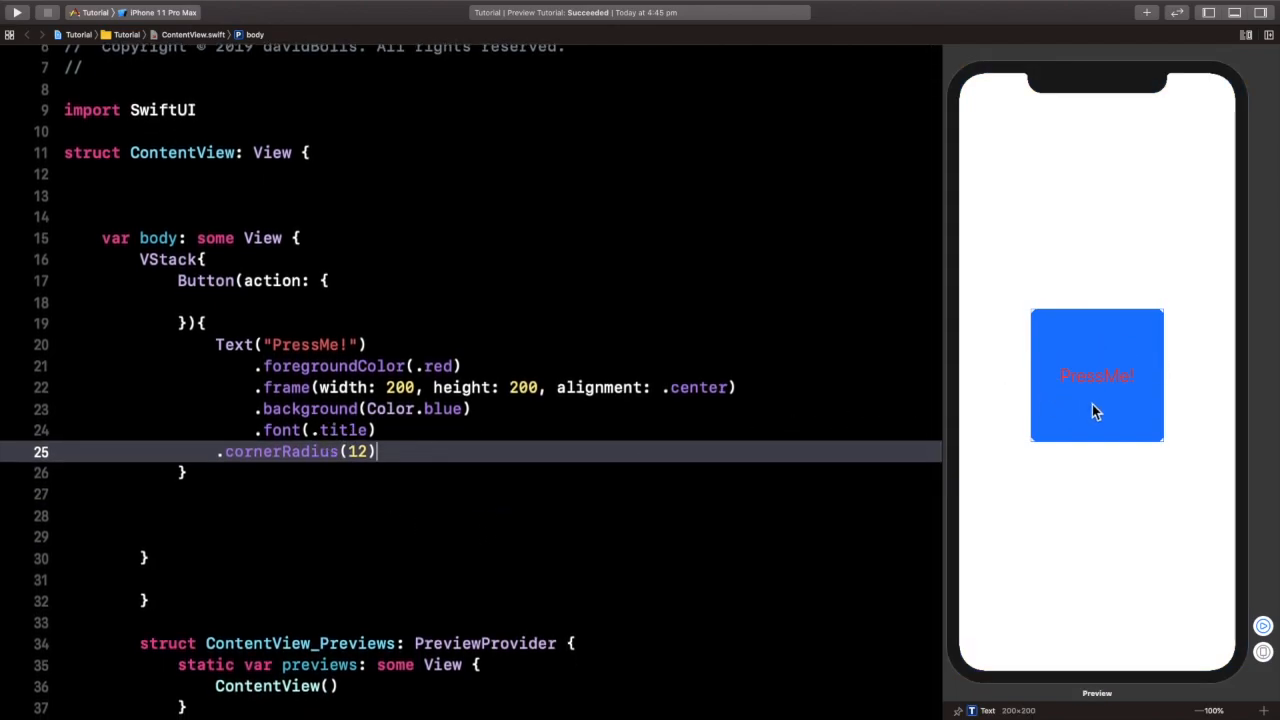
pyautogui.click(222, 452)
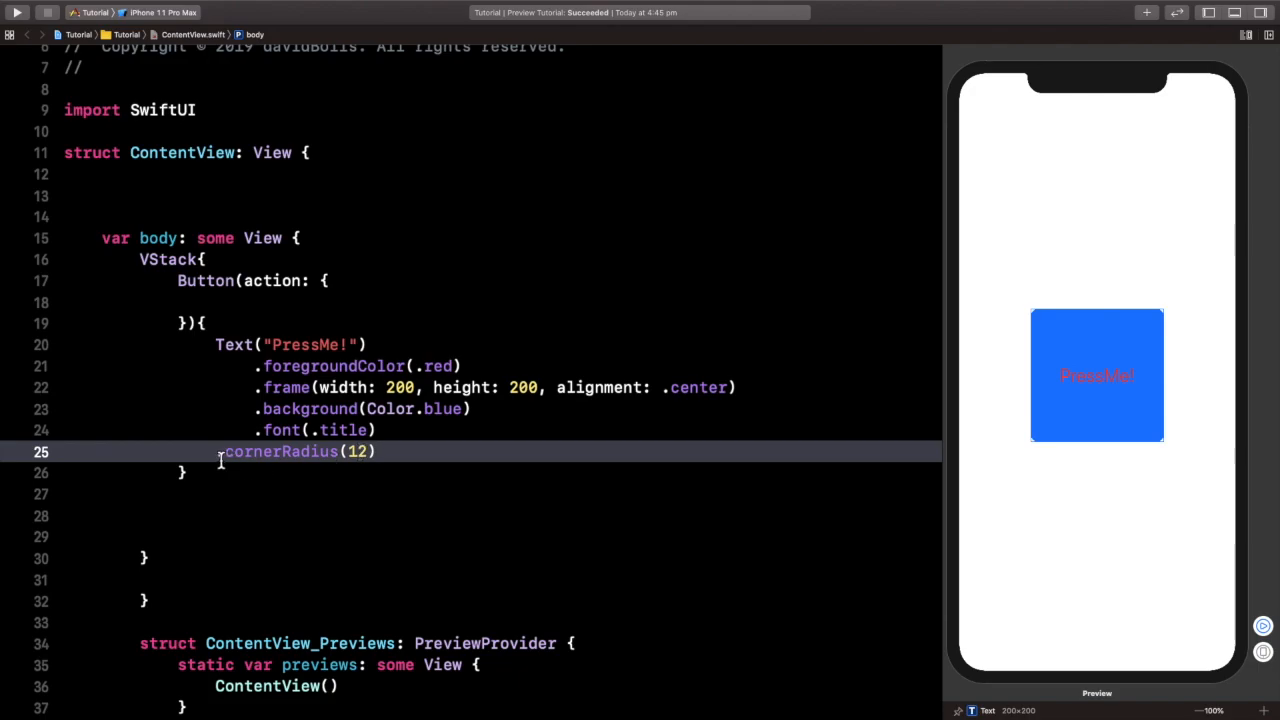
pyautogui.write('.')
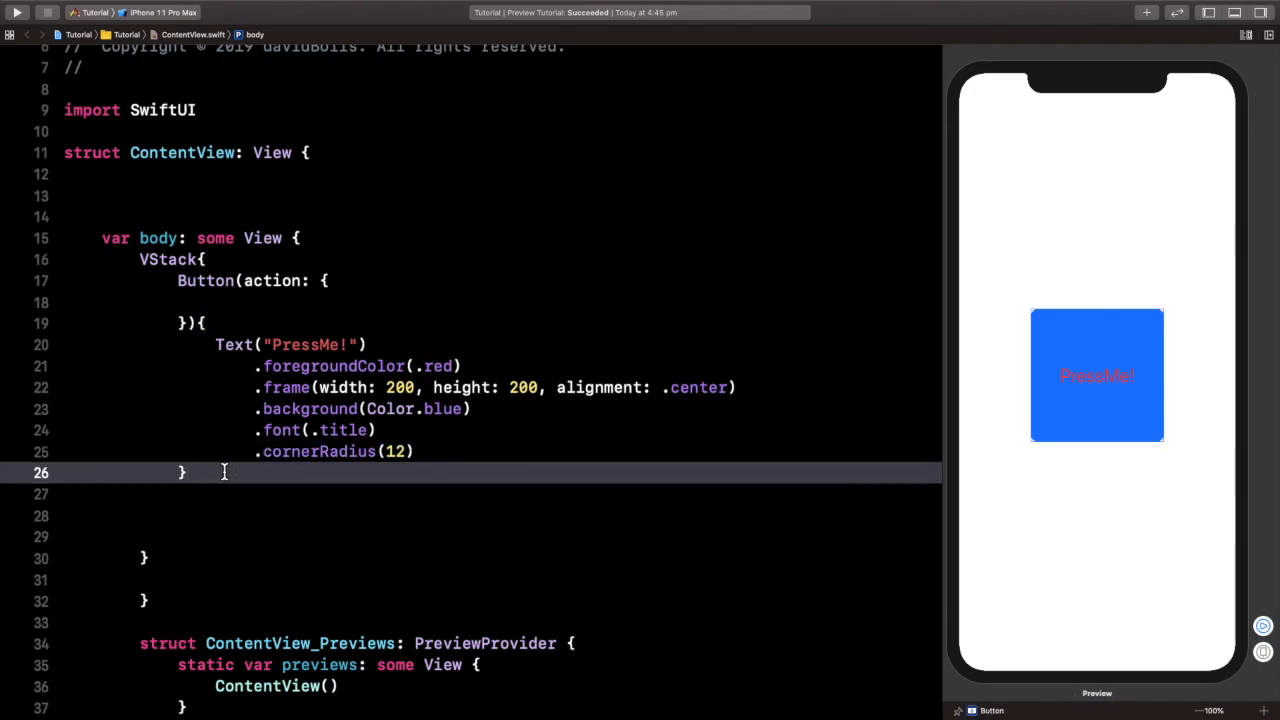
pyautogui.moveTo(890, 244)
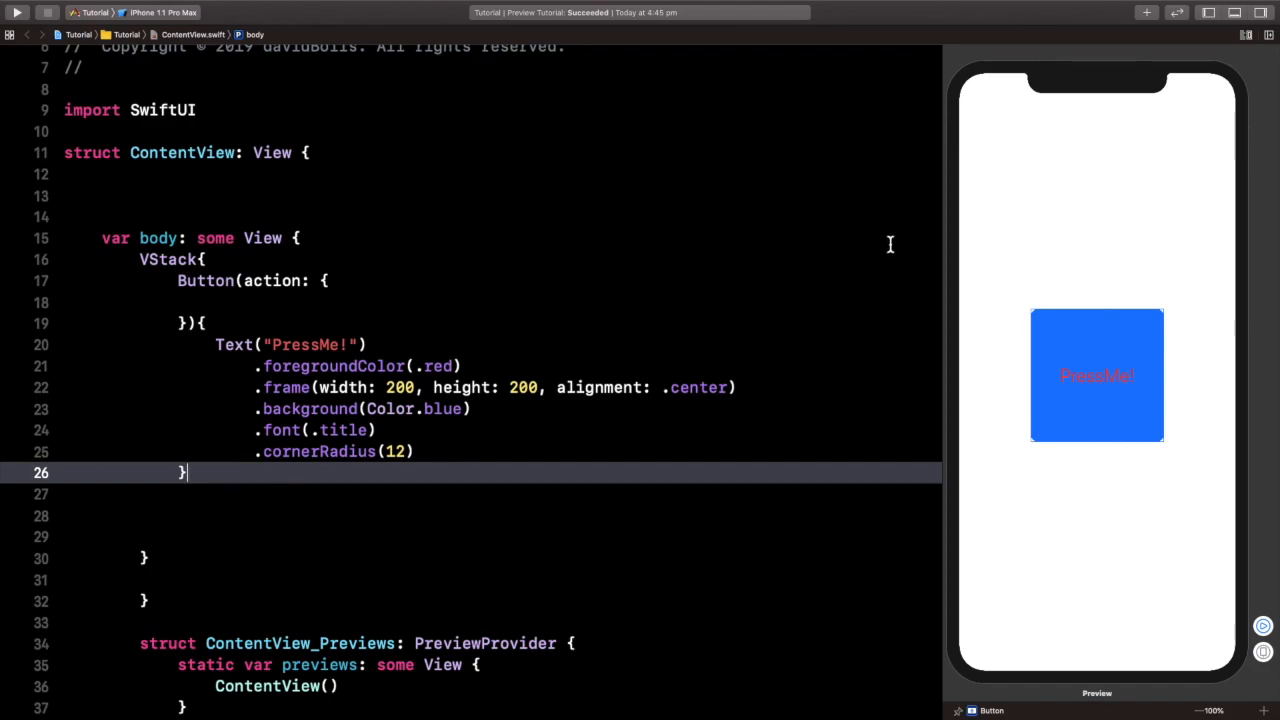
pyautogui.moveTo(462, 420)
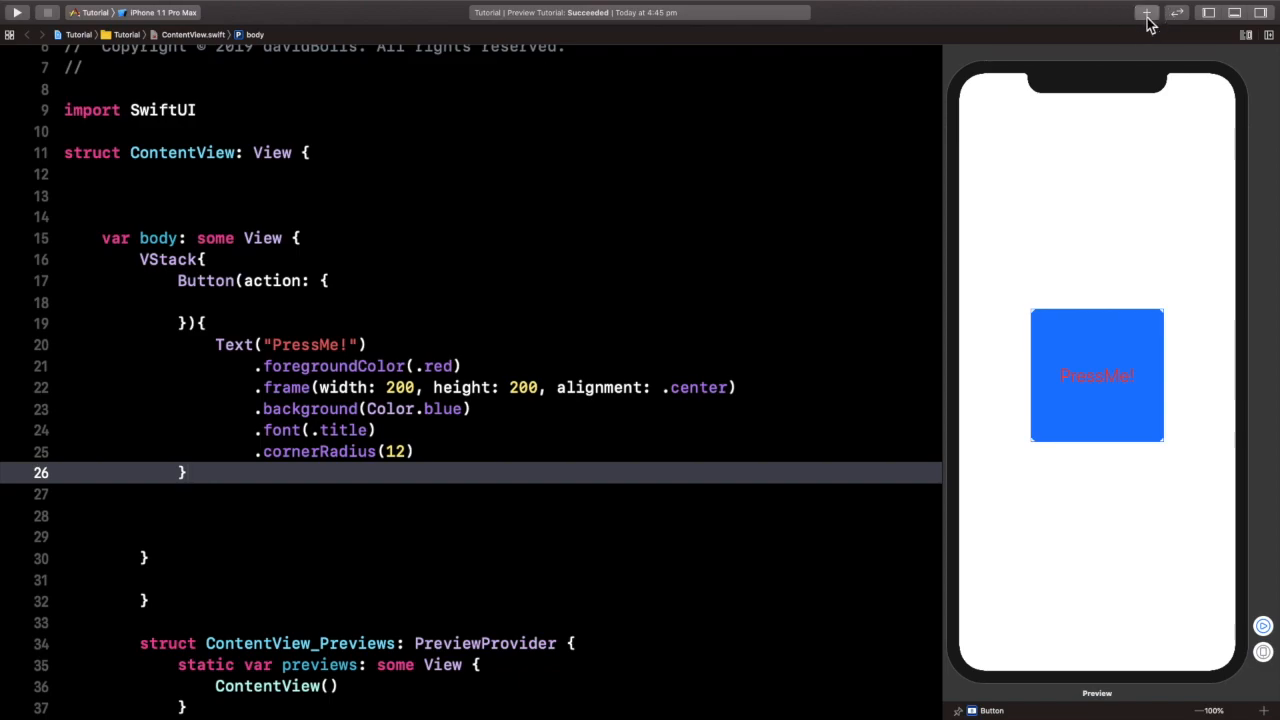
# Find the Animation modifier in the Library by searching 'anim' and attach it to the Button.
pyautogui.click(1148, 12)
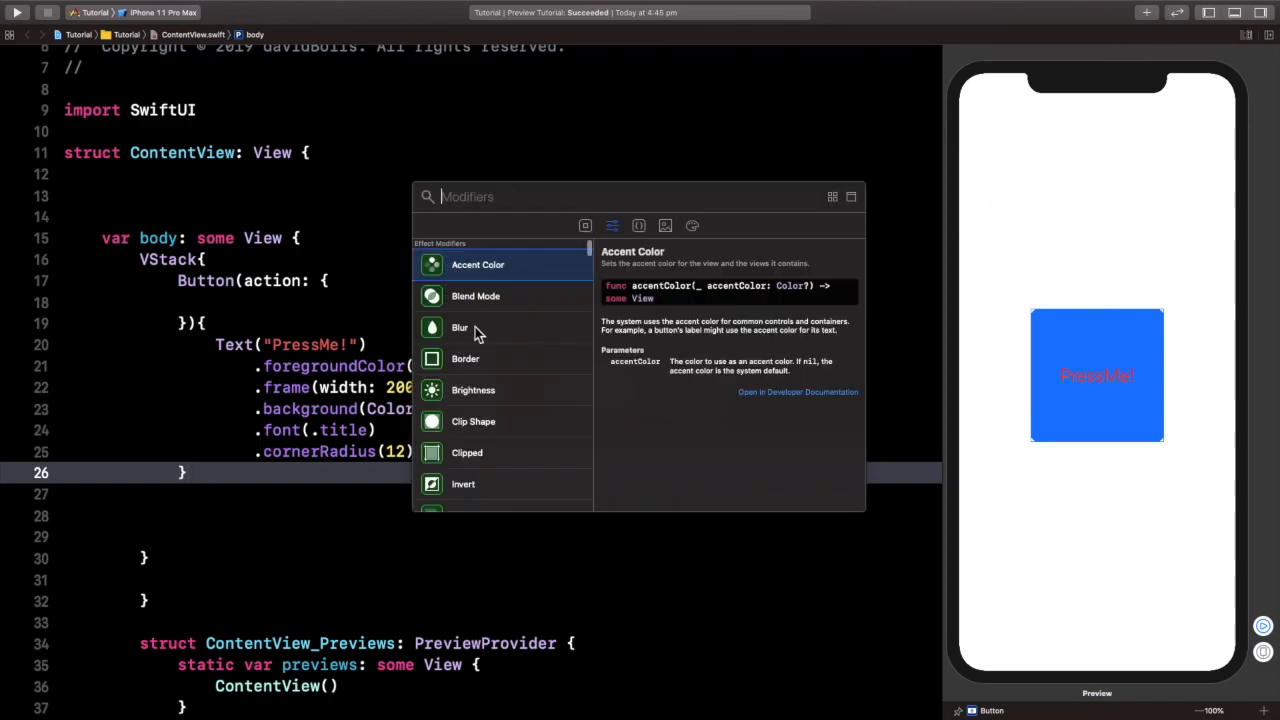
pyautogui.scroll(-3)
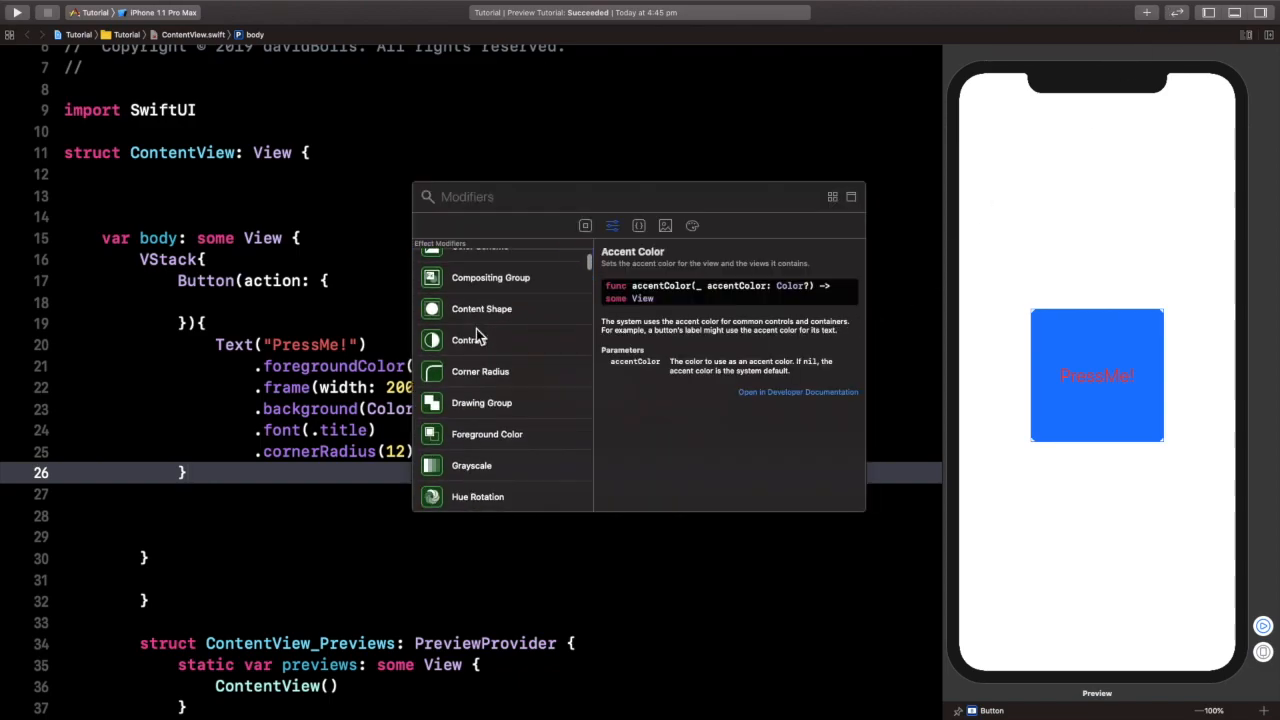
pyautogui.scroll(-3)
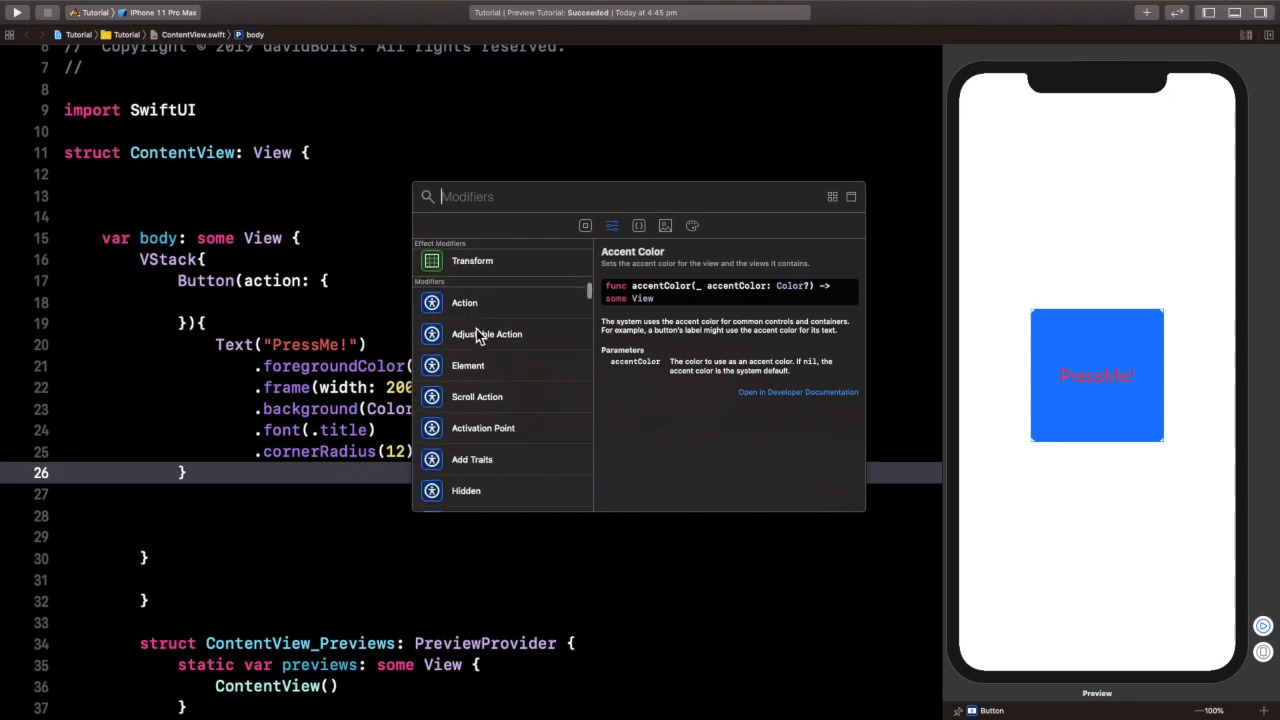
pyautogui.write('anim')
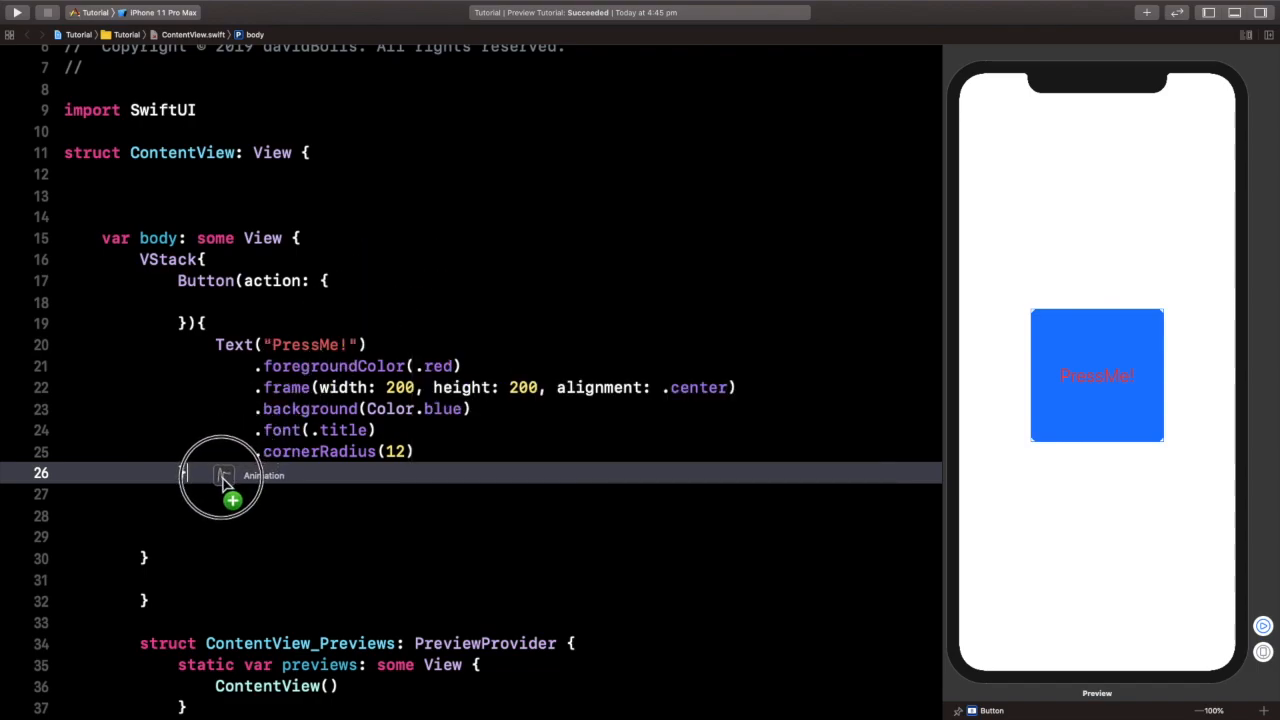
# Replace the .none animation with spring(response:dampingFraction:blendDuration:) from autocomplete.
pyautogui.write('.animation(.none)')
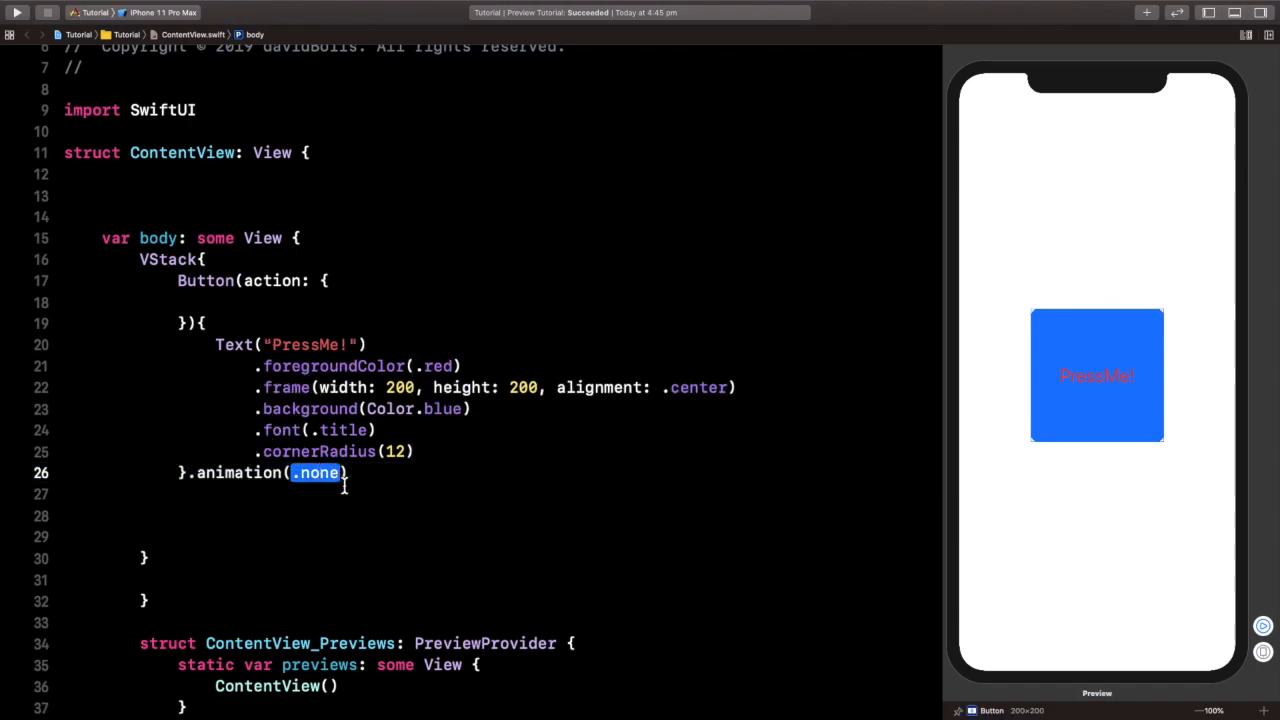
pyautogui.press('Delete')
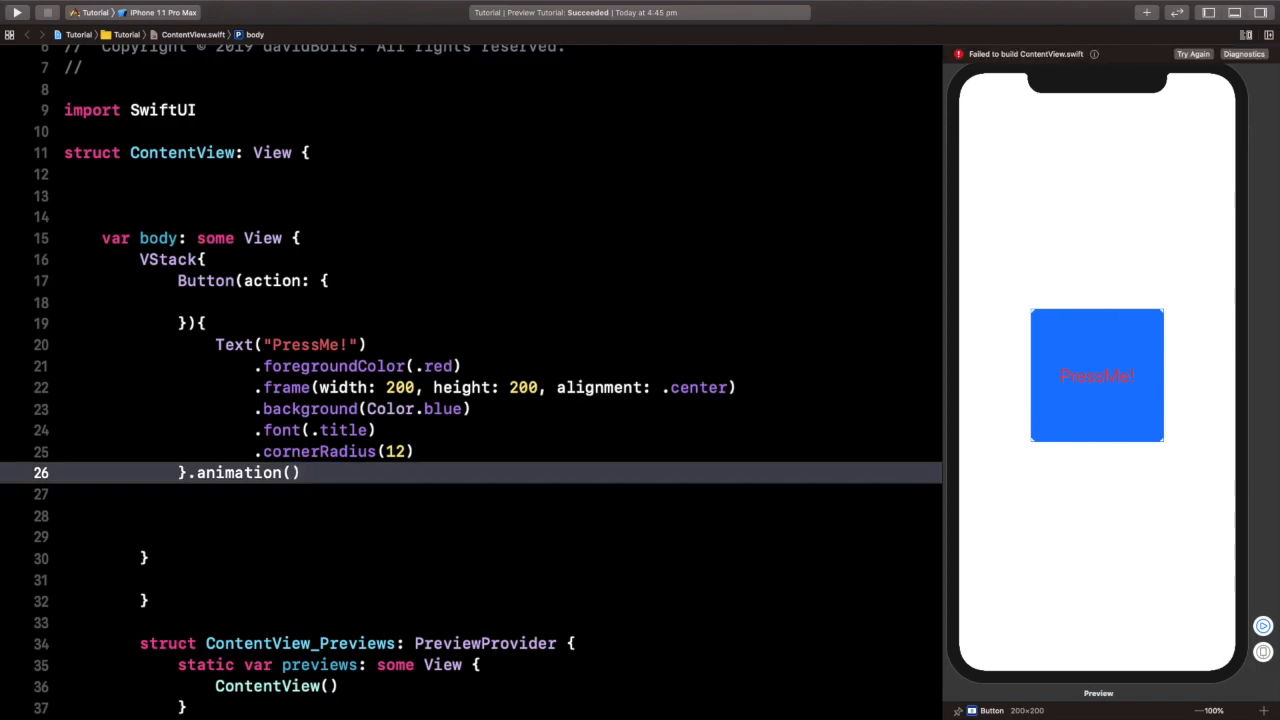
pyautogui.write('sprin')
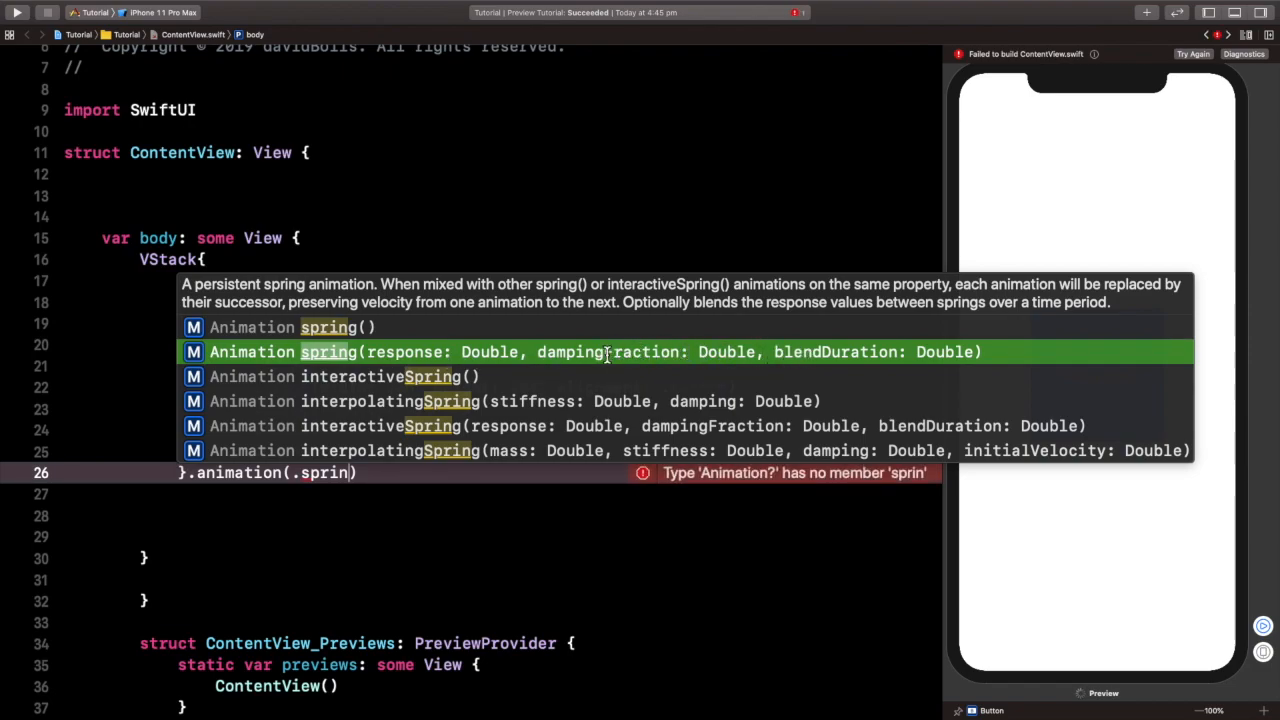
pyautogui.click(596, 352)
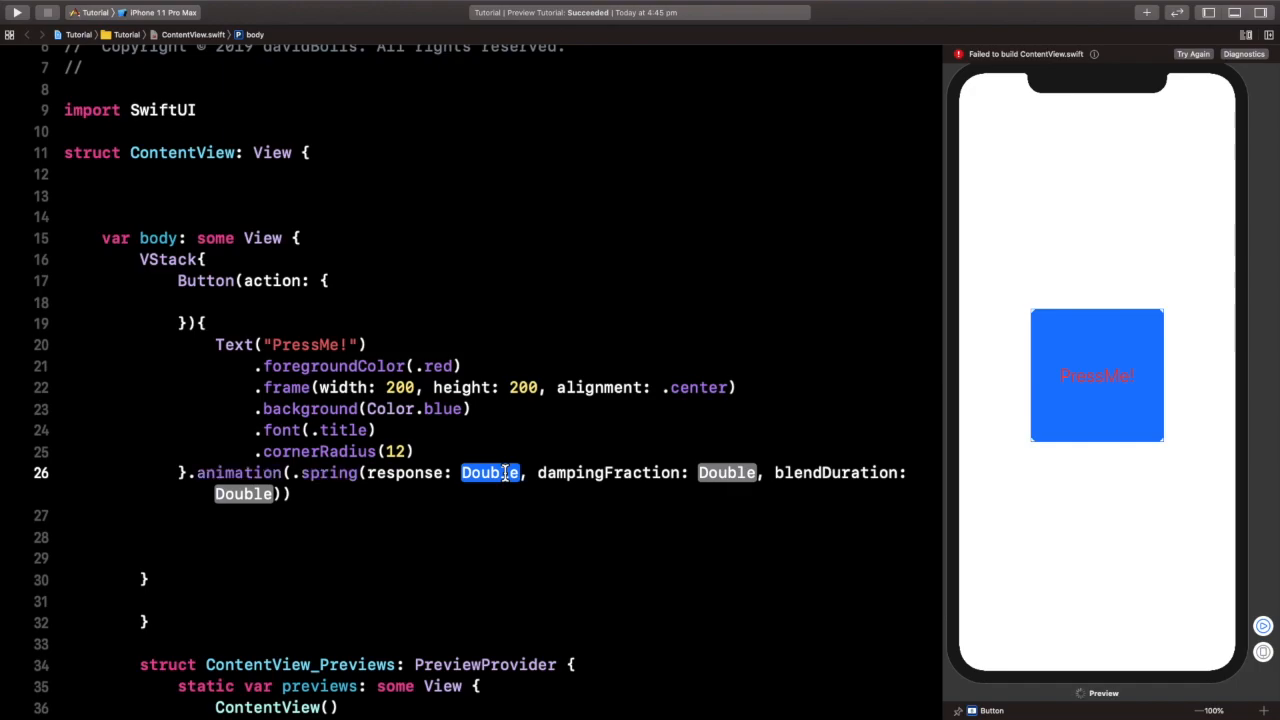
# Fill the spring with response 0.5, damping fraction 2 and blend duration 0.5.
pyautogui.write('0.5')
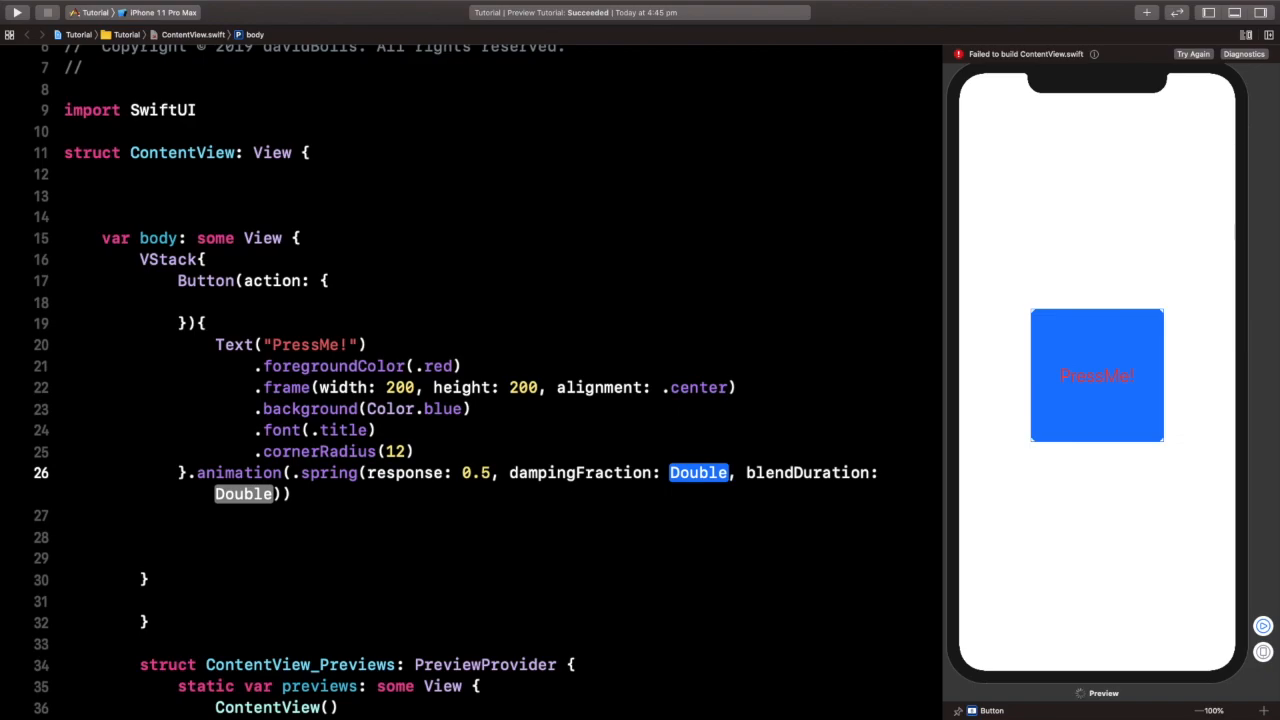
pyautogui.write('2')
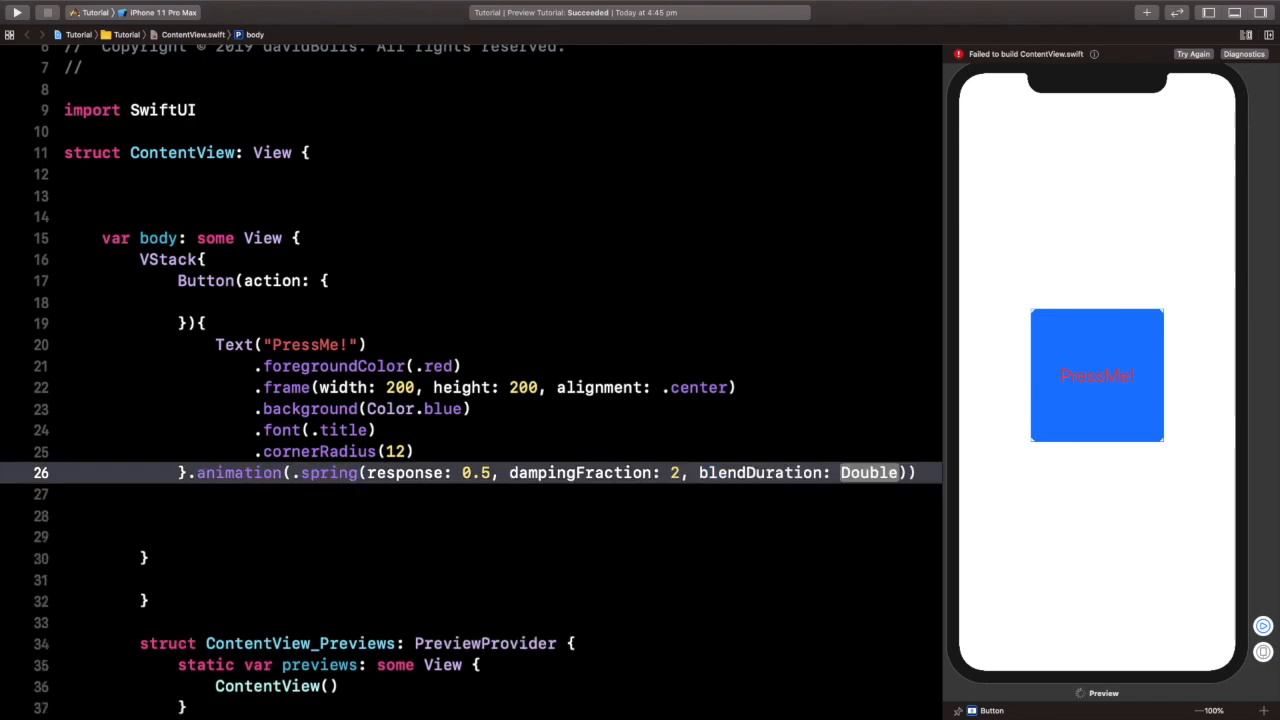
pyautogui.doubleClick(868, 472)
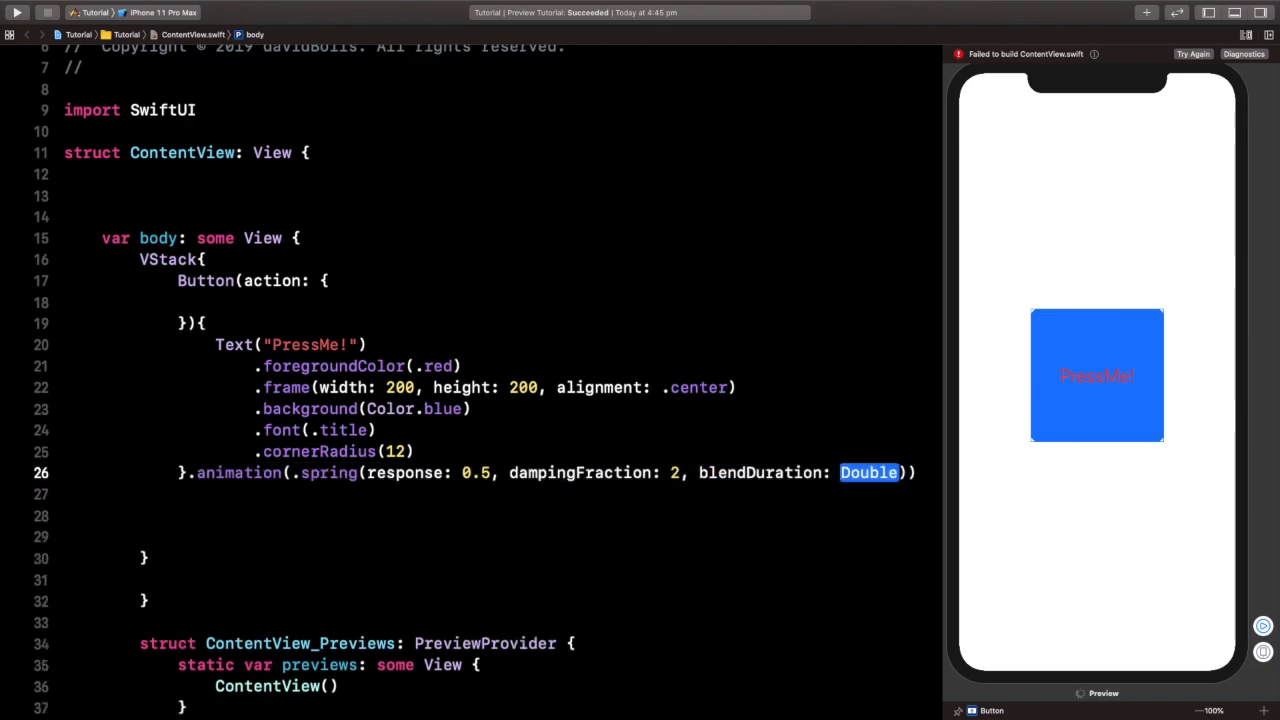
pyautogui.write('0.5')
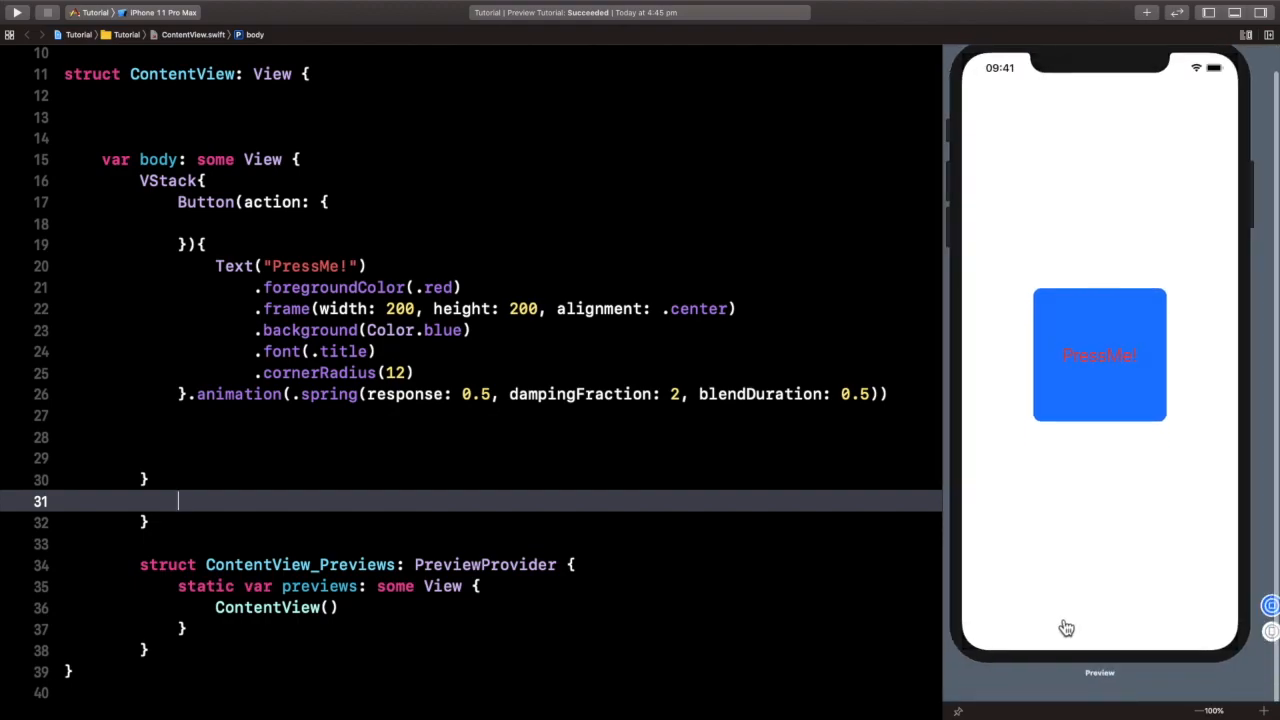
pyautogui.click(1100, 384)
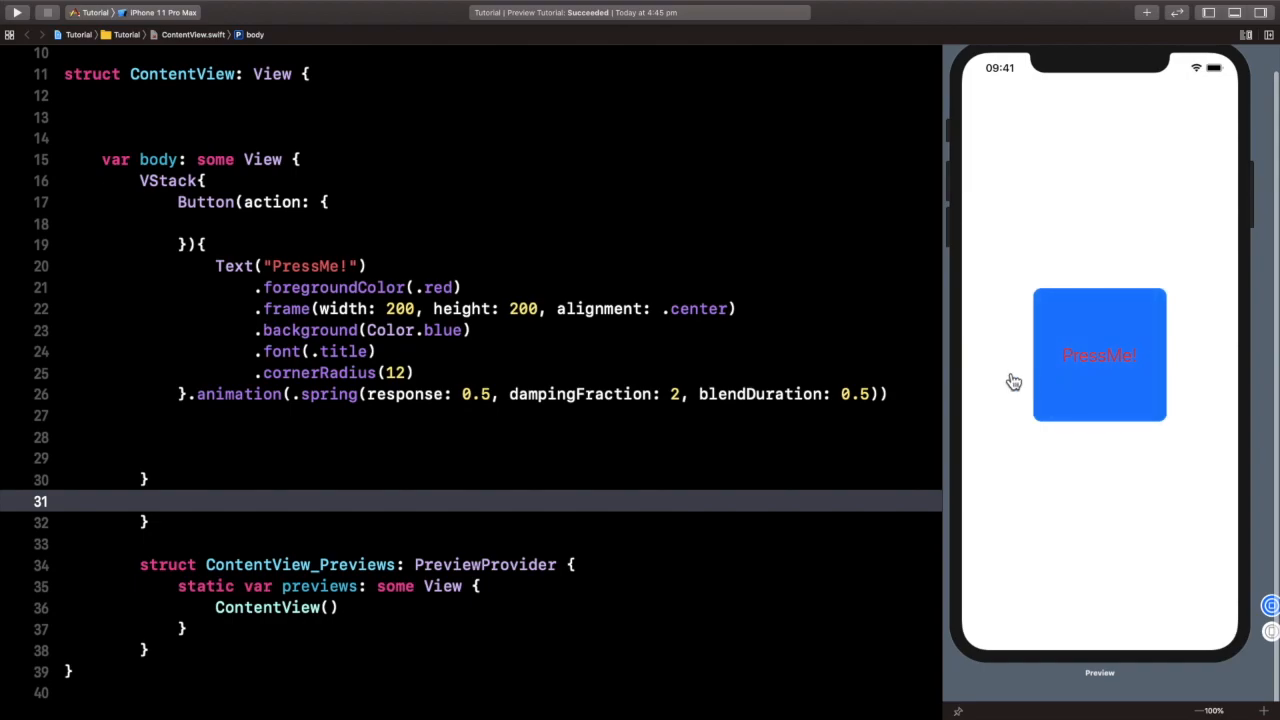
pyautogui.click(192, 394)
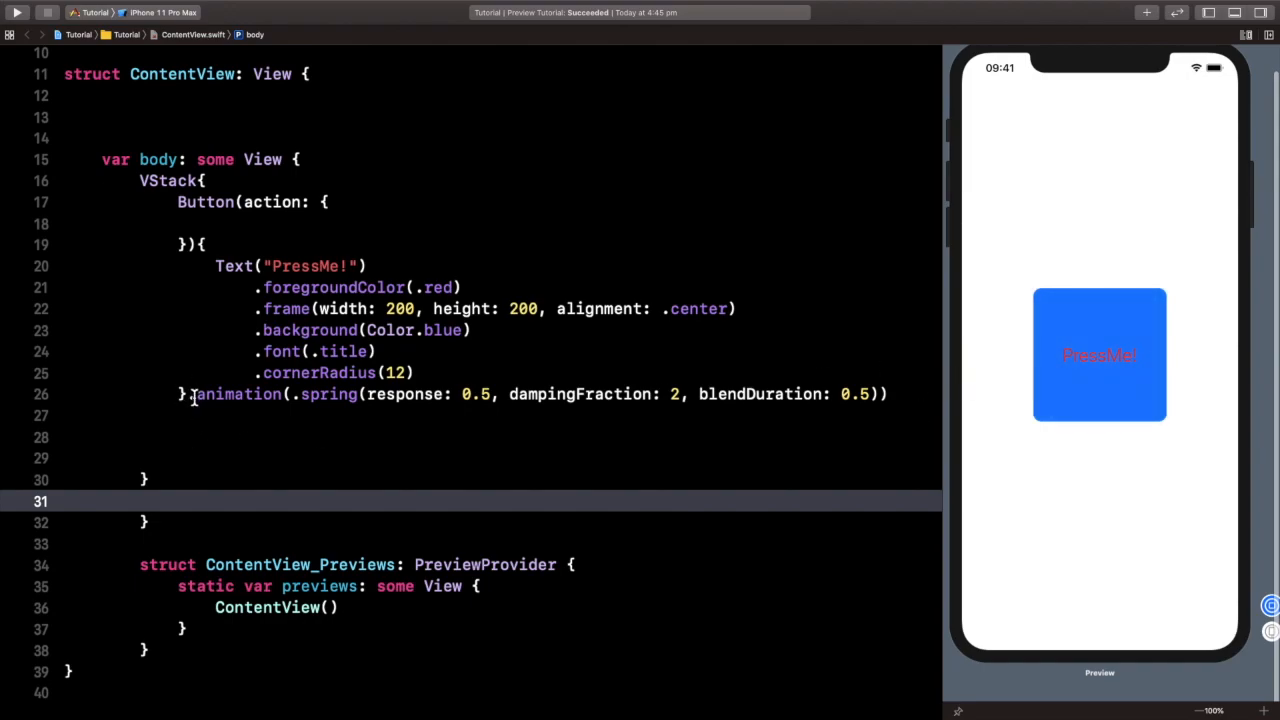
pyautogui.doubleClick(240, 394)
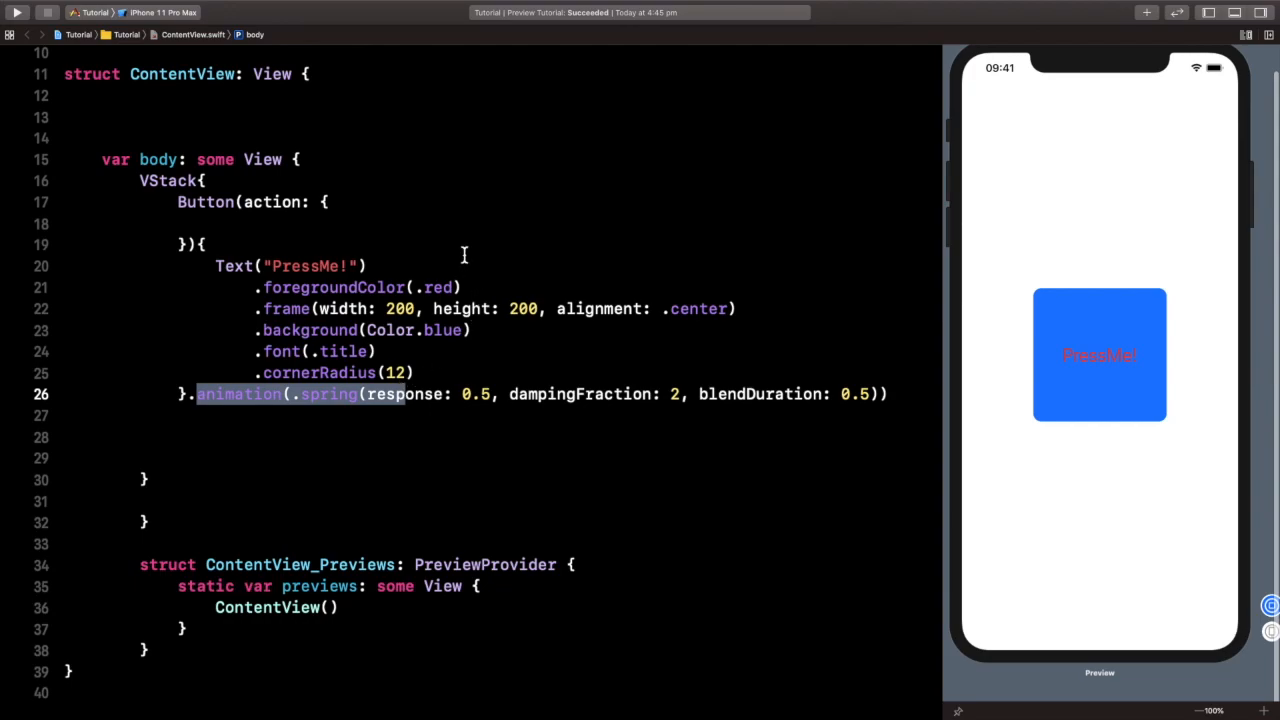
pyautogui.moveTo(926, 460)
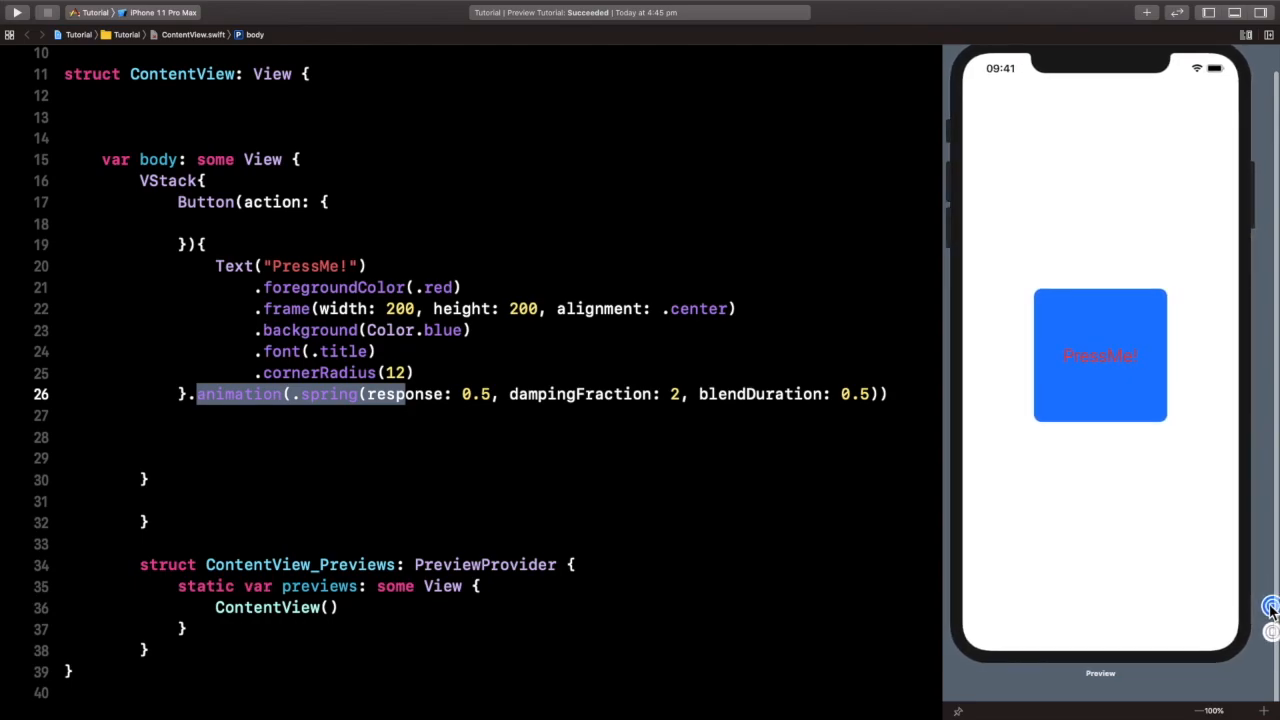
pyautogui.scroll(-3)
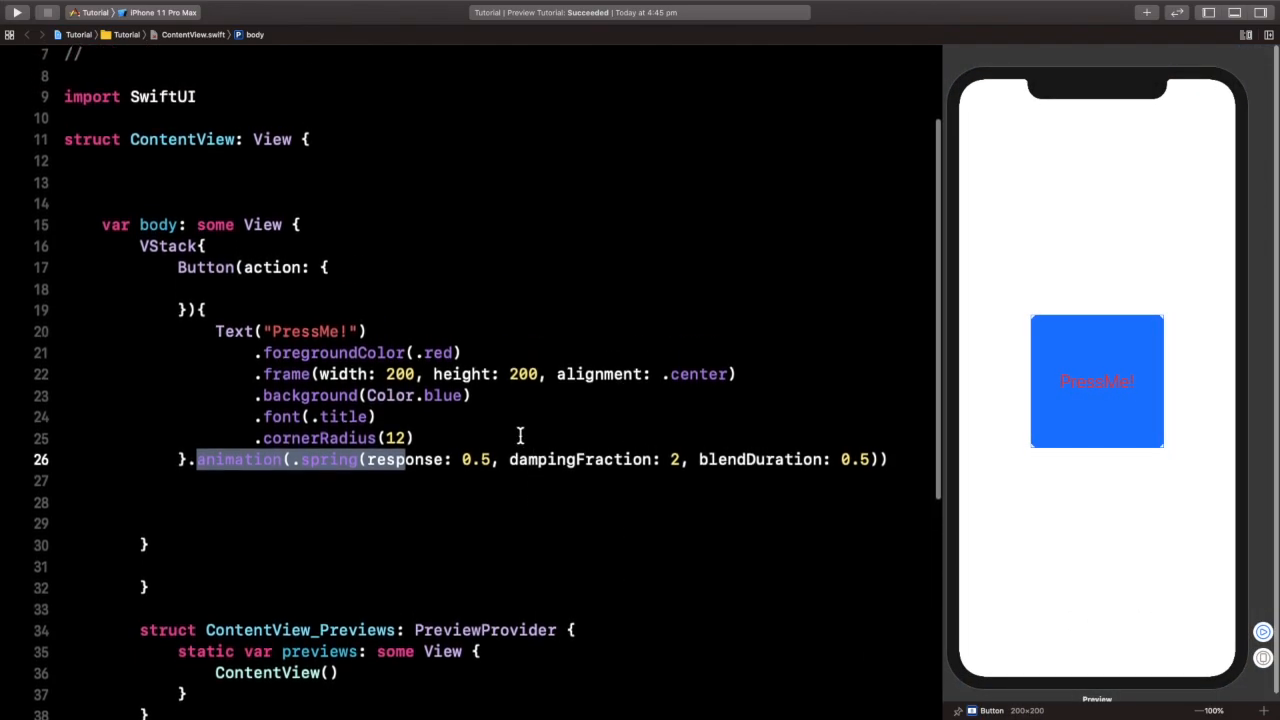
pyautogui.moveTo(1088, 334)
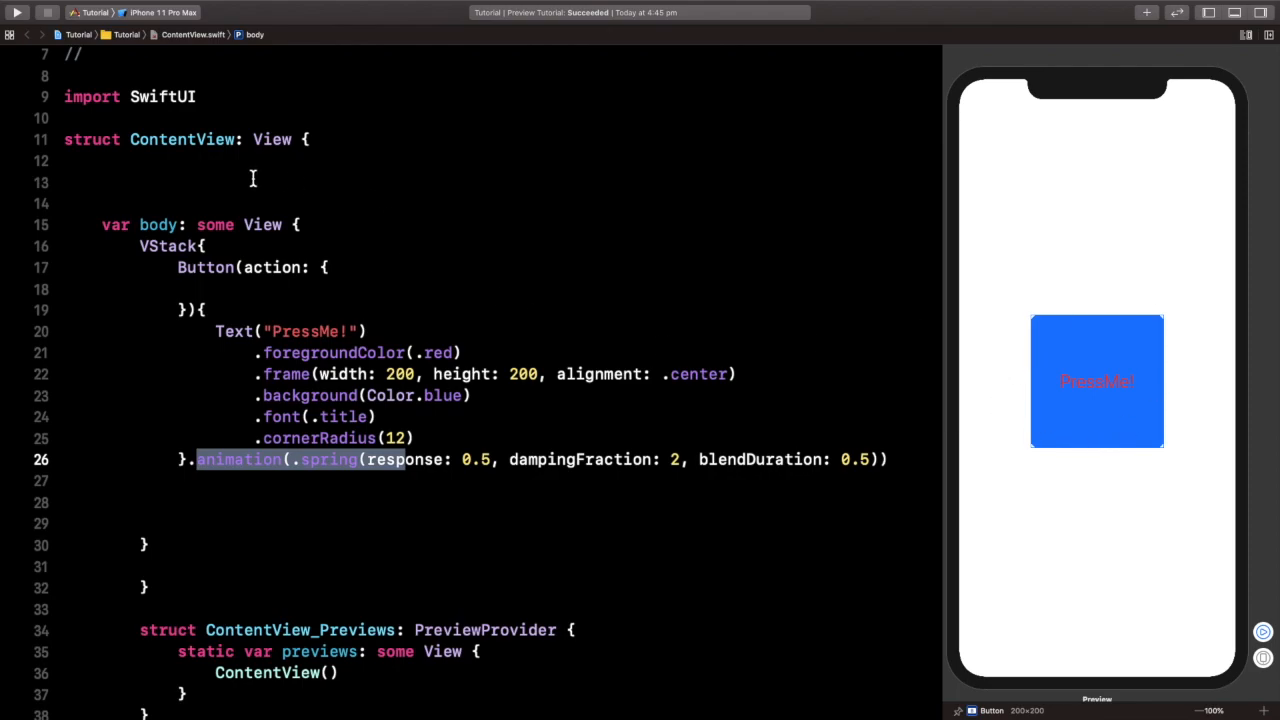
pyautogui.click(228, 184)
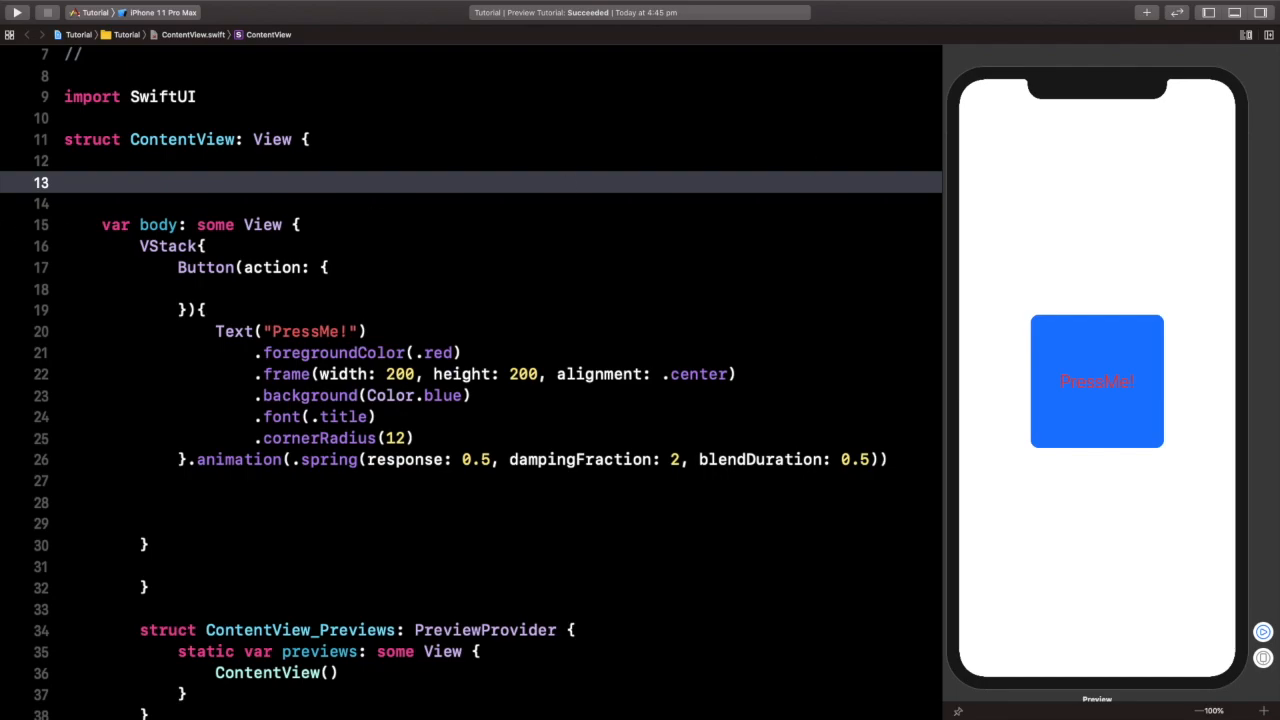
pyautogui.click(126, 160)
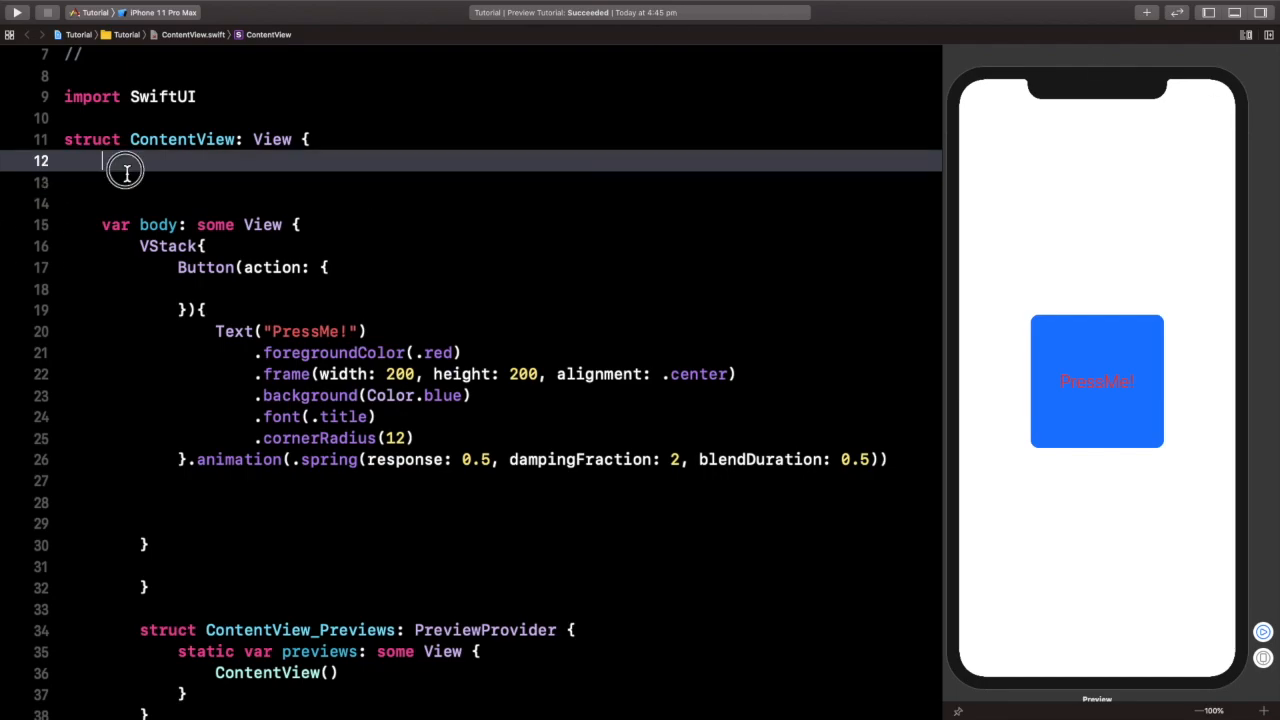
pyautogui.write('@')
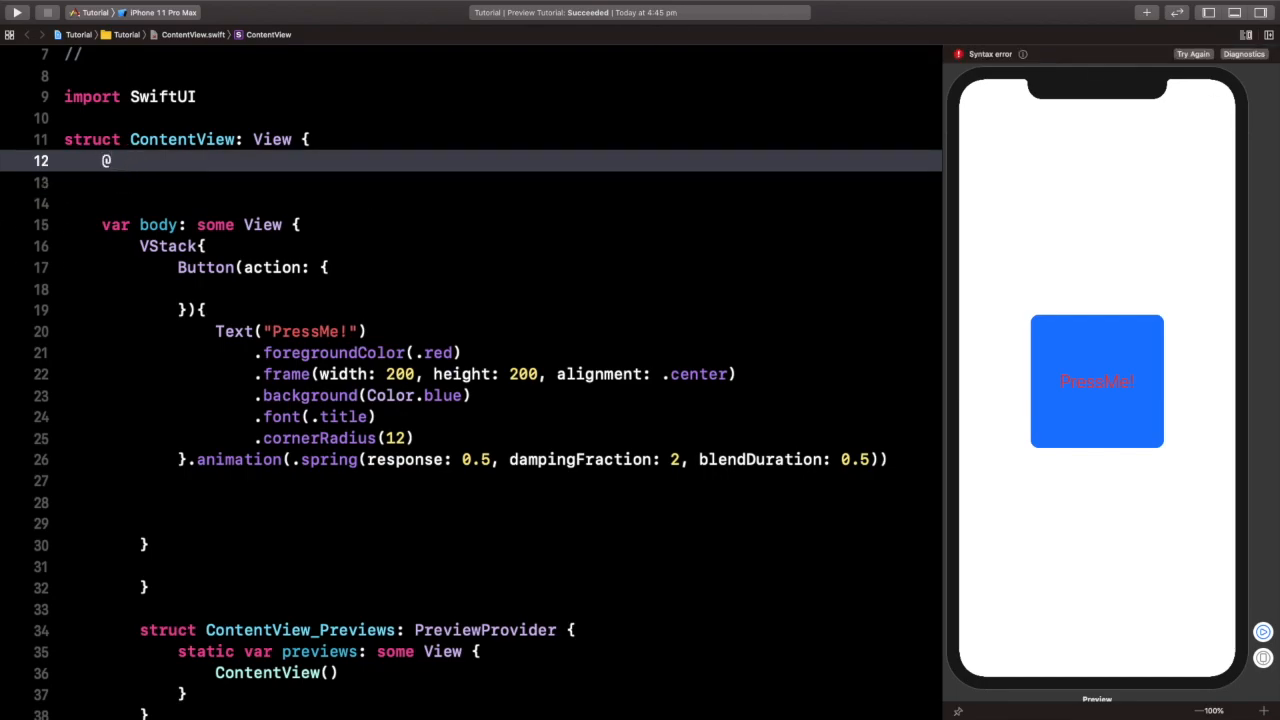
pyautogui.write('State pr')
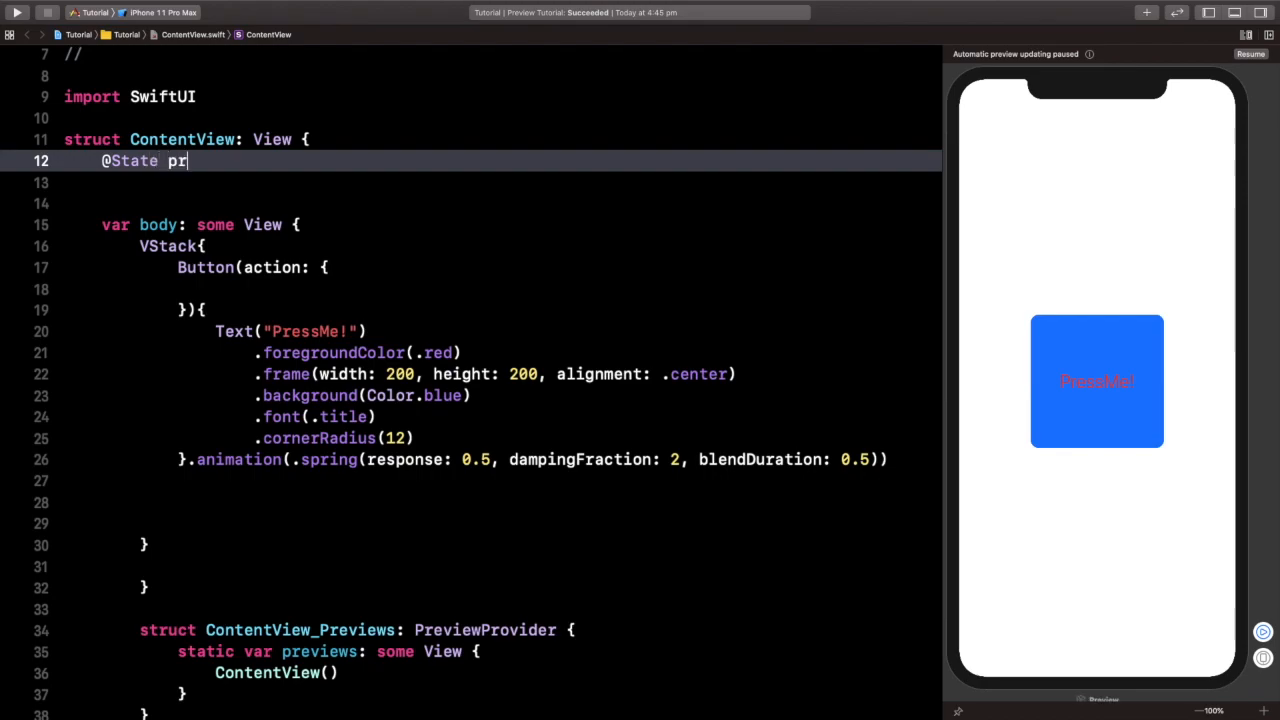
pyautogui.write('ivate var')
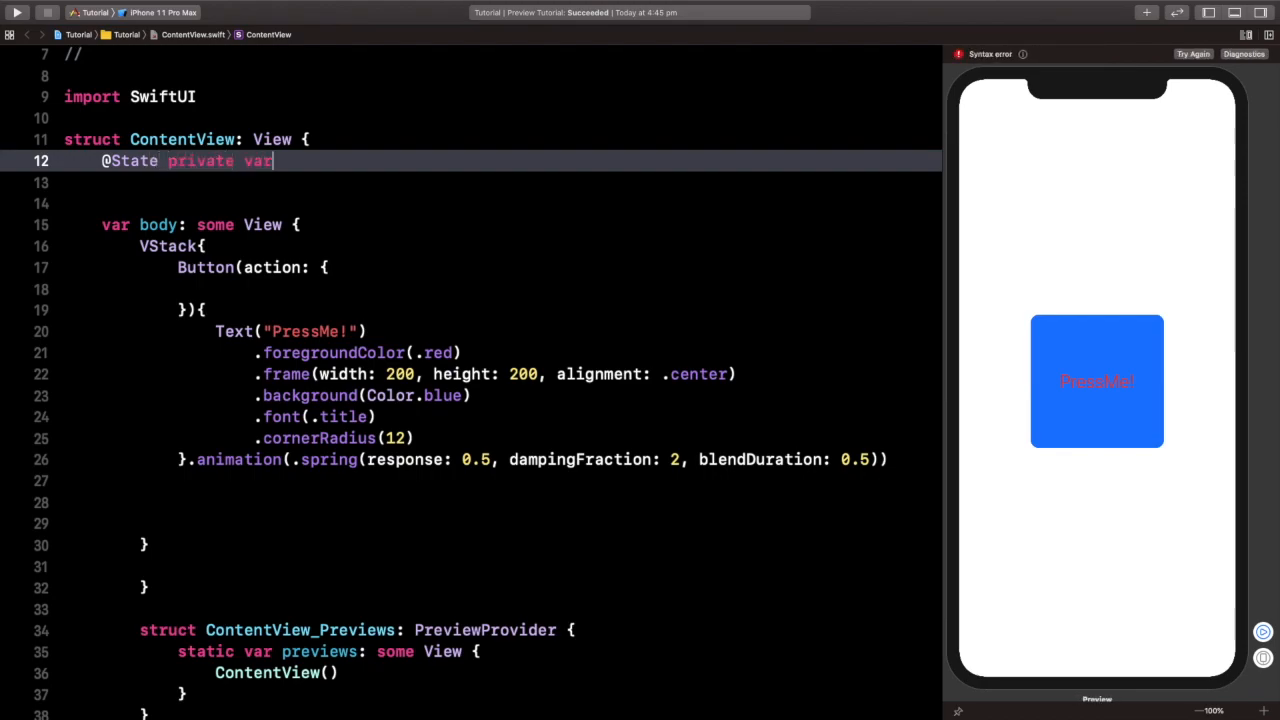
pyautogui.write('Ocol')
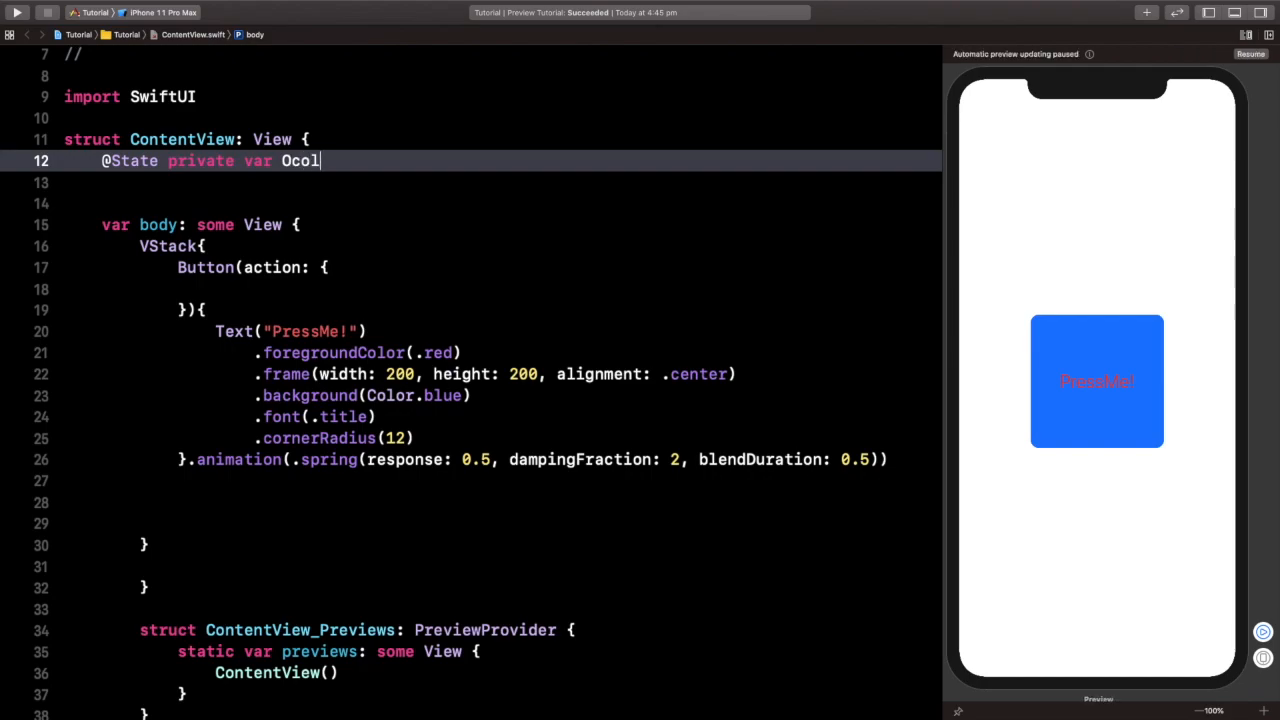
pyautogui.write('or =')
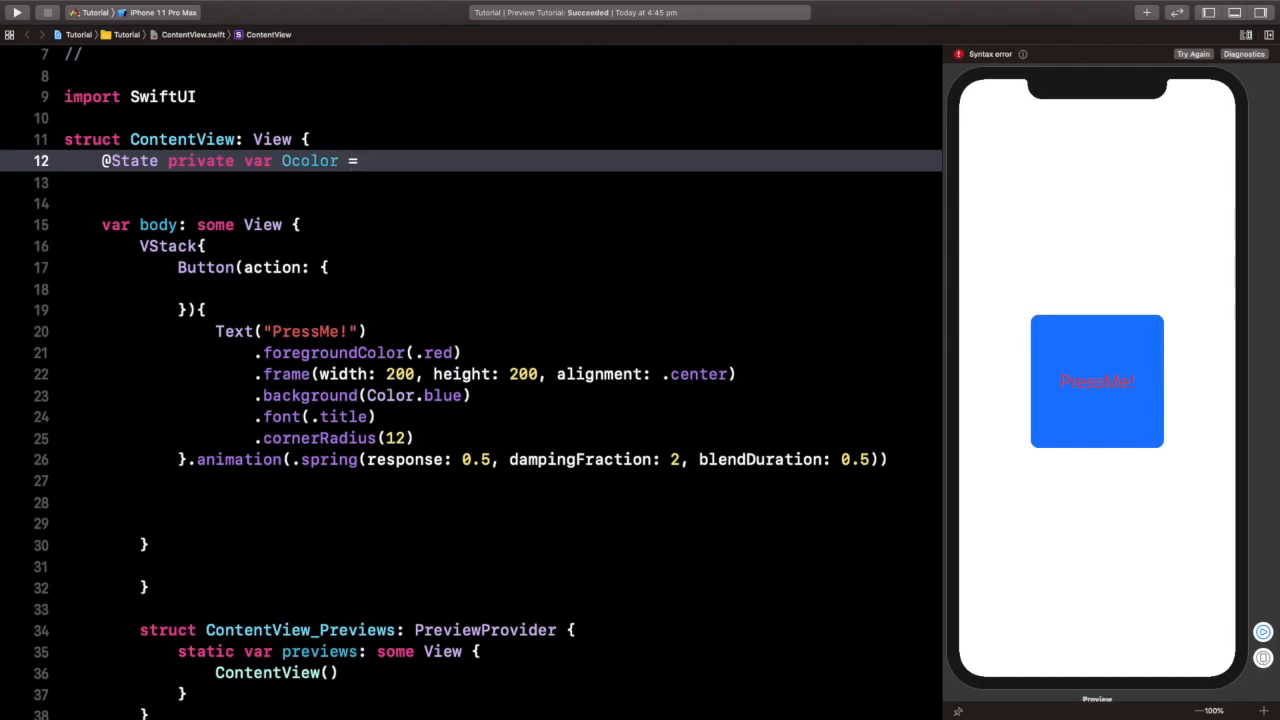
pyautogui.write('Color.')
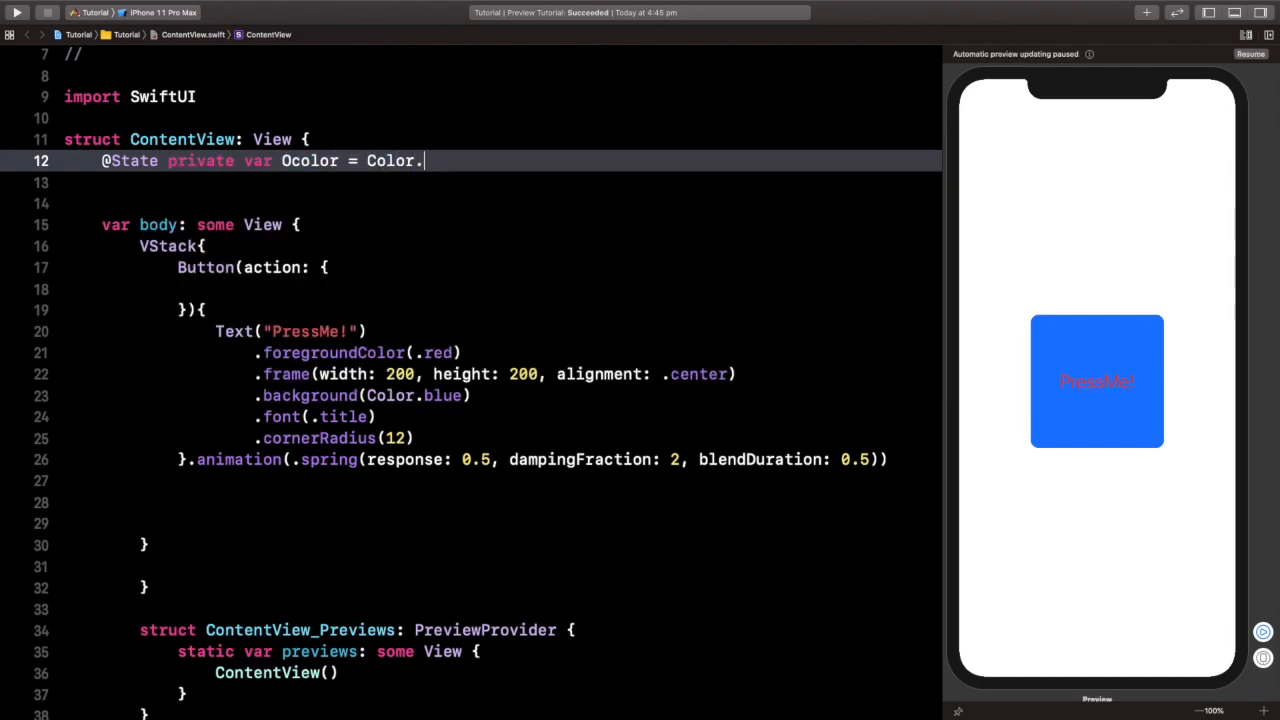
pyautogui.write('blue')
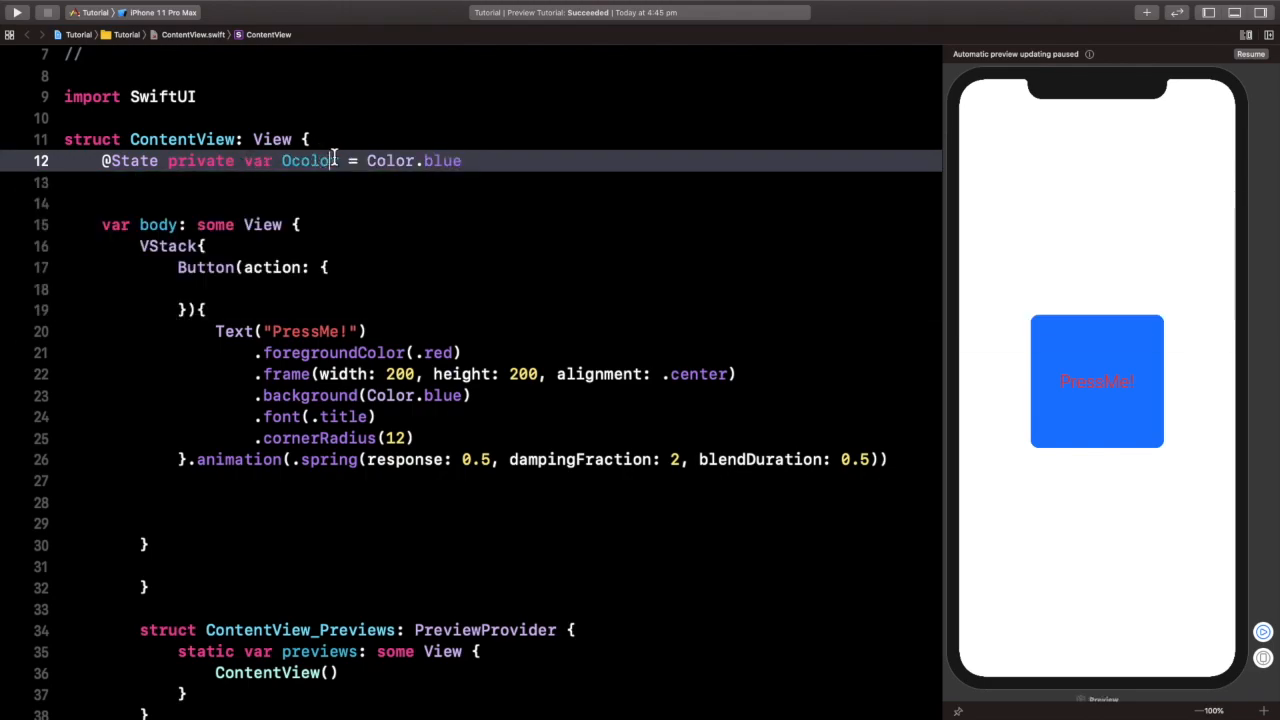
# Declare a second state variable Ocorner: CGFloat = 12 below Ocolor.
pyautogui.press('Return')
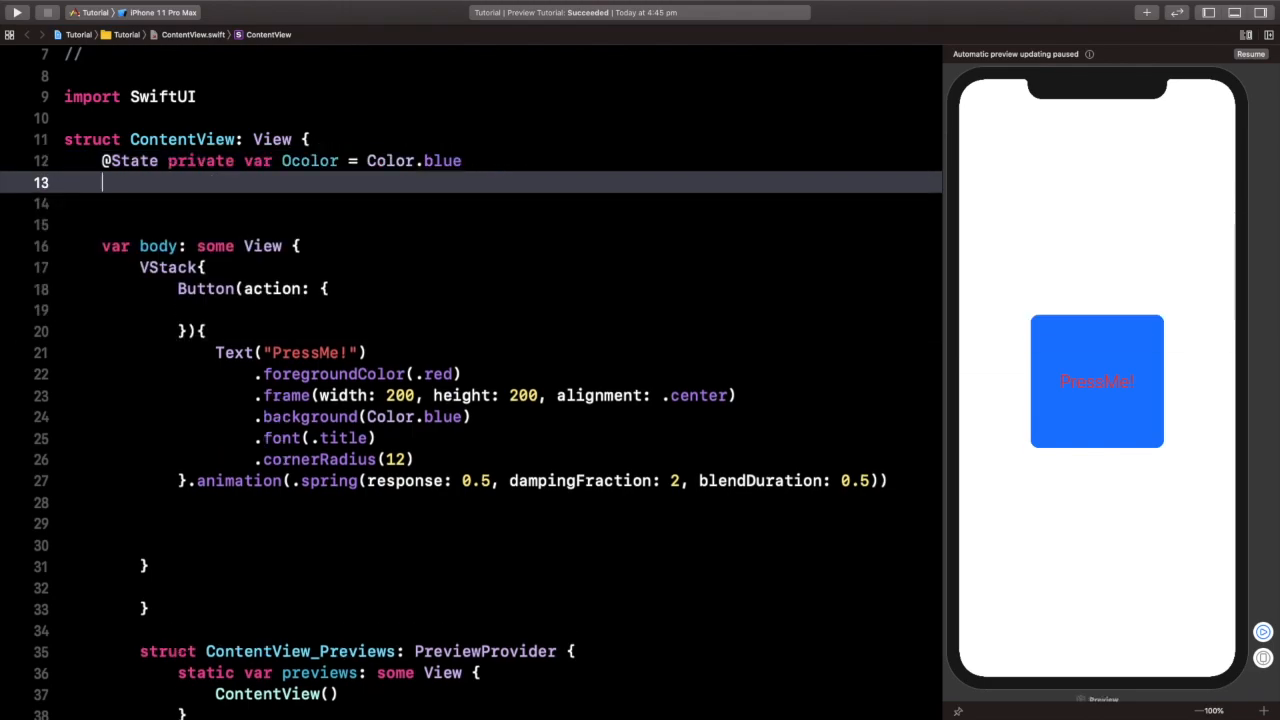
pyautogui.write('@State pr')
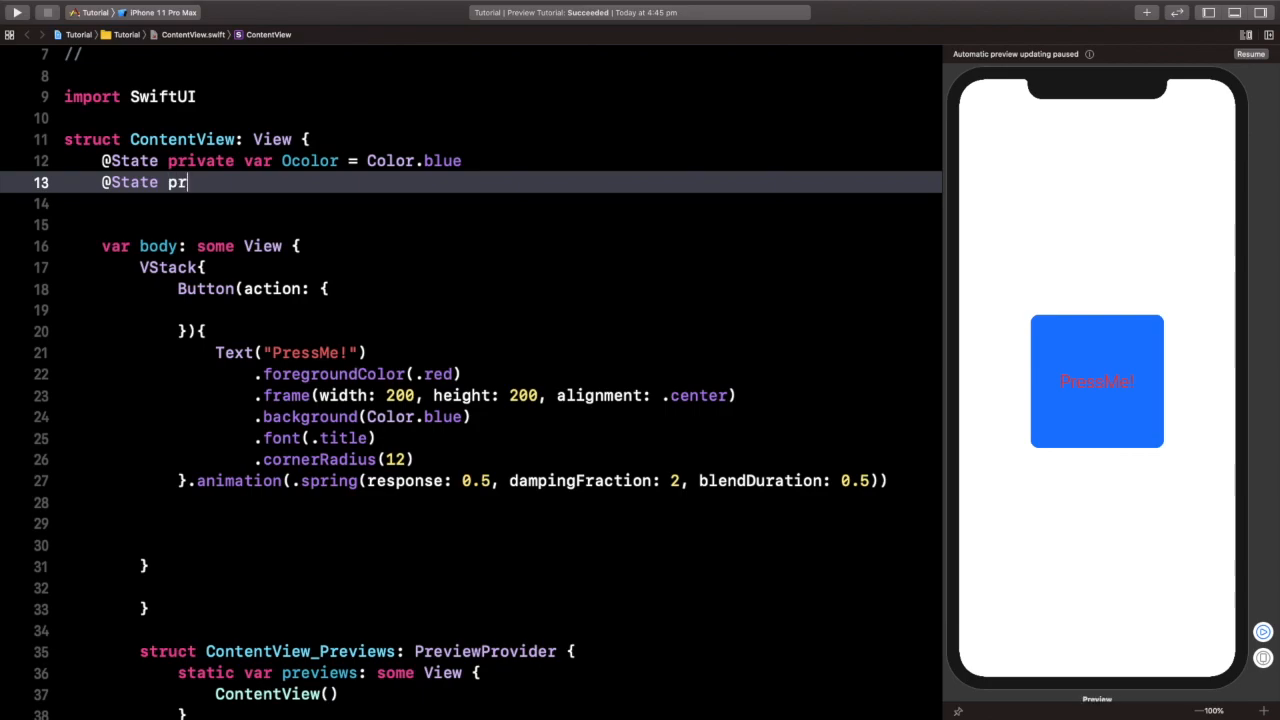
pyautogui.write('ivate va')
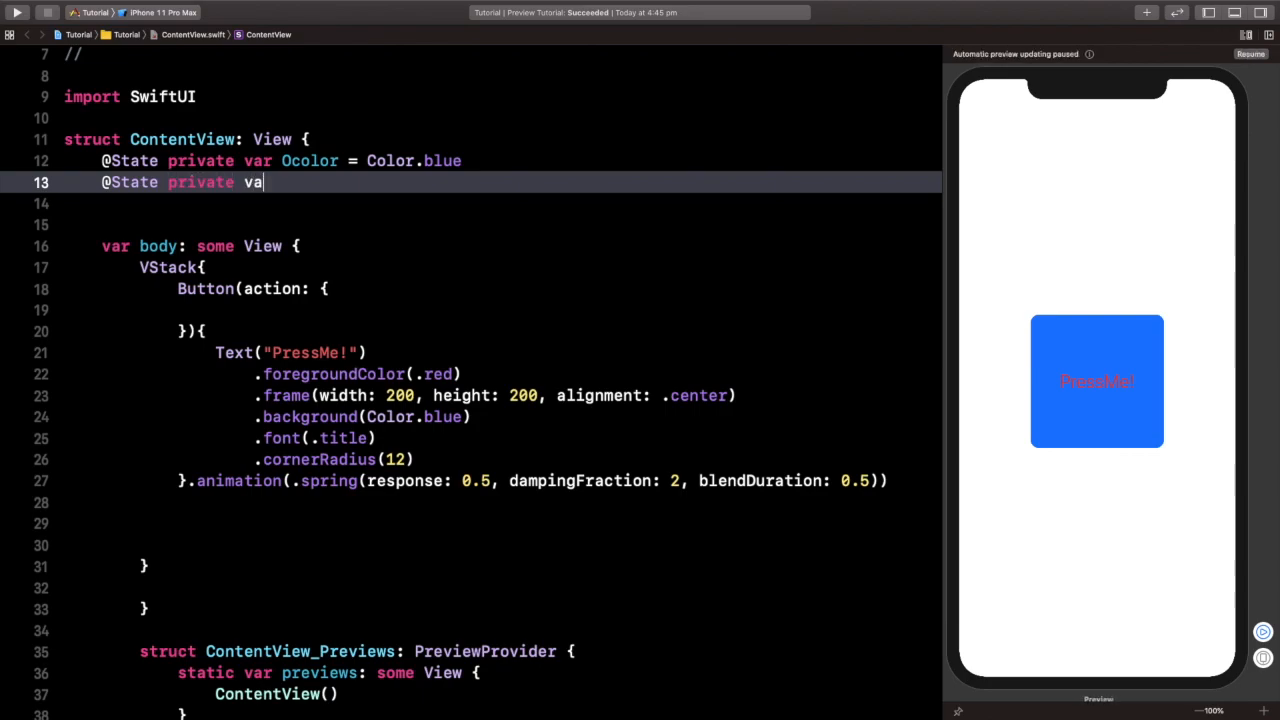
pyautogui.write('r')
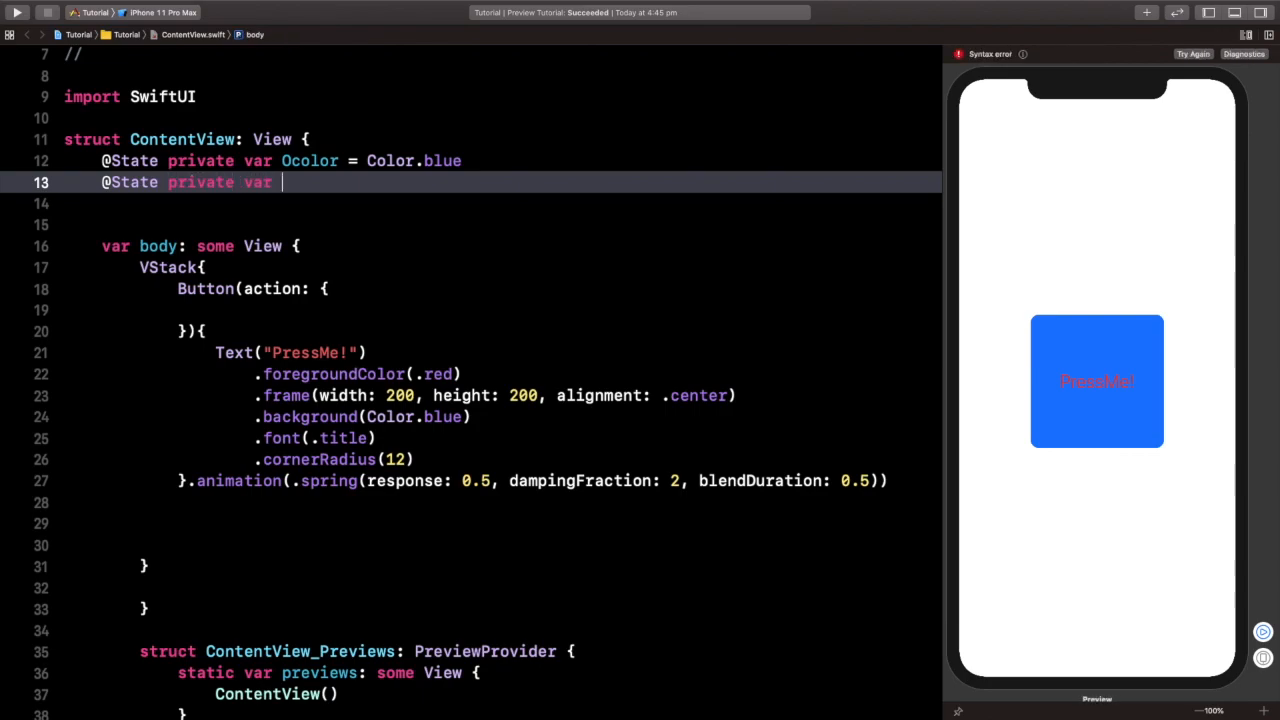
pyautogui.write('corner')
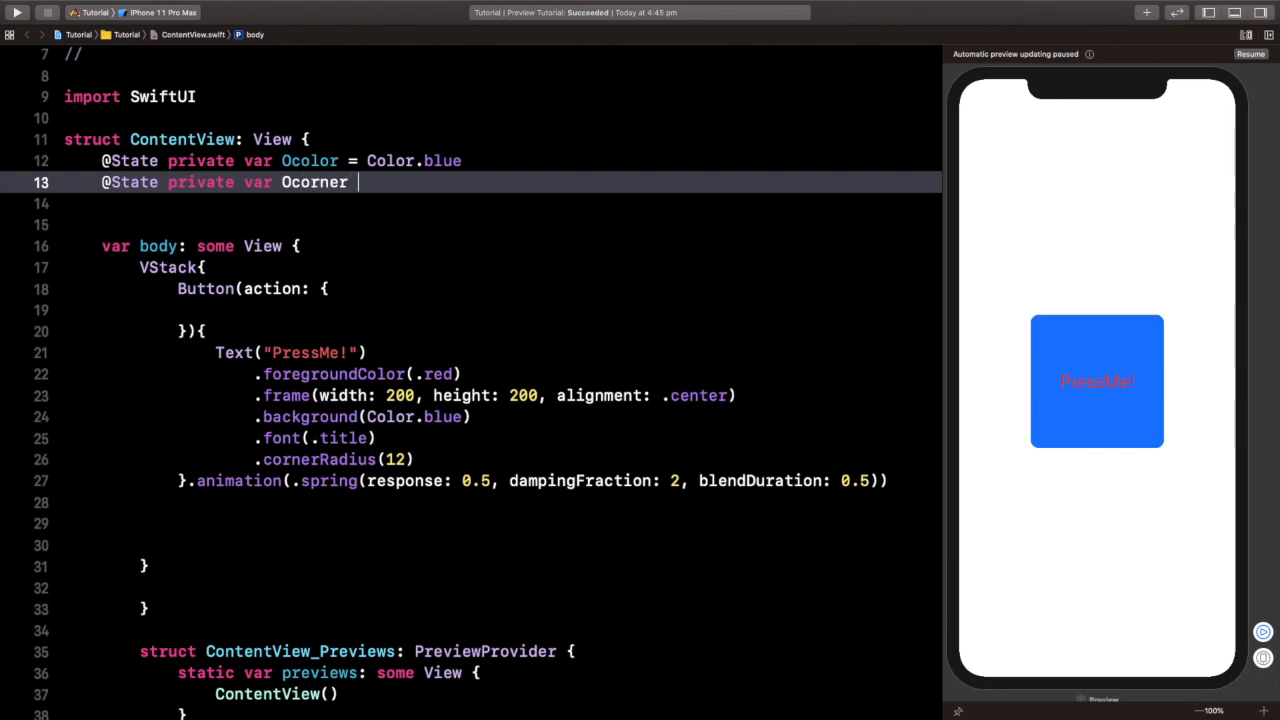
pyautogui.write(':')
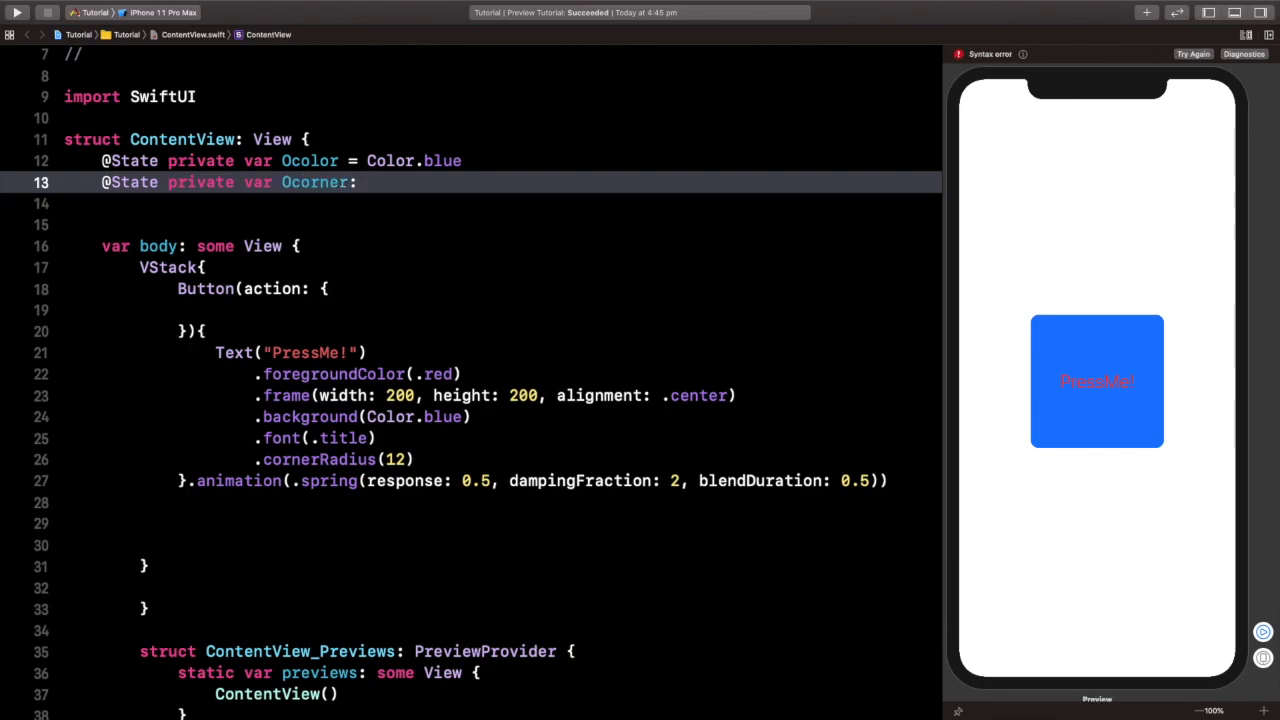
pyautogui.write('CGFloat')
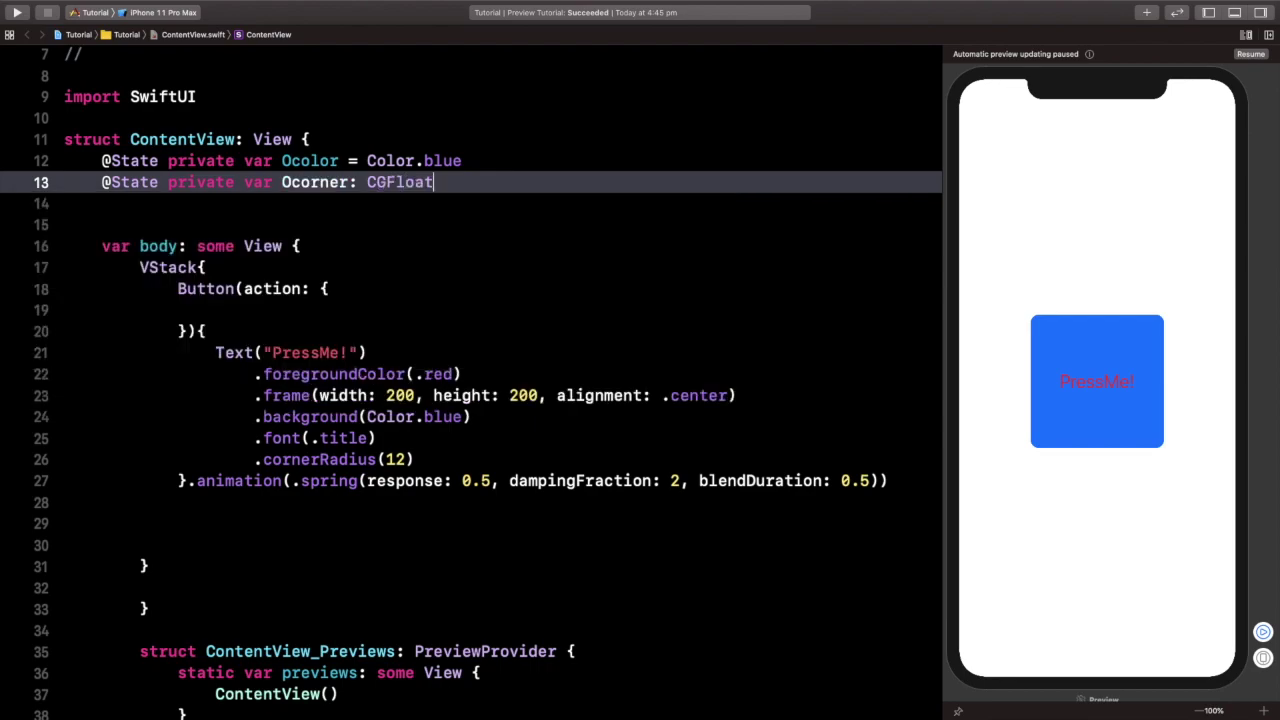
pyautogui.write('= 12')
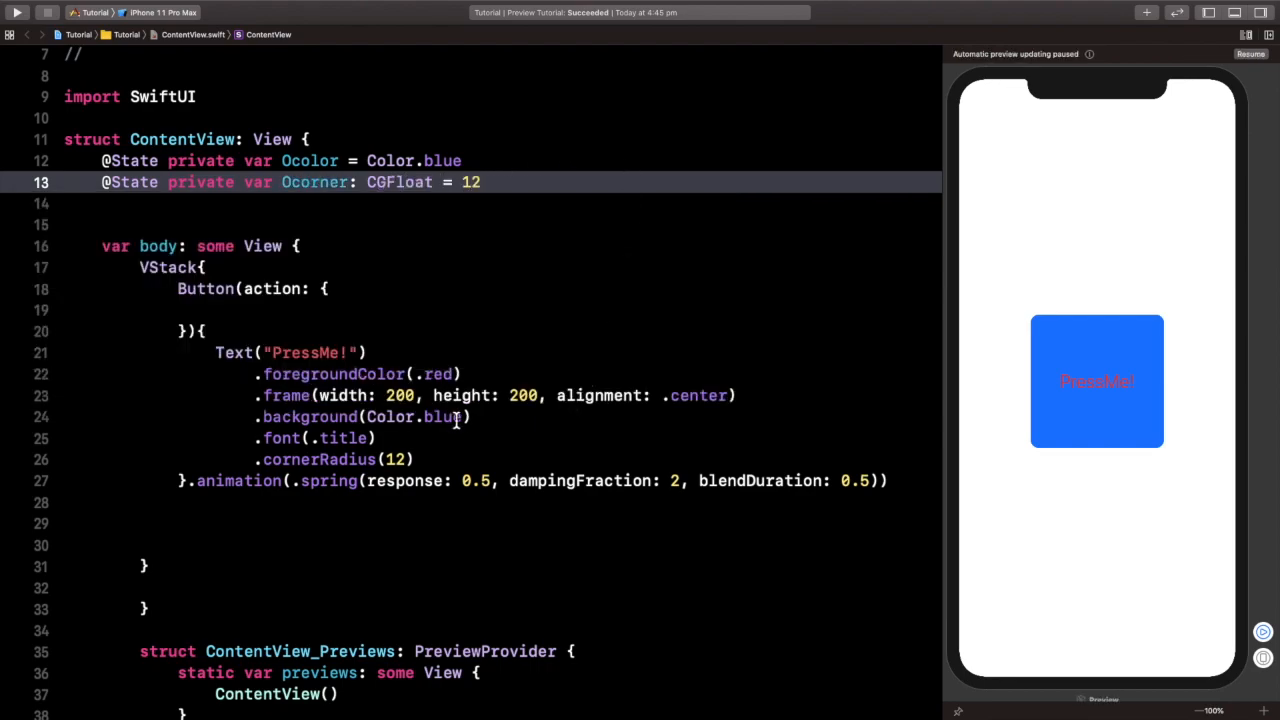
# Replace Color.blue with Ocolor in .background and 12 with Ocorner in .cornerRadius.
pyautogui.doubleClick(392, 418)
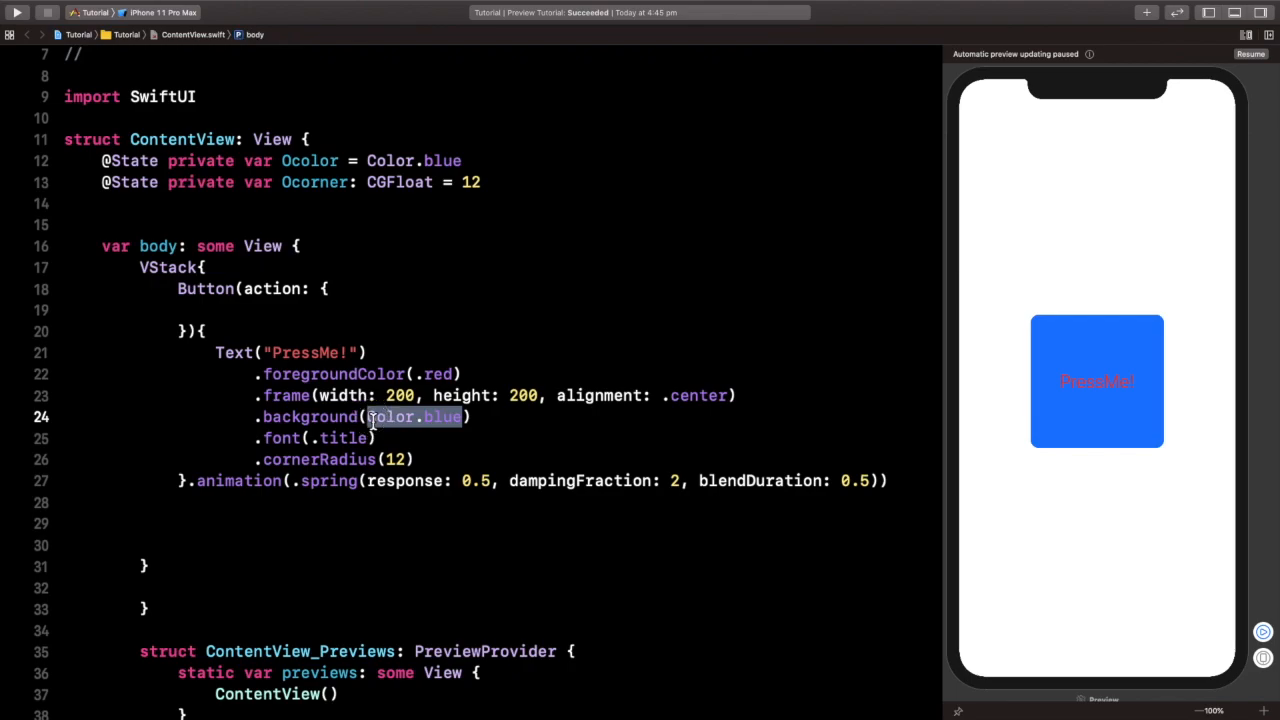
pyautogui.write('Oco')
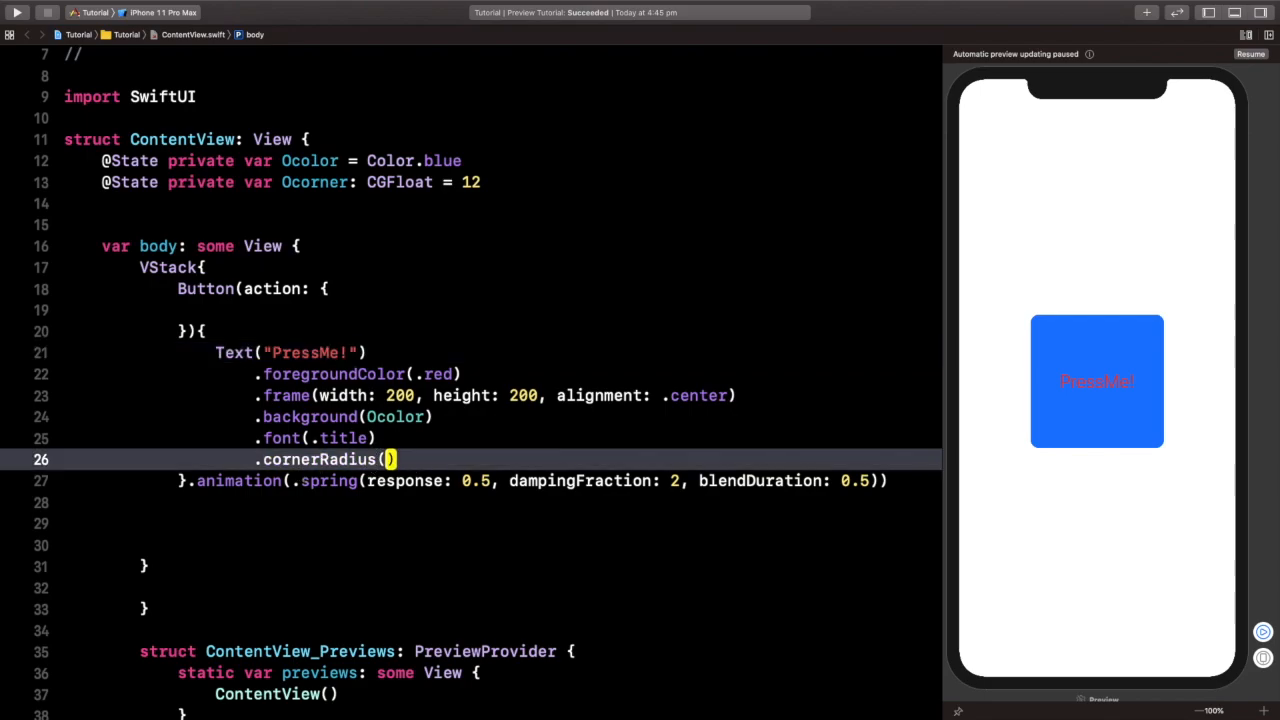
pyautogui.write('Ocorner')
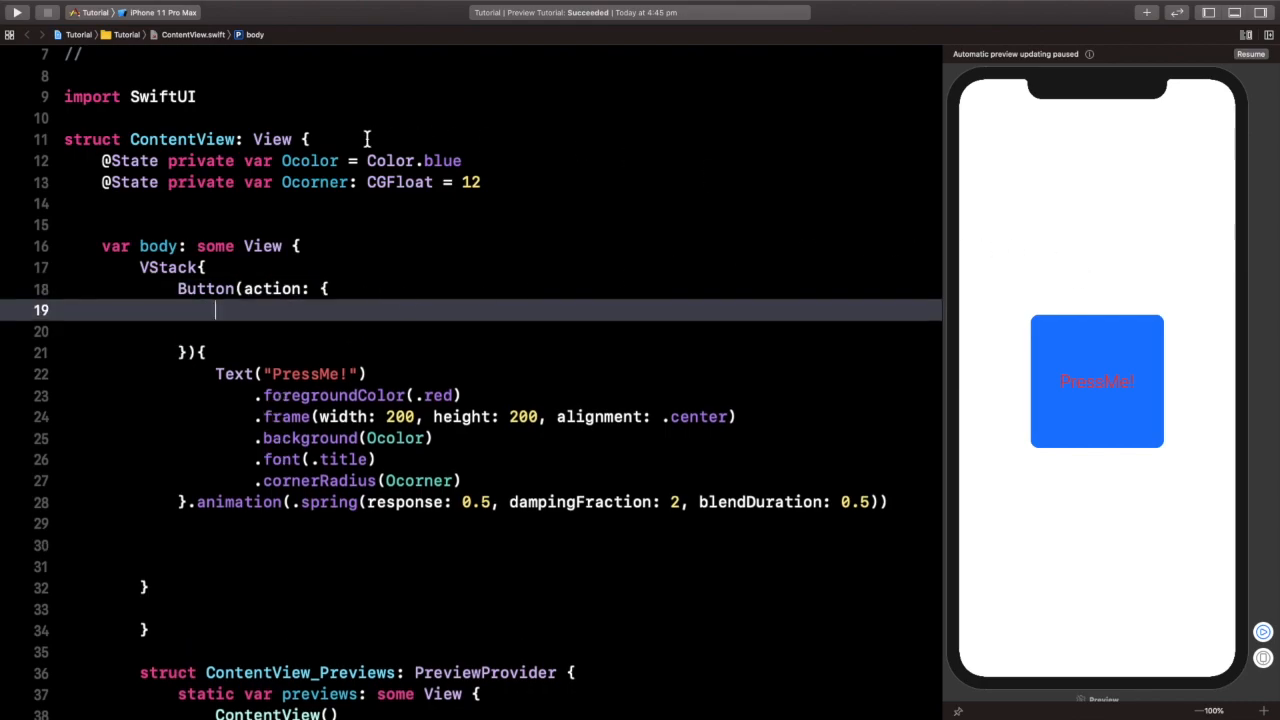
pyautogui.moveTo(470, 218)
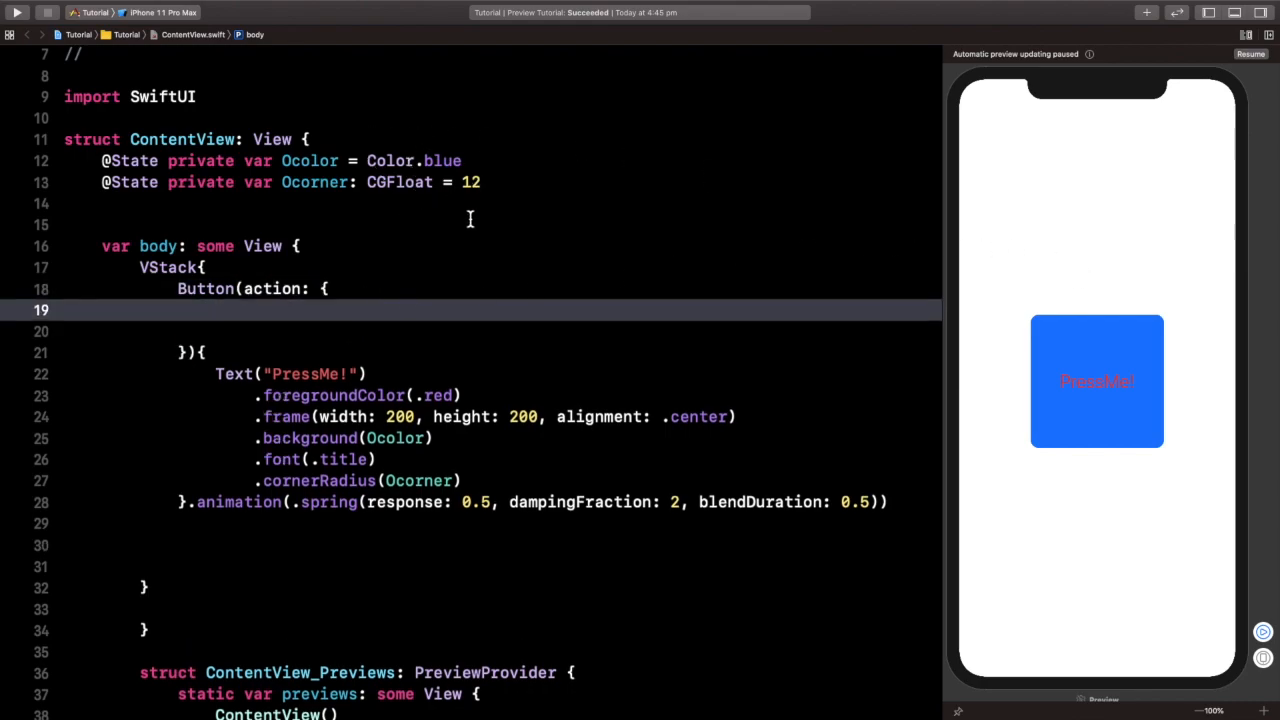
# Write self.Ocolor = self.Ocolor == Color.blue ? Color.green : Color.blue as the tap action.
pyautogui.write('sl')
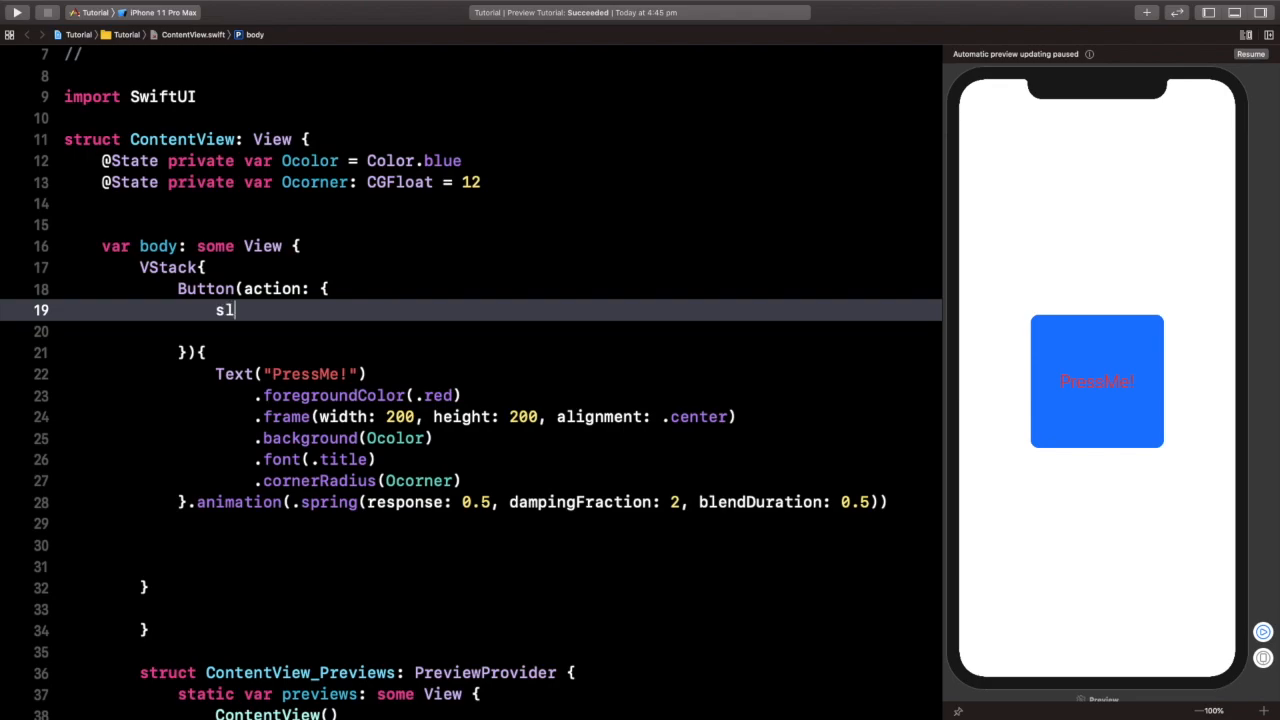
pyautogui.write('elf.')
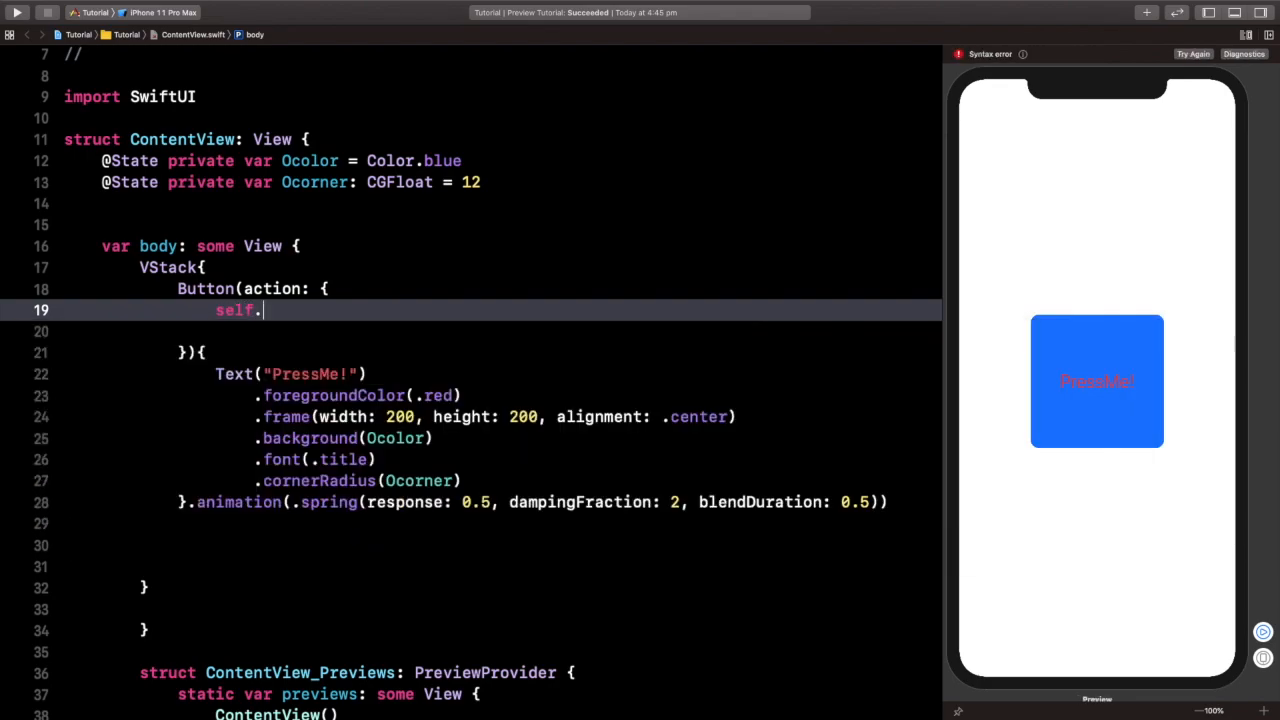
pyautogui.write('Ocolor = self.')
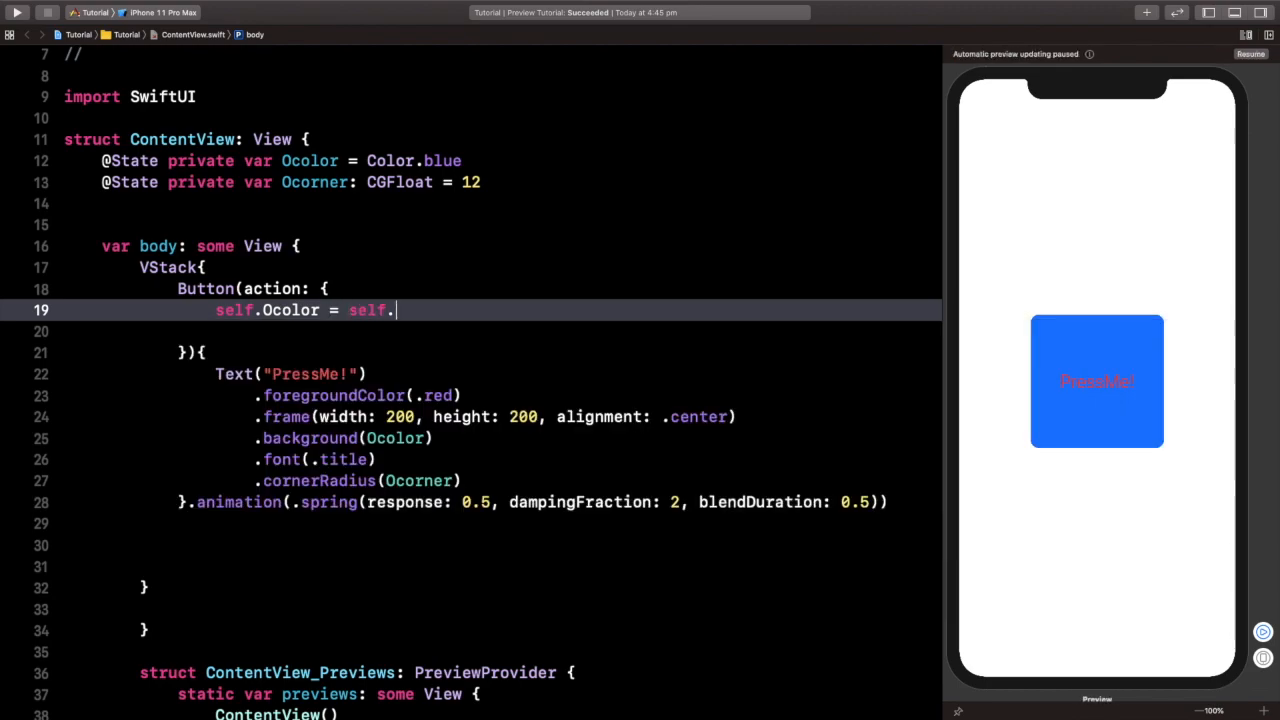
pyautogui.write('Ocolor ==')
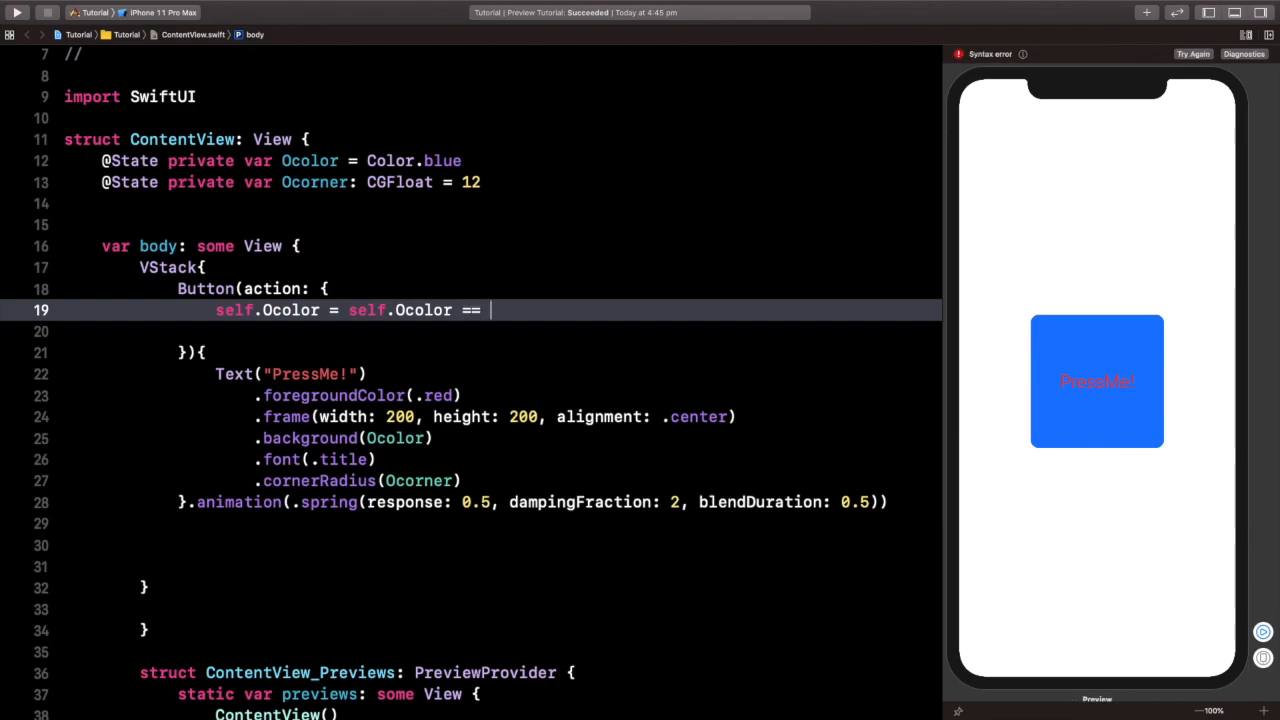
pyautogui.write('Color.')
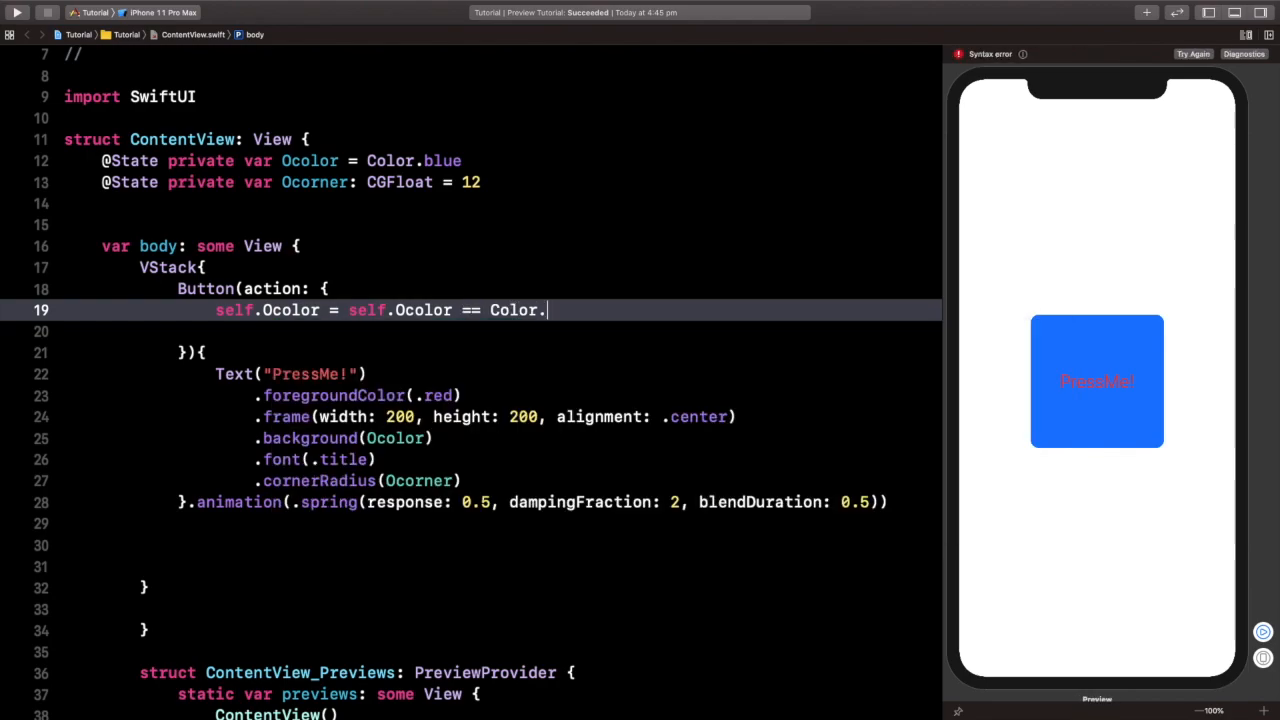
pyautogui.write('blue')
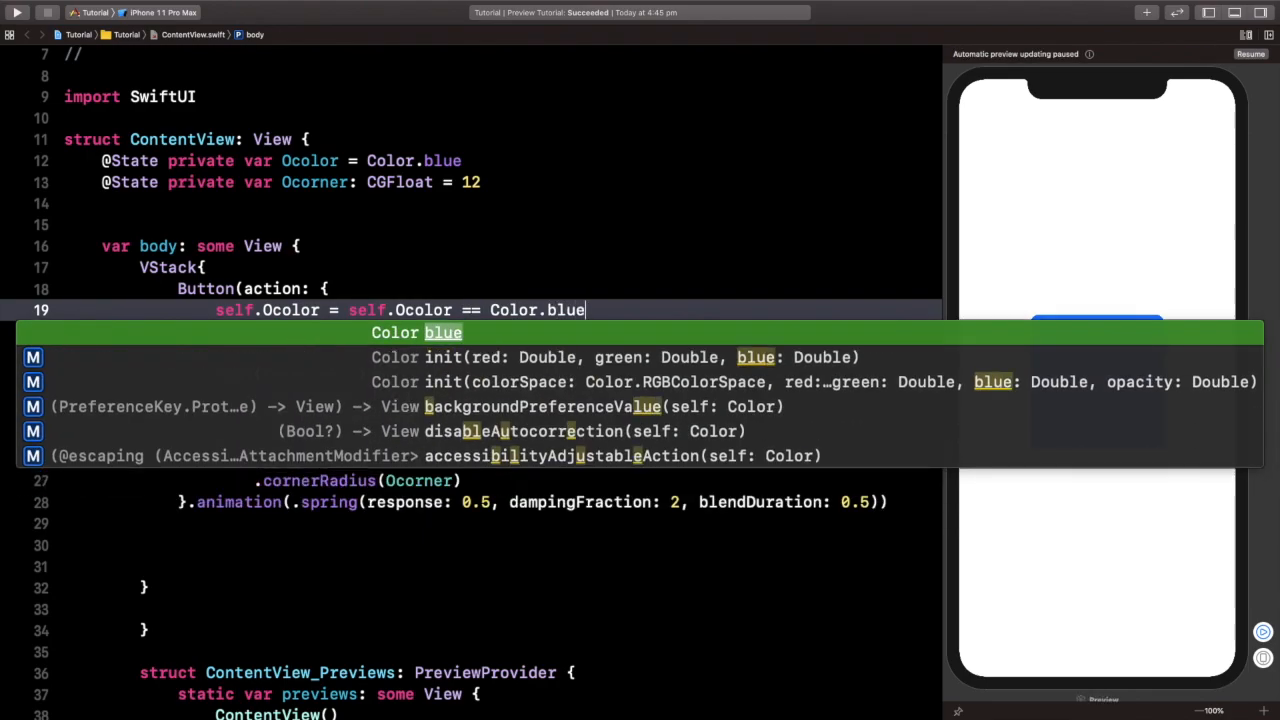
pyautogui.write('? Color.green')
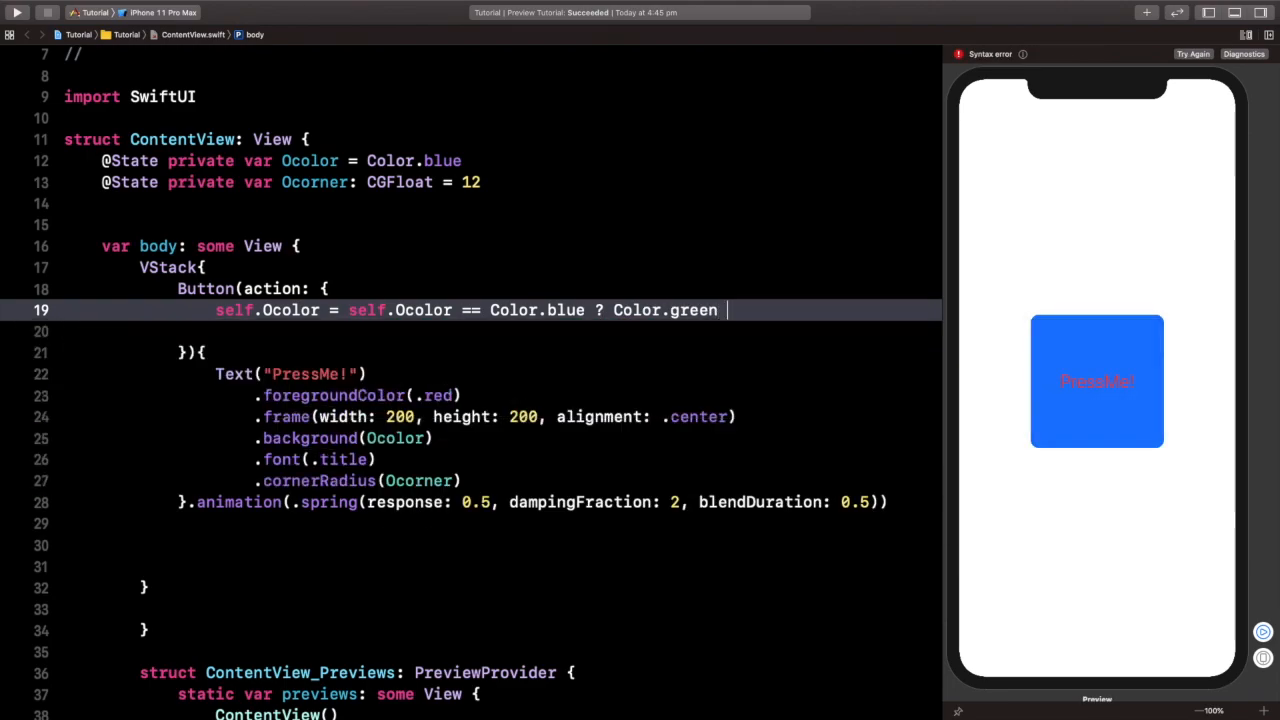
pyautogui.write(': Color.blue')
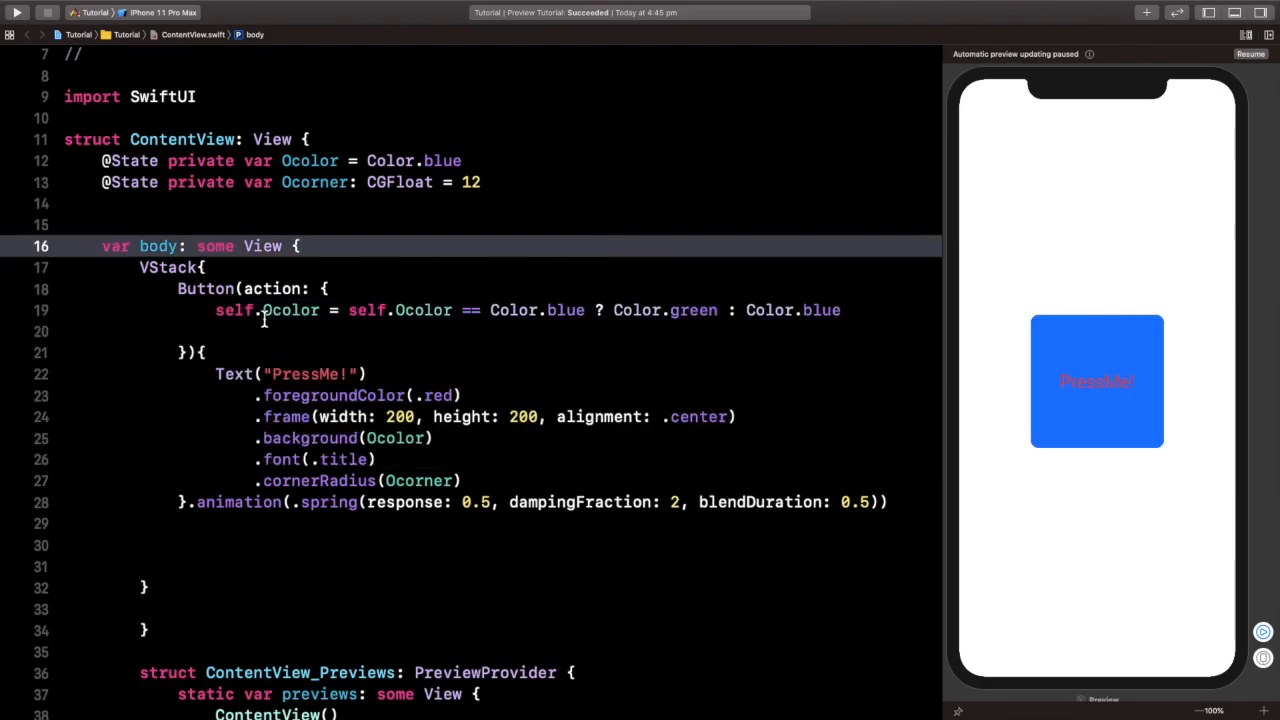
pyautogui.doubleClick(236, 310)
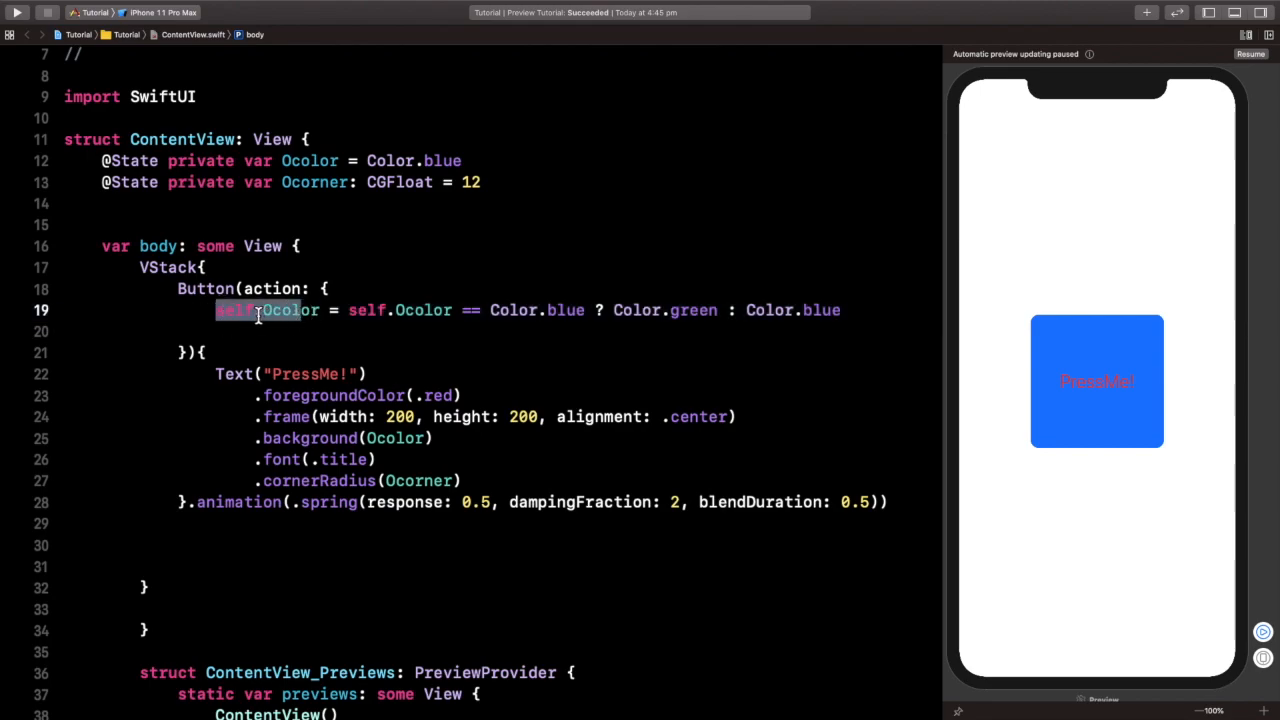
pyautogui.doubleClick(368, 310)
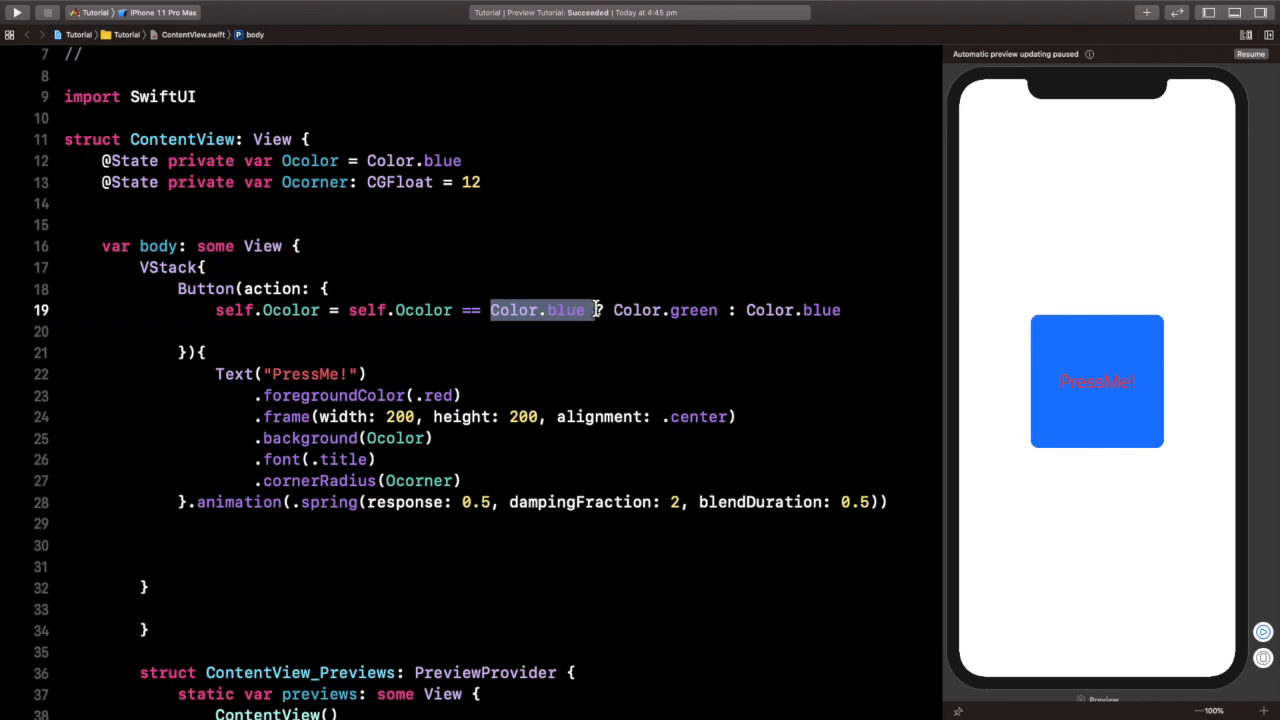
pyautogui.moveTo(914, 352)
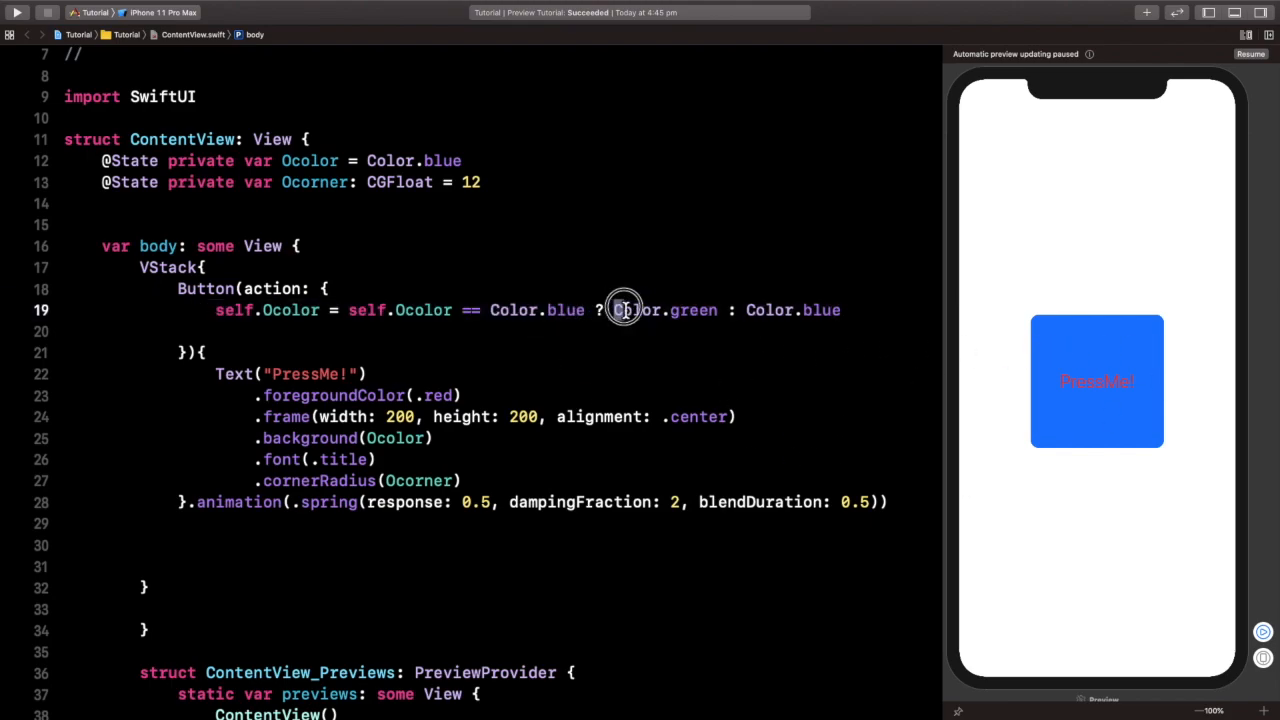
pyautogui.click(616, 310)
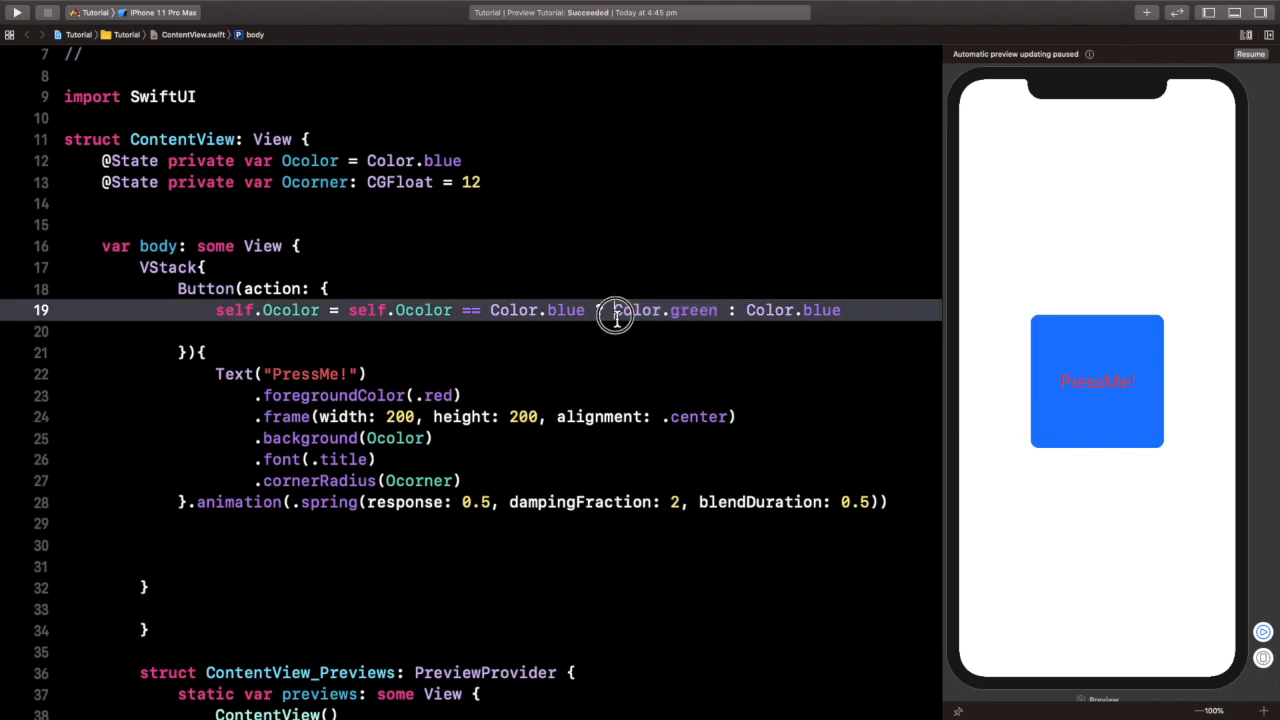
pyautogui.doubleClick(664, 310)
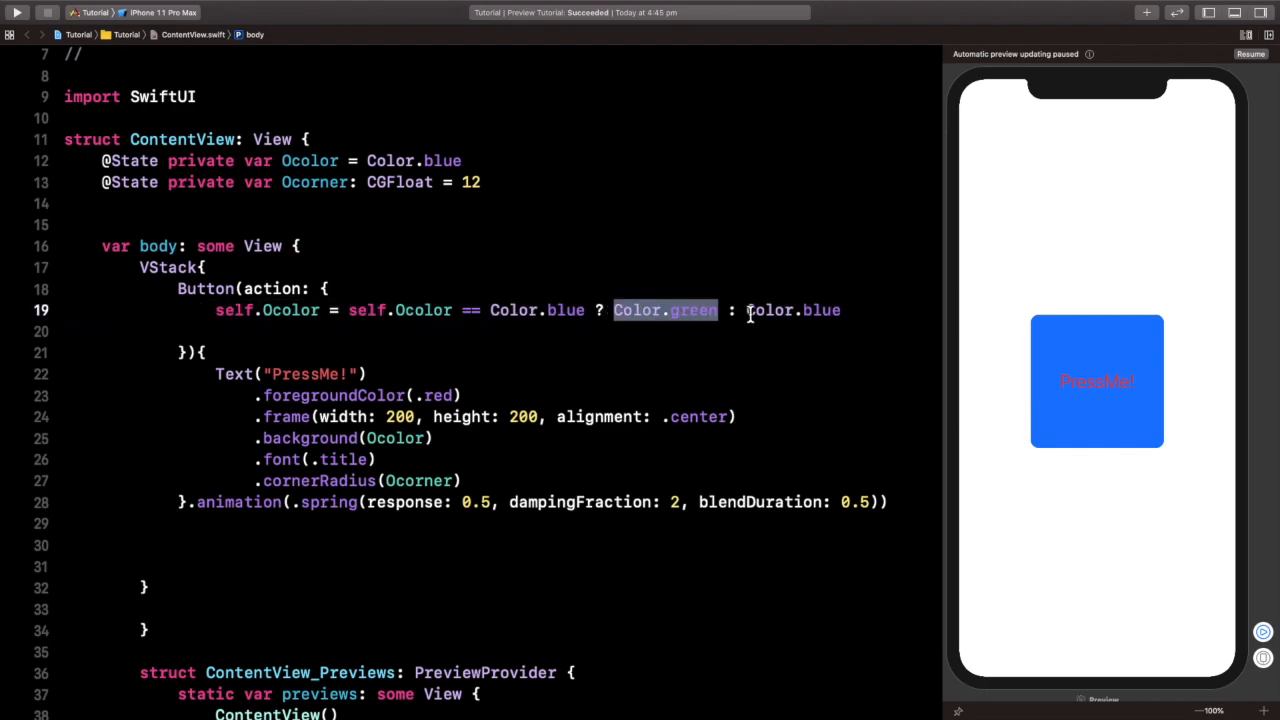
pyautogui.doubleClick(792, 310)
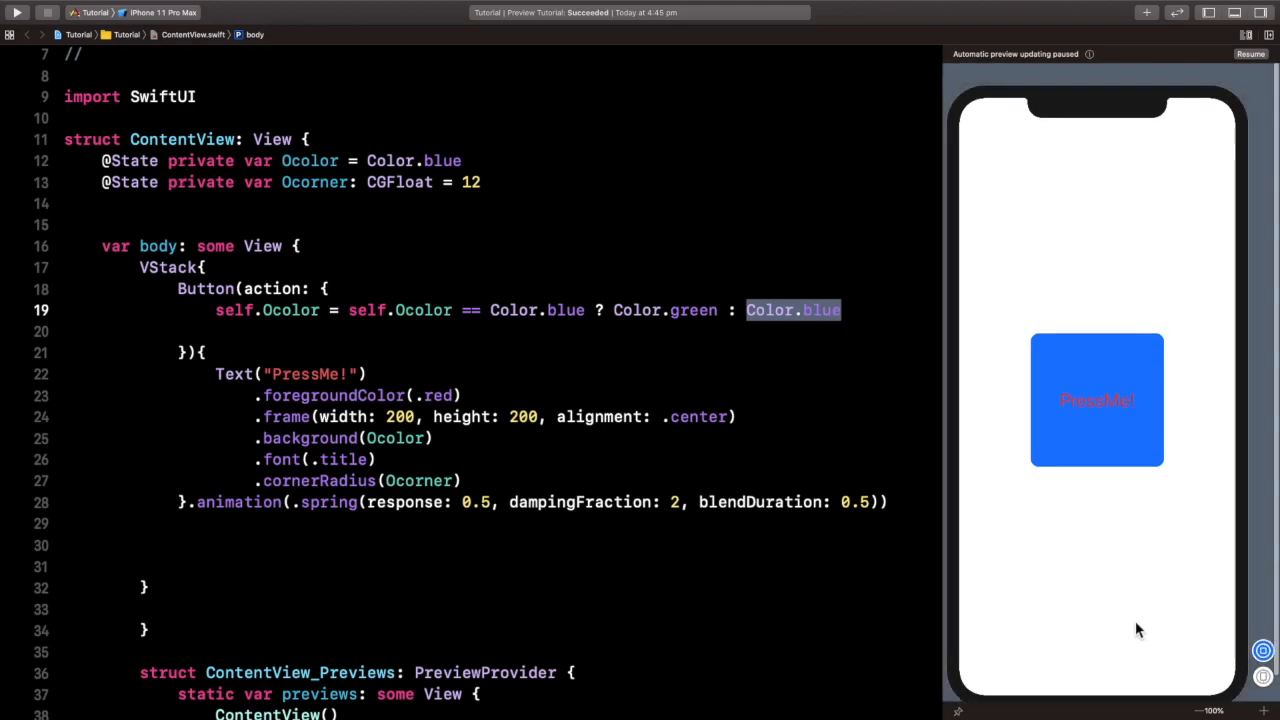
# Resume the live preview and tap PressMe! several times, flipping it green and back to blue.
pyautogui.click(1096, 400)
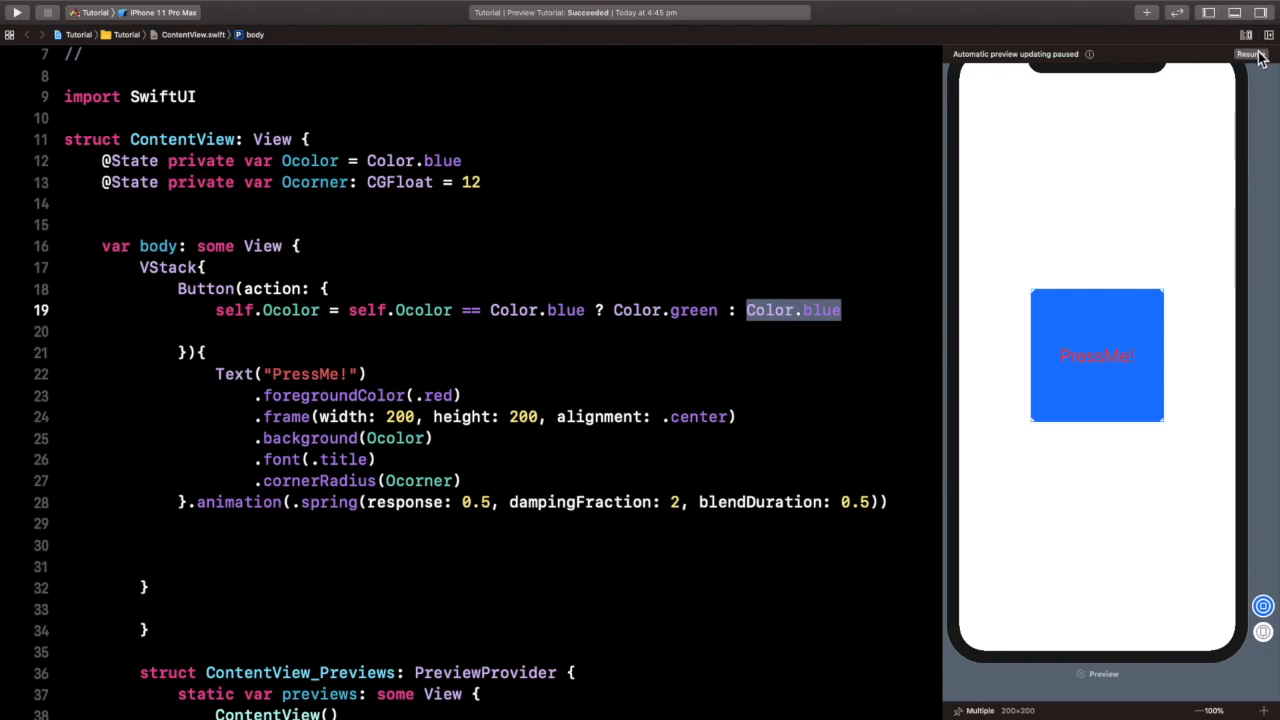
pyautogui.click(1248, 52)
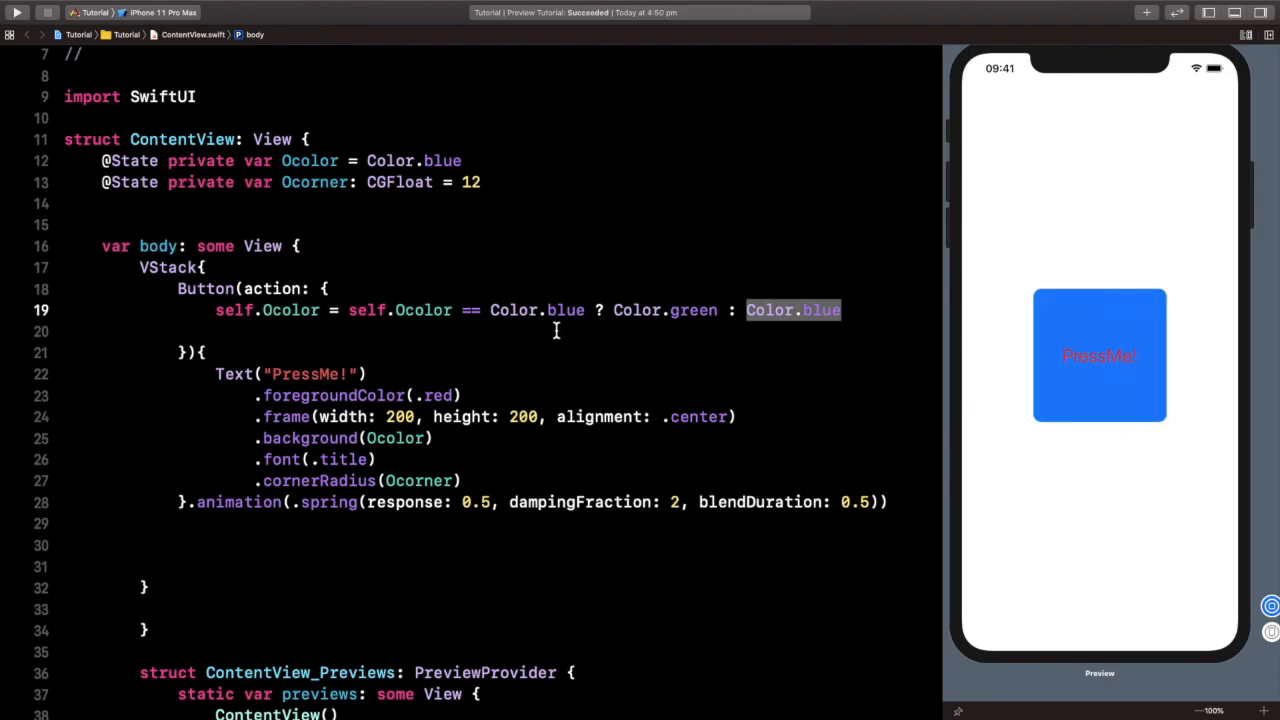
pyautogui.click(1100, 356)
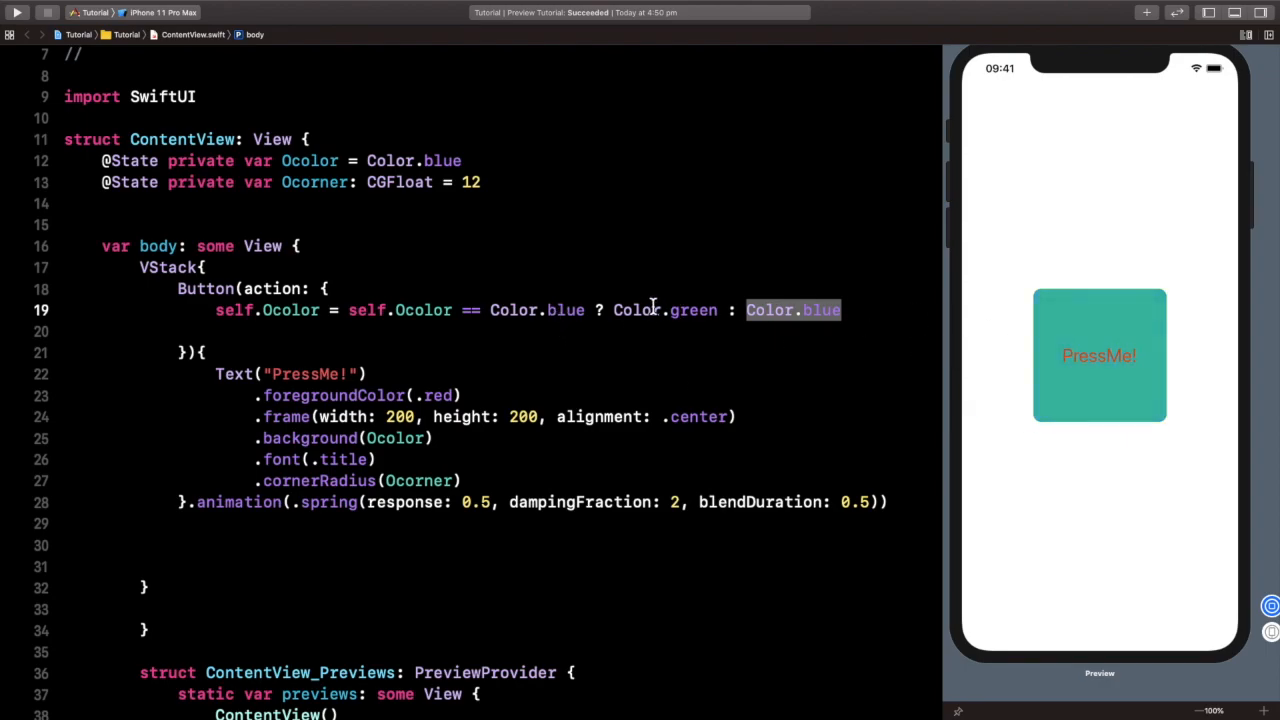
pyautogui.click(1098, 356)
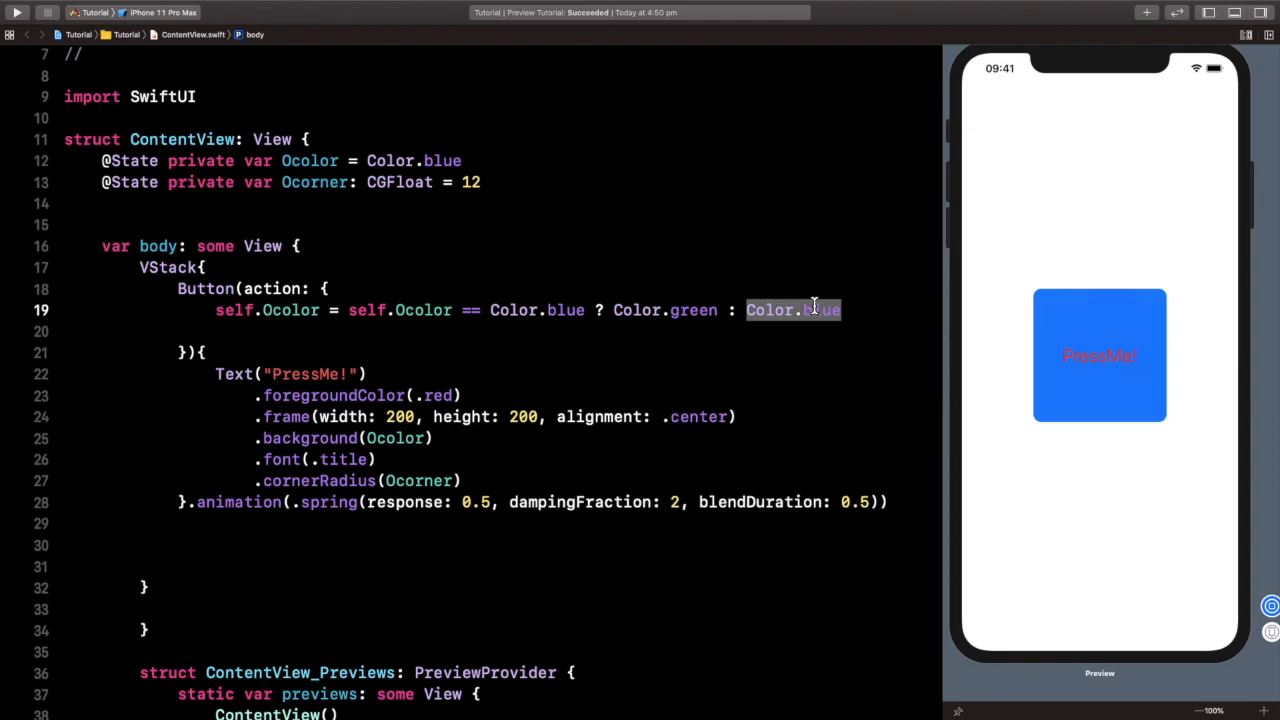
pyautogui.click(1056, 384)
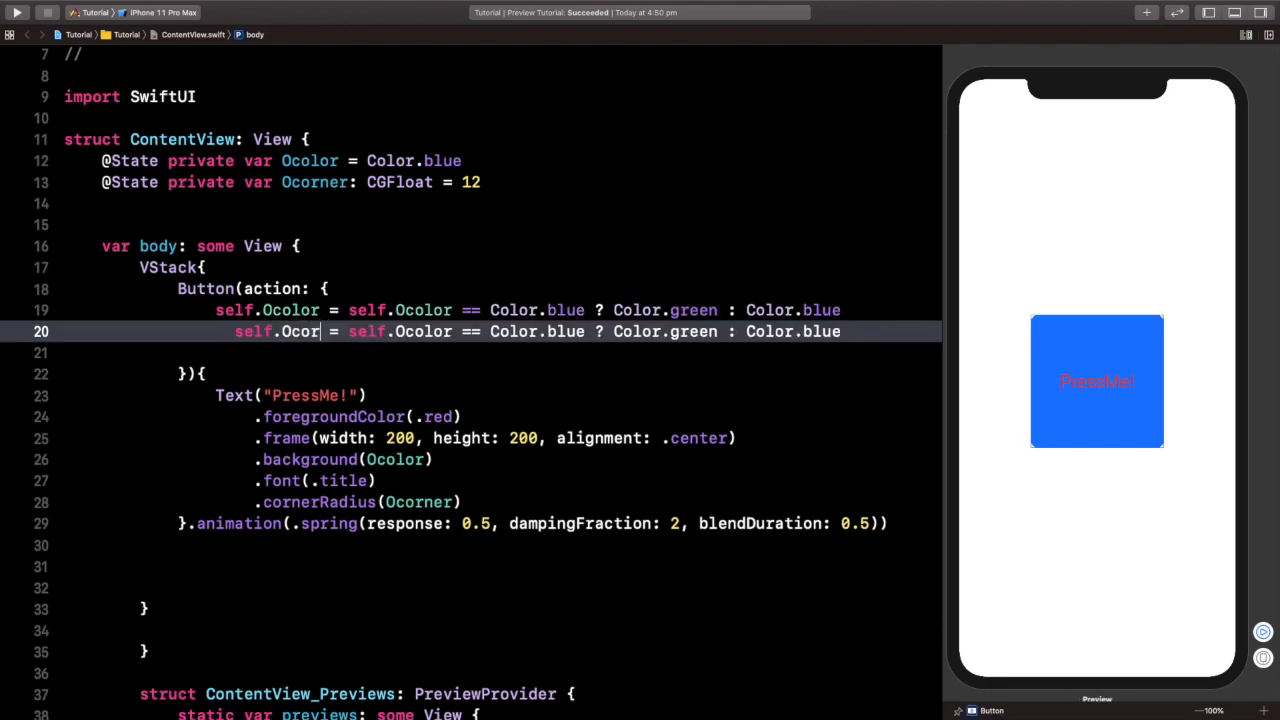
# Edit the duplicated line so Ocorner becomes 100 when it is 12, selecting the leftover Color.blue.
pyautogui.write('ner')
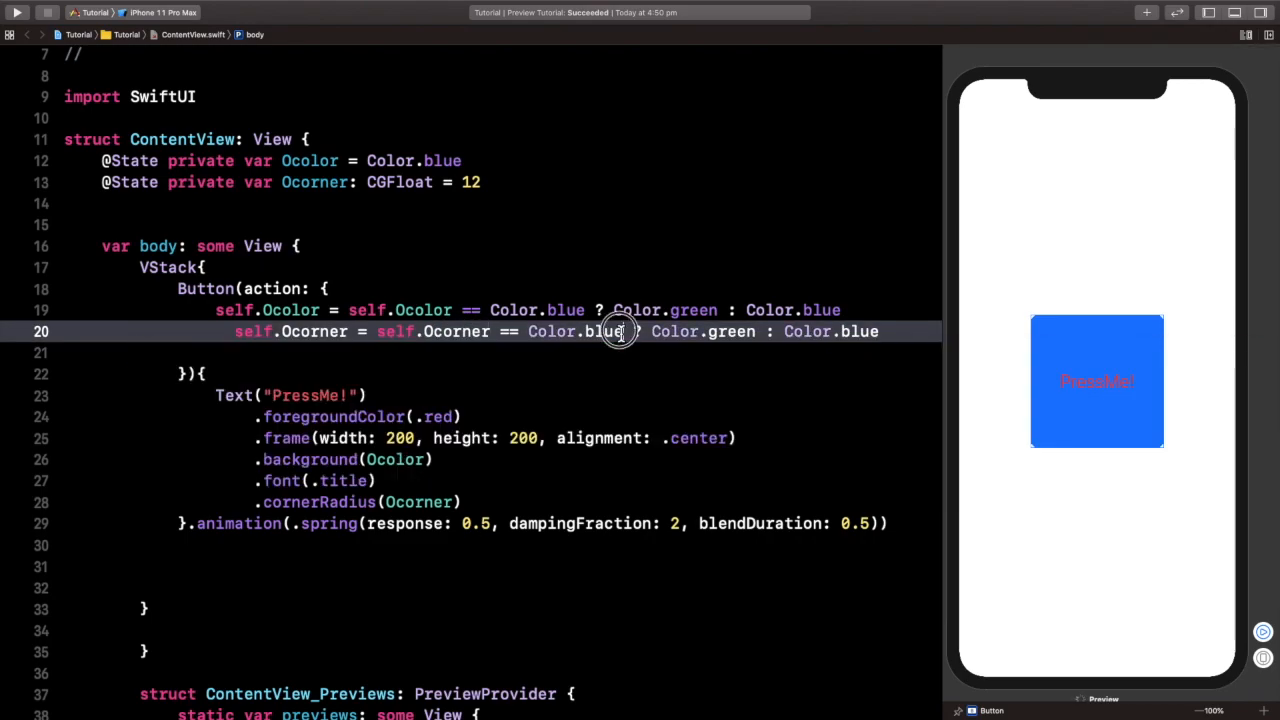
pyautogui.write('12')
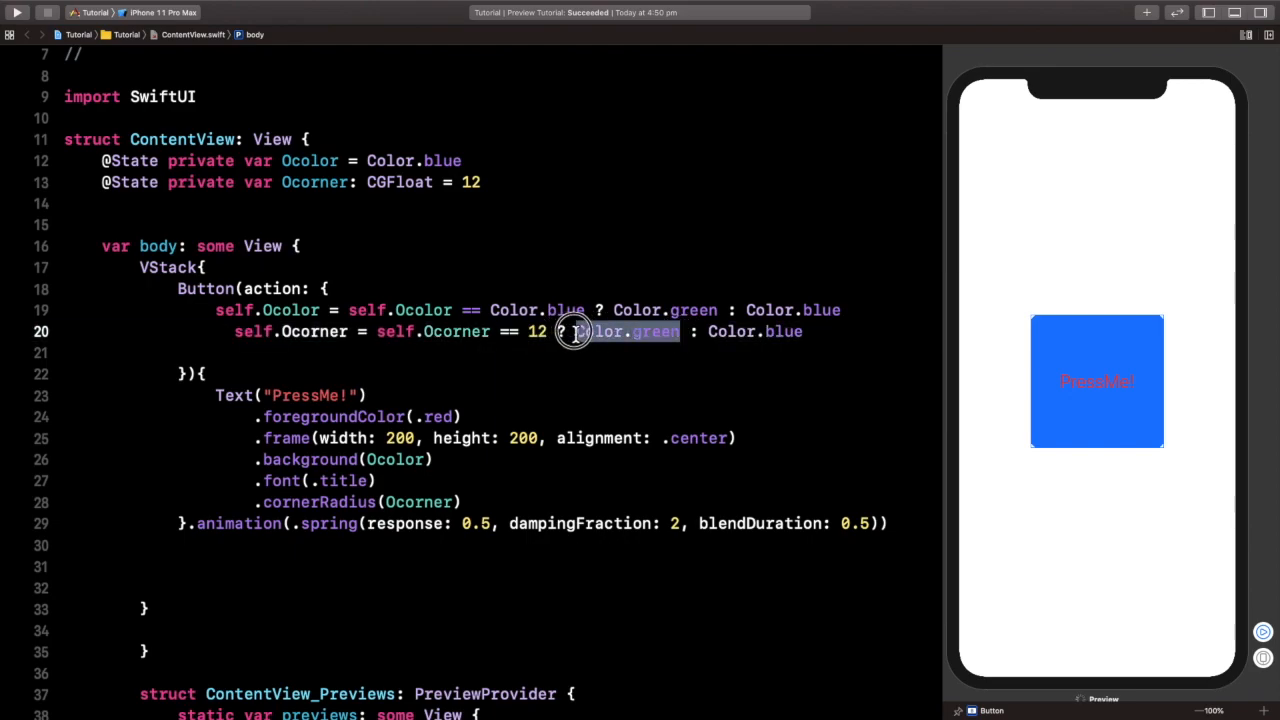
pyautogui.write('100')
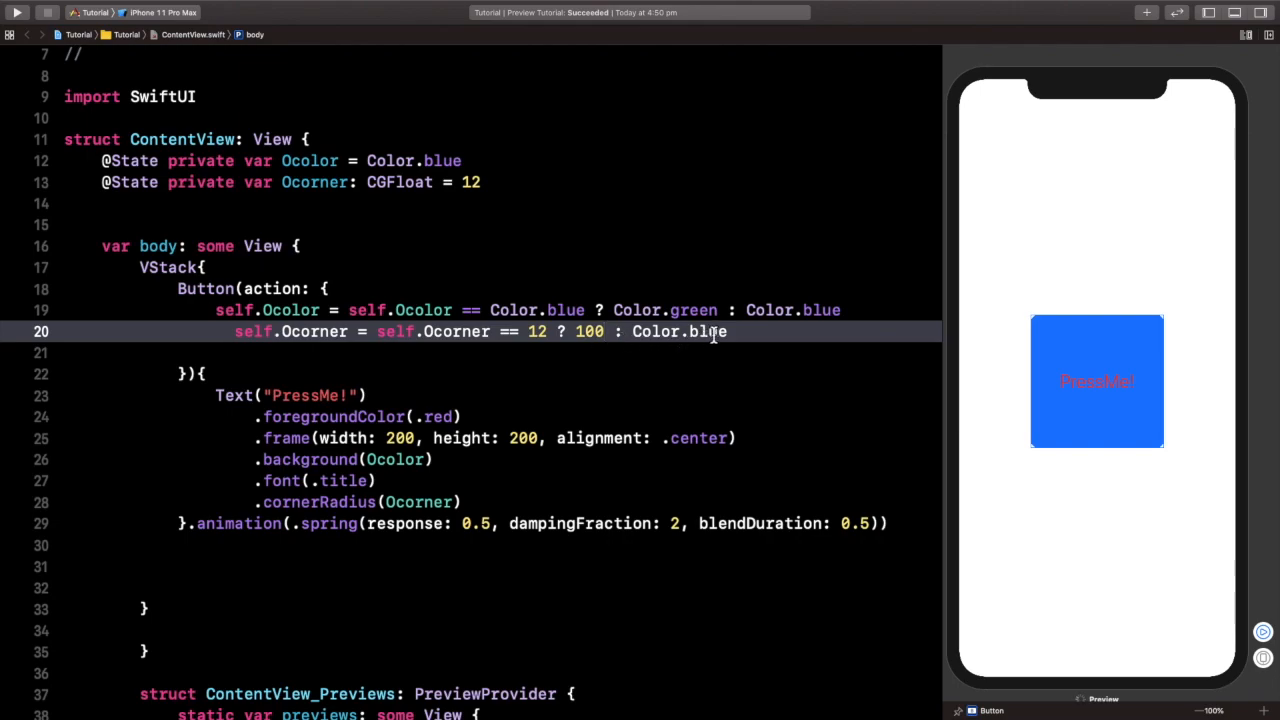
pyautogui.doubleClick(680, 332)
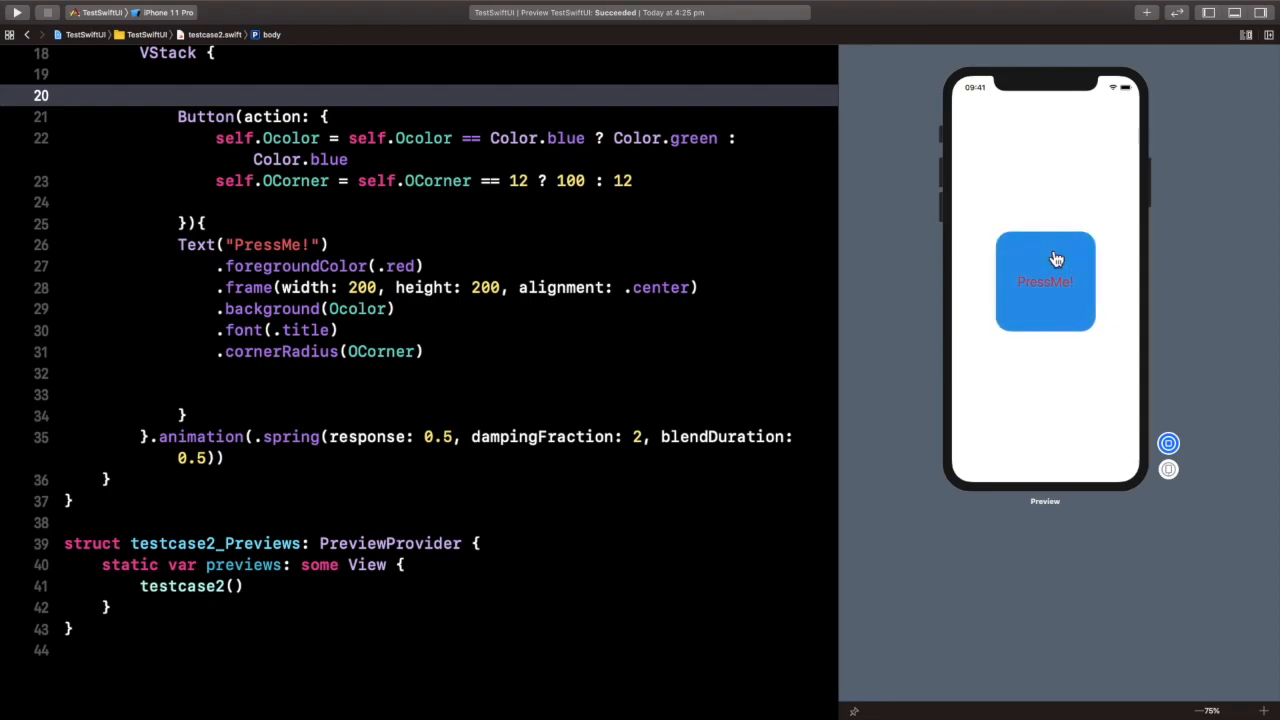
# Tap PressMe! in testcase2's preview repeatedly, springing between blue rounded square and green circle.
pyautogui.click(1044, 280)
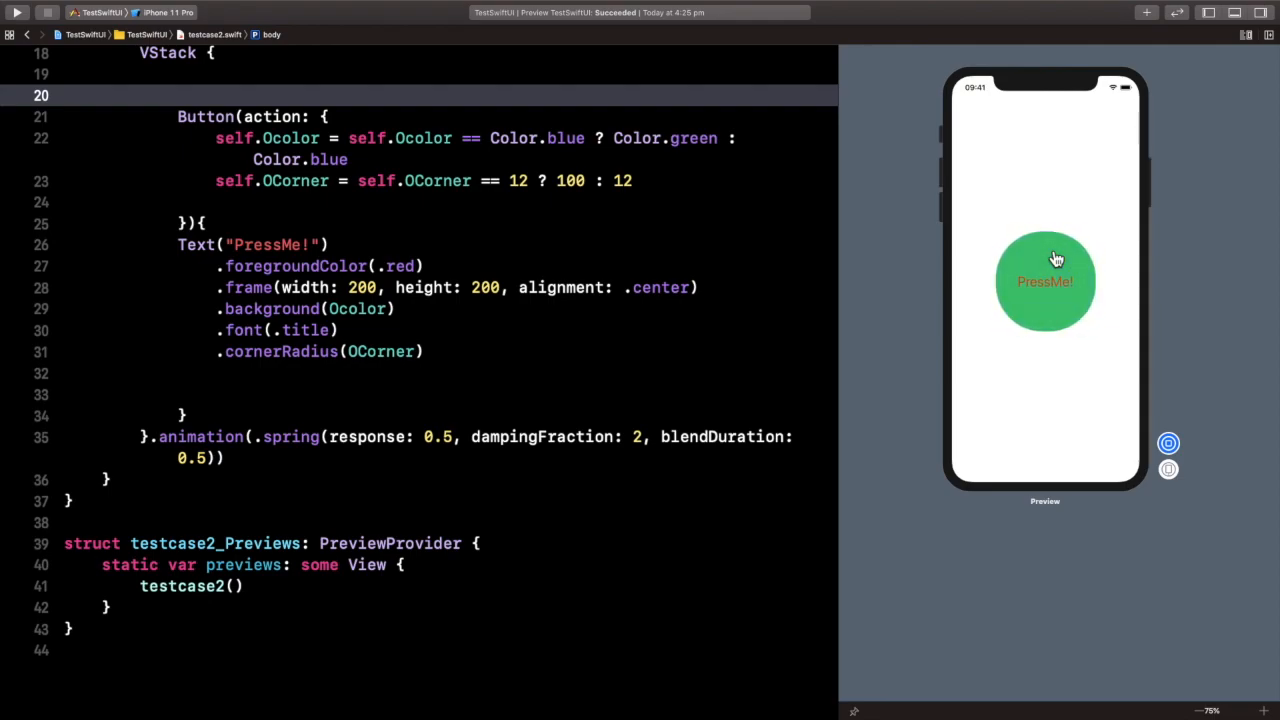
pyautogui.click(1044, 280)
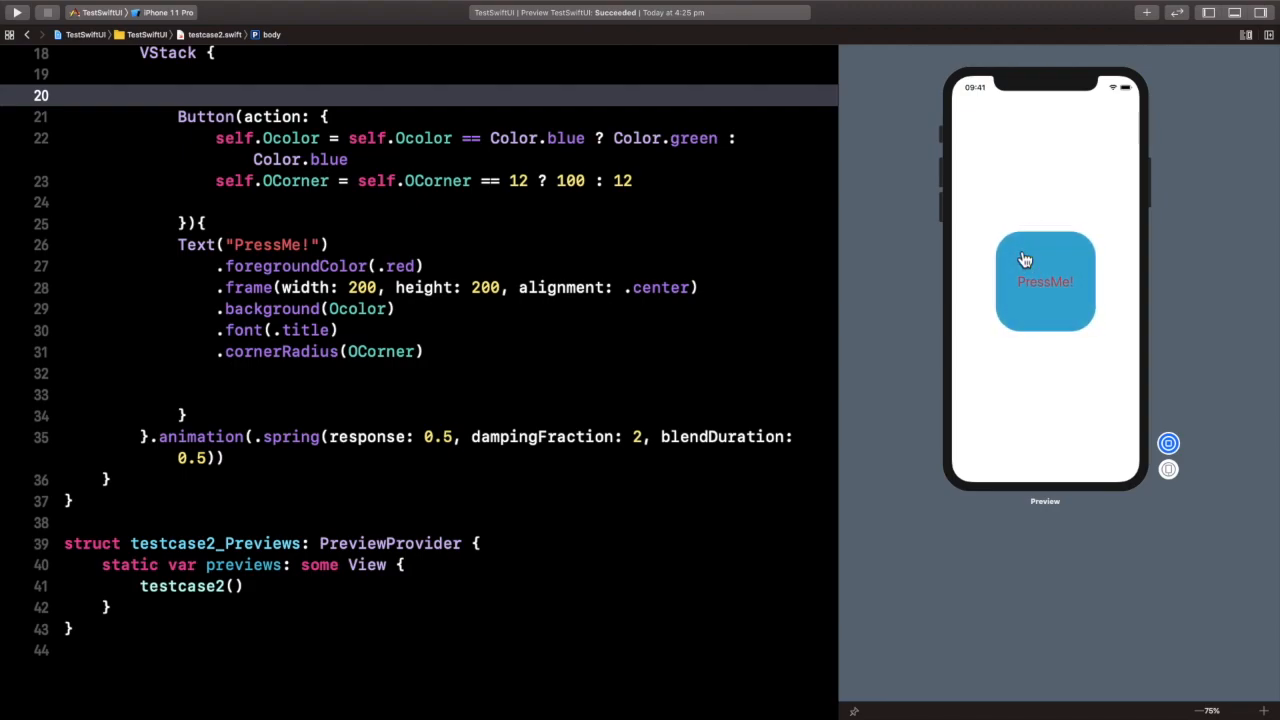
pyautogui.click(1044, 280)
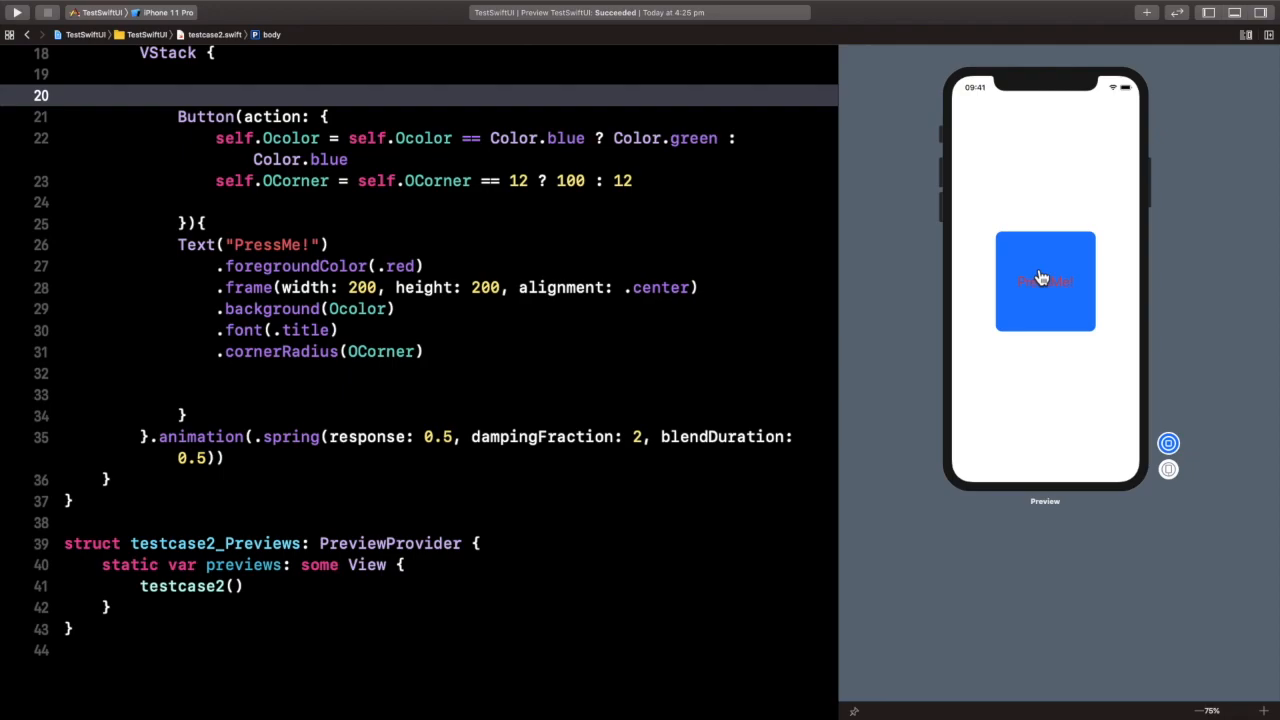
pyautogui.click(1044, 280)
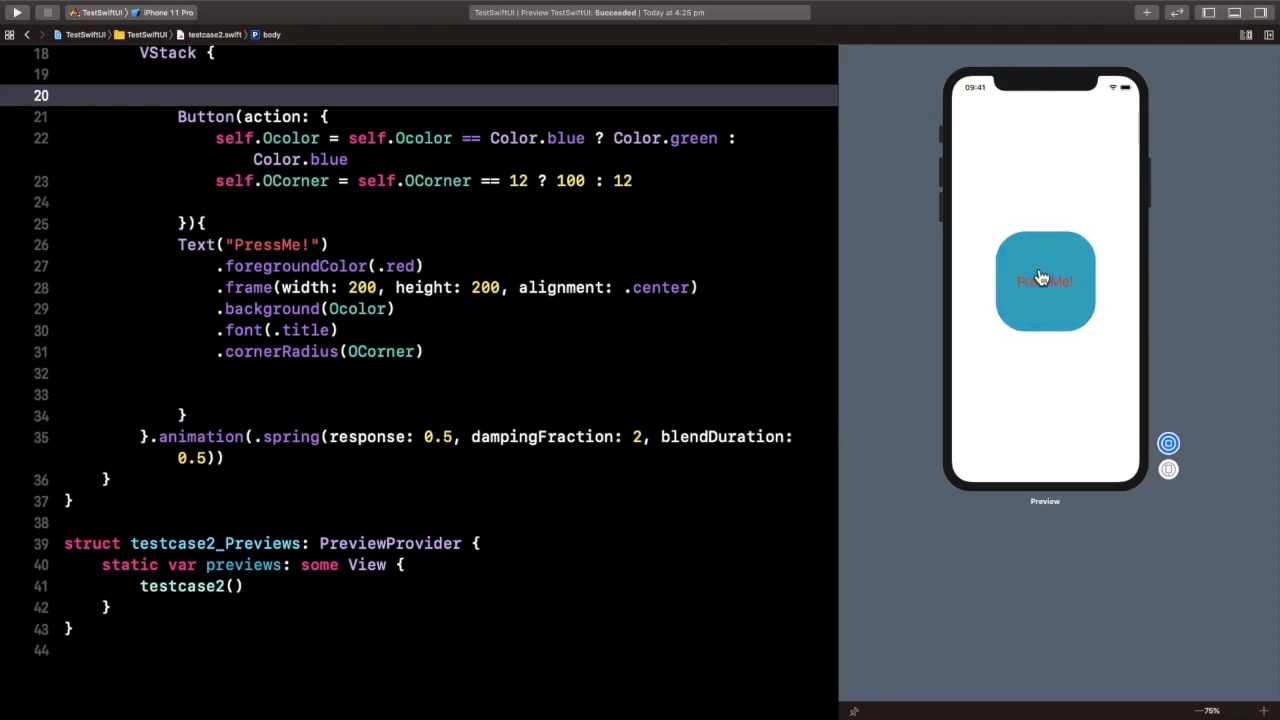
pyautogui.click(1044, 280)
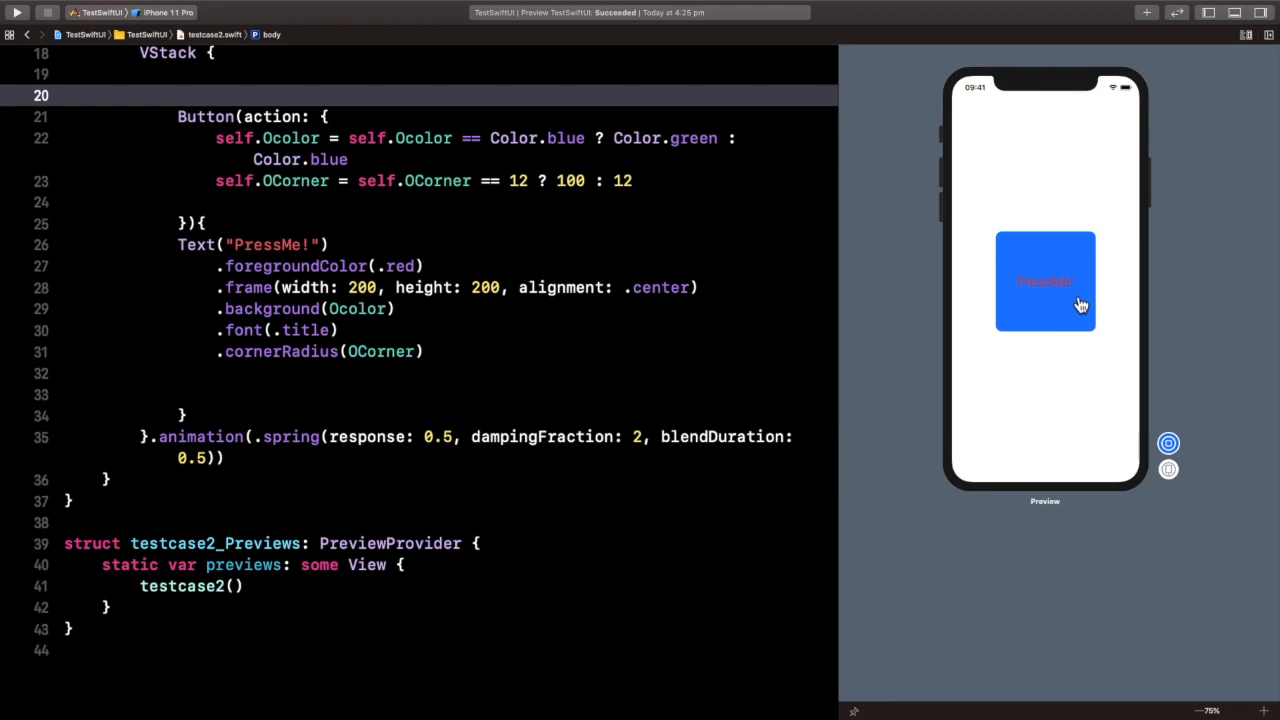
pyautogui.moveTo(976, 8)
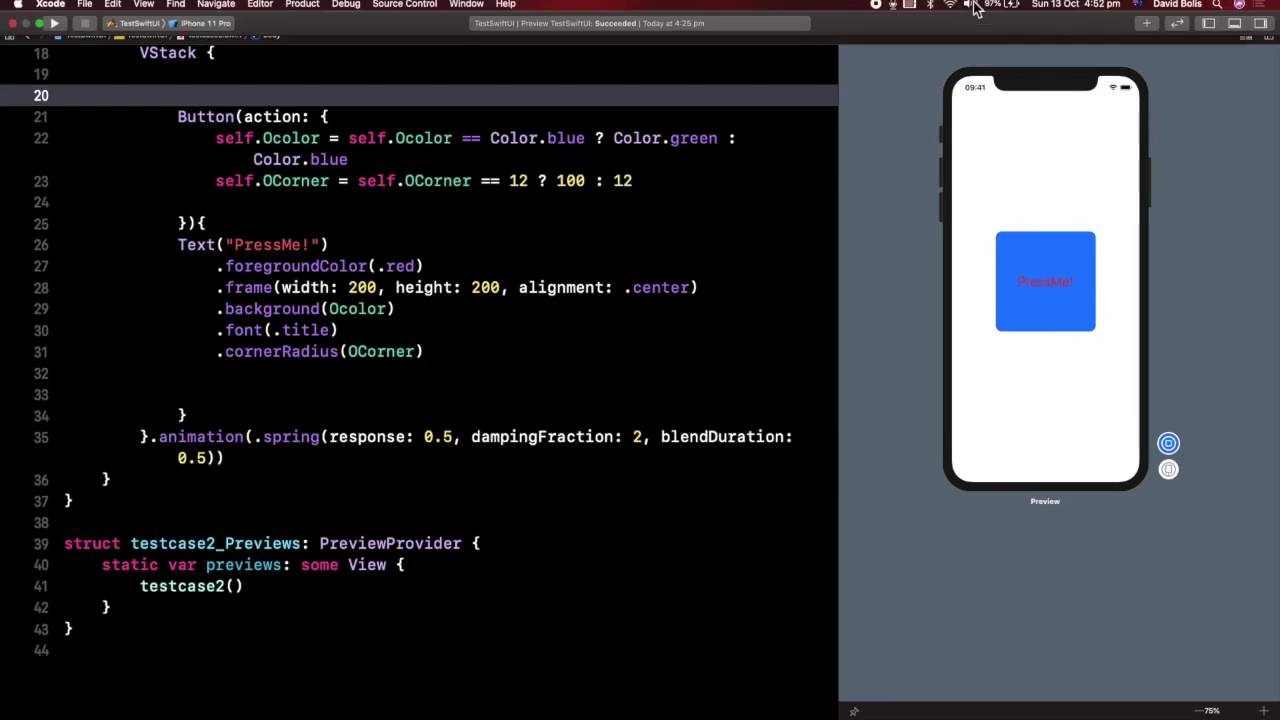